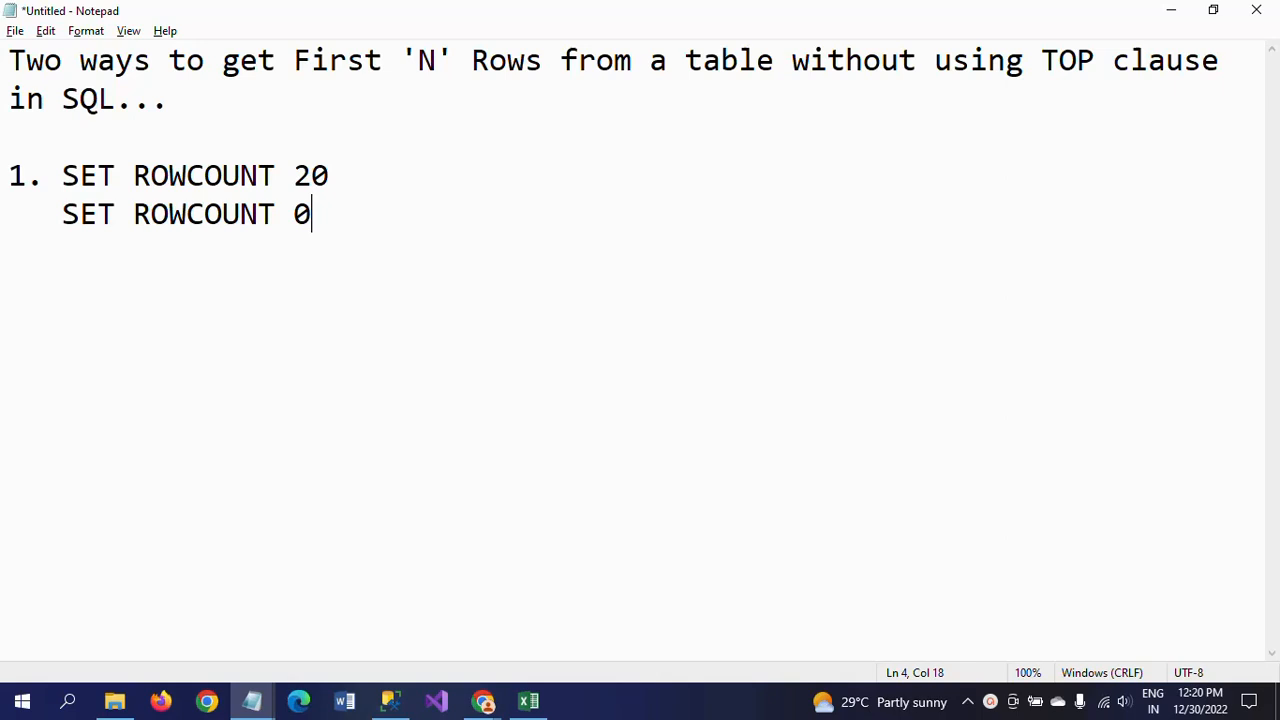
mouse_move(341, 180)
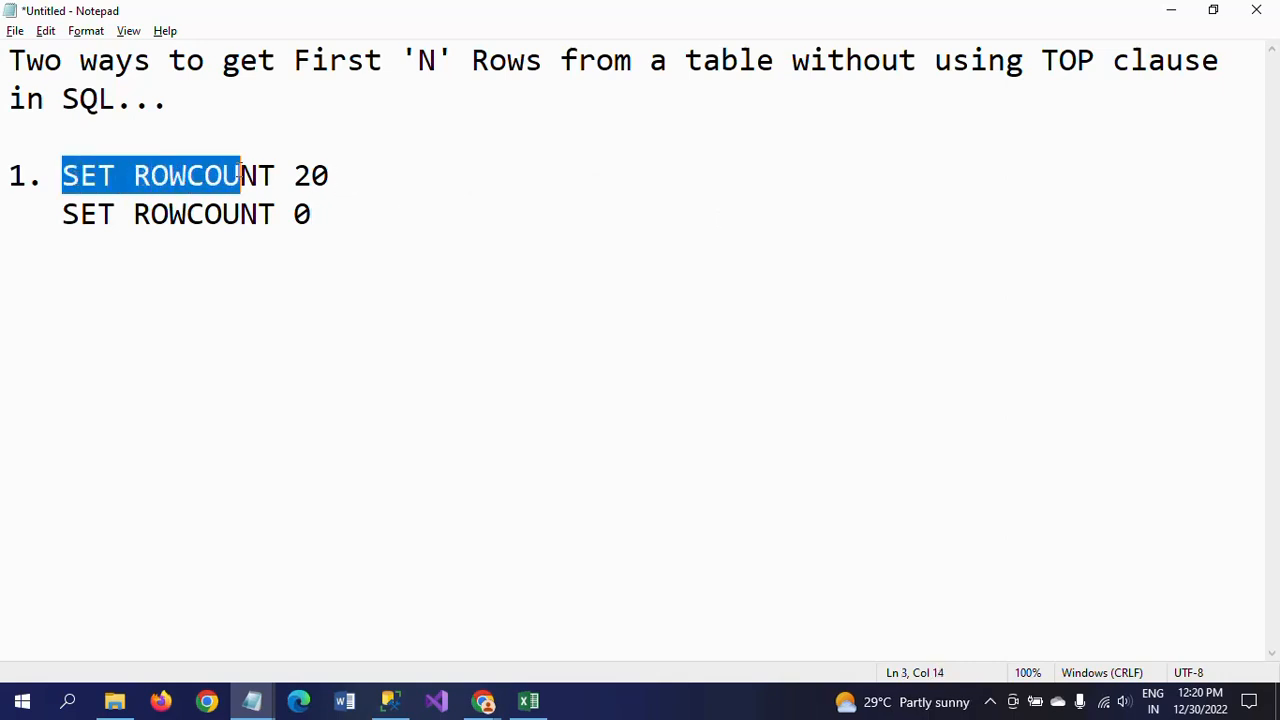
- Highlight the SET ROWCOUNT 20 and SET ROWCOUNT 0 statements in the notes
drag(240, 175, 335, 175)
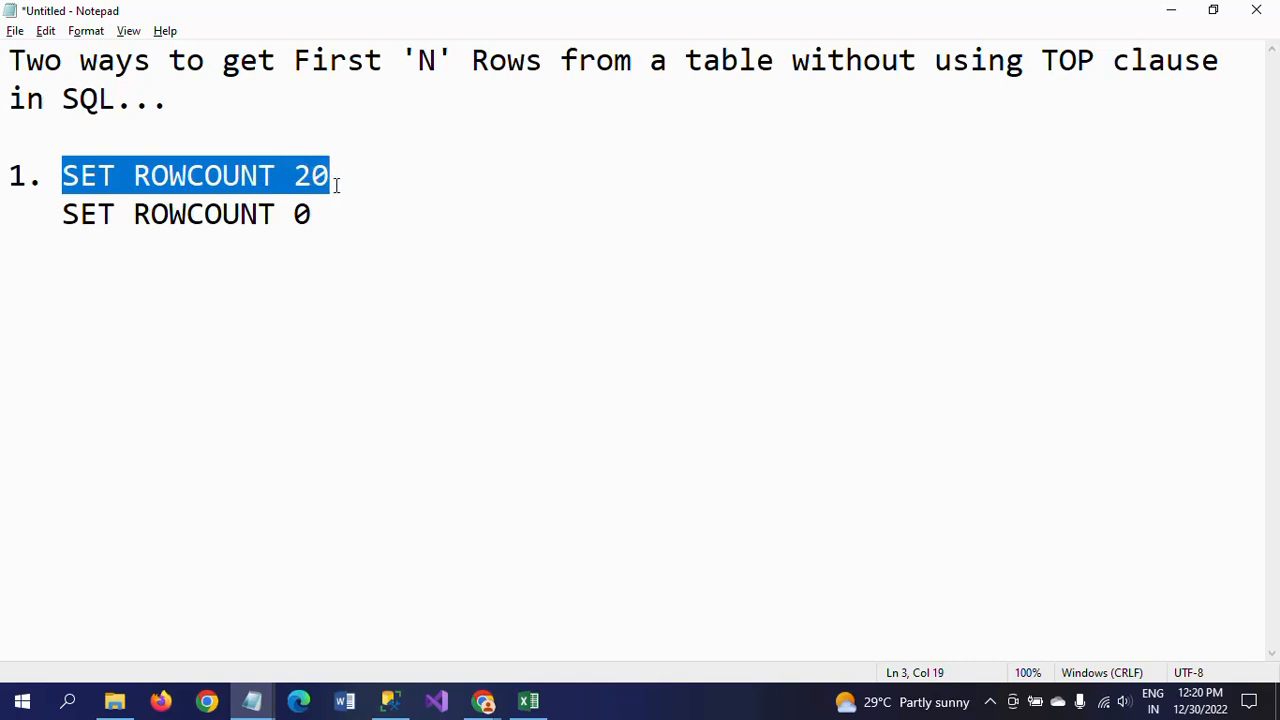
click(63, 214)
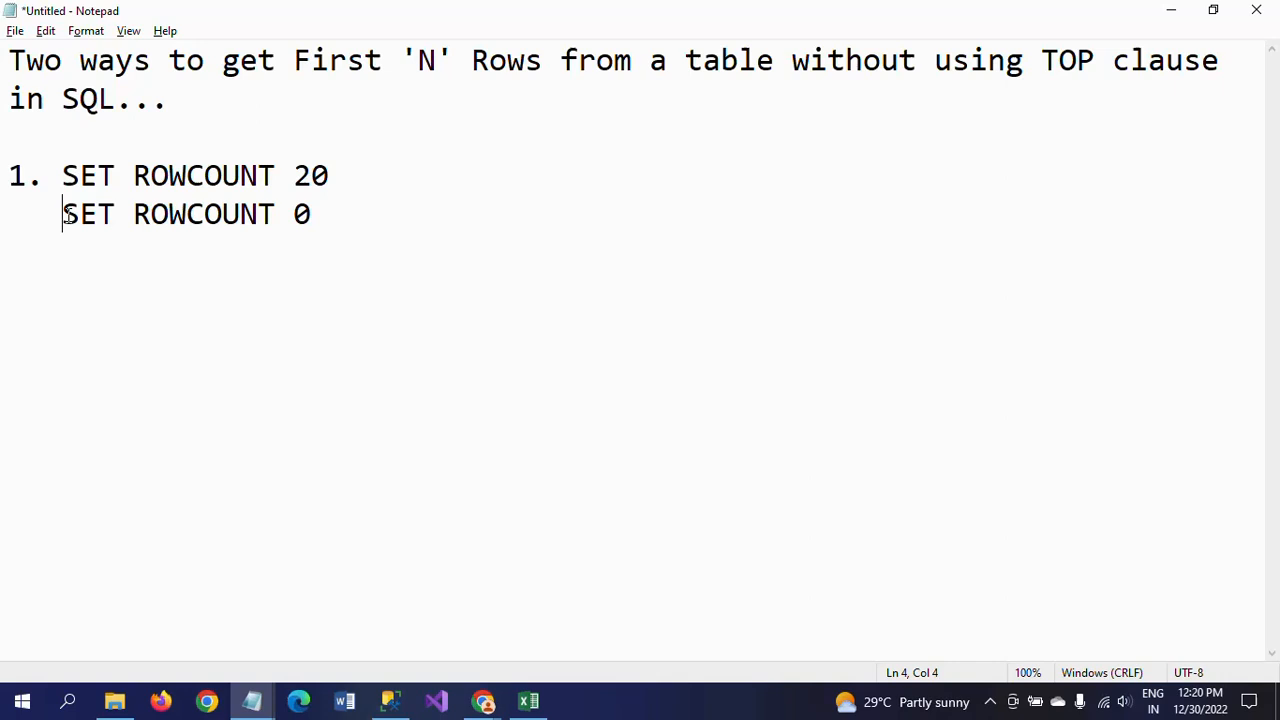
drag(62, 214, 177, 214)
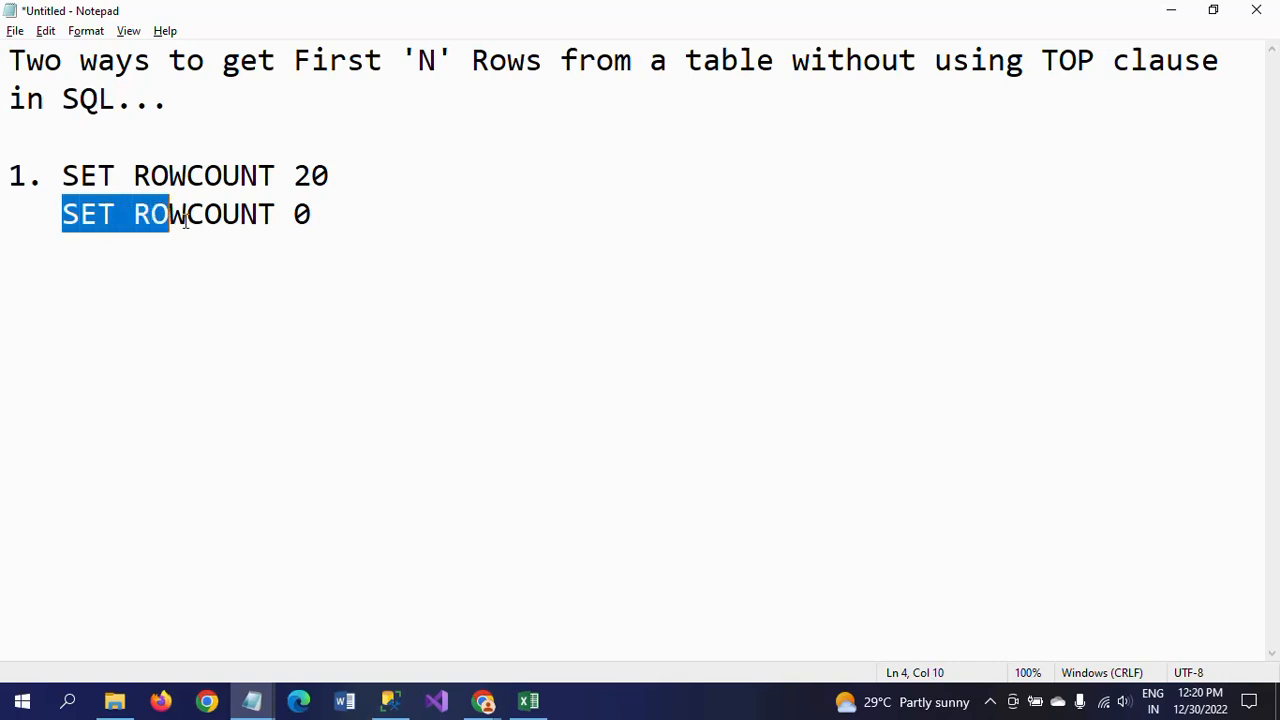
key(shift+End)
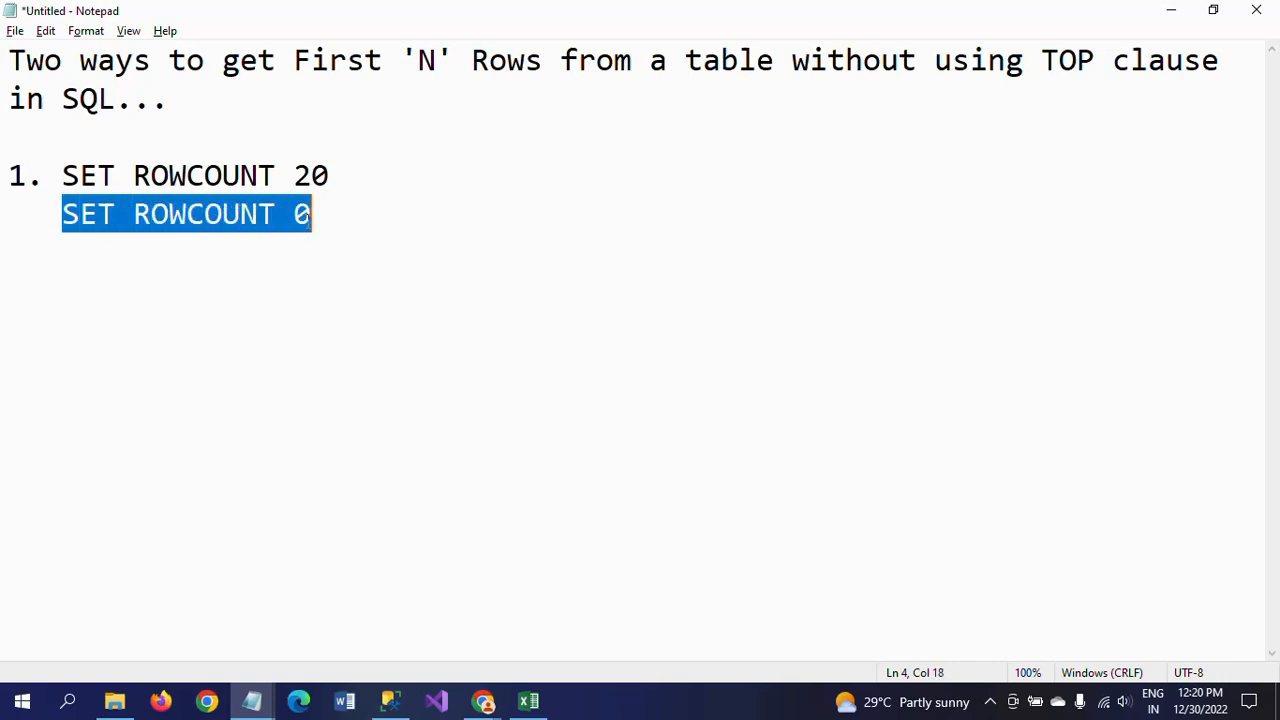
click(343, 214)
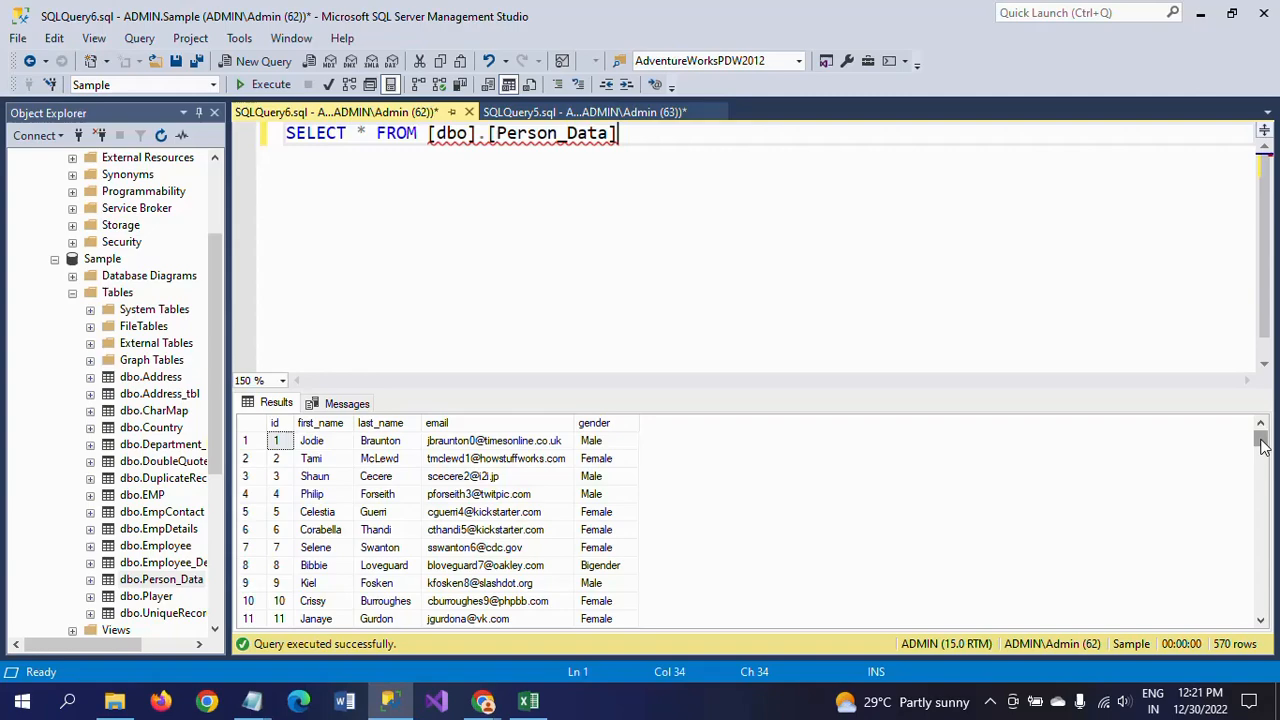
- Push the Person_Data SELECT down to leave empty lines above it
scroll(down, 3)
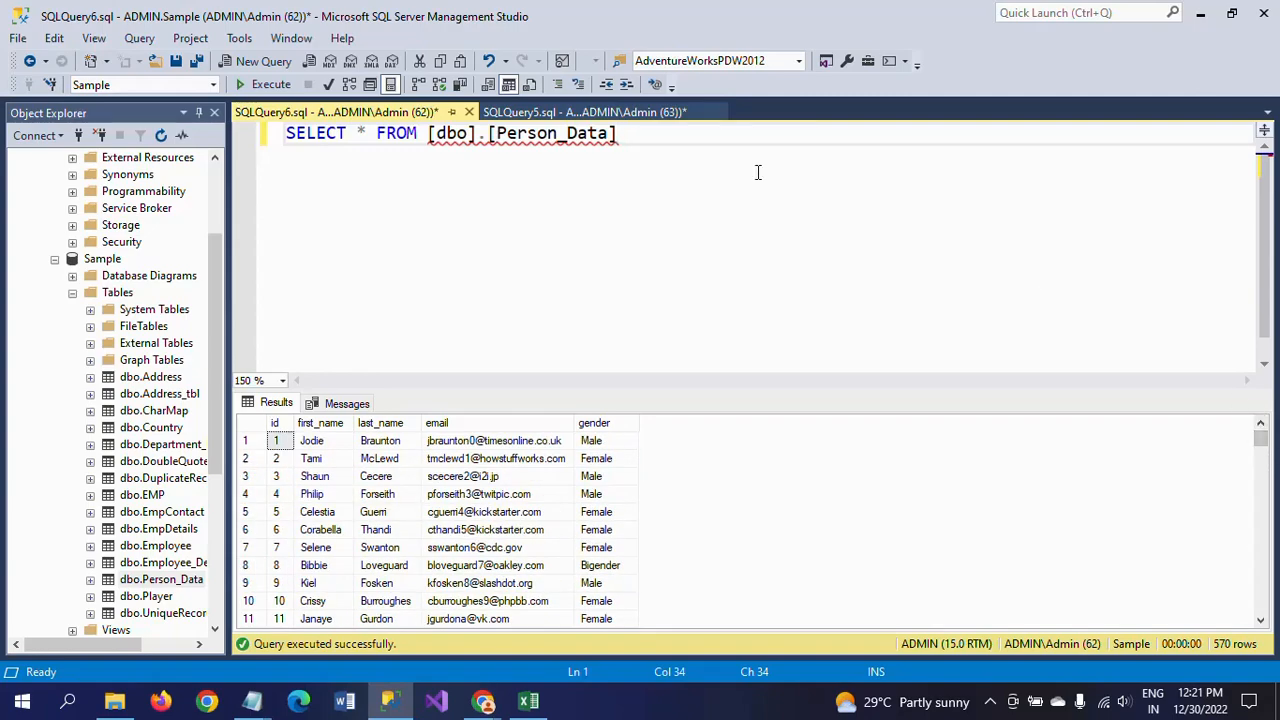
key(Return)
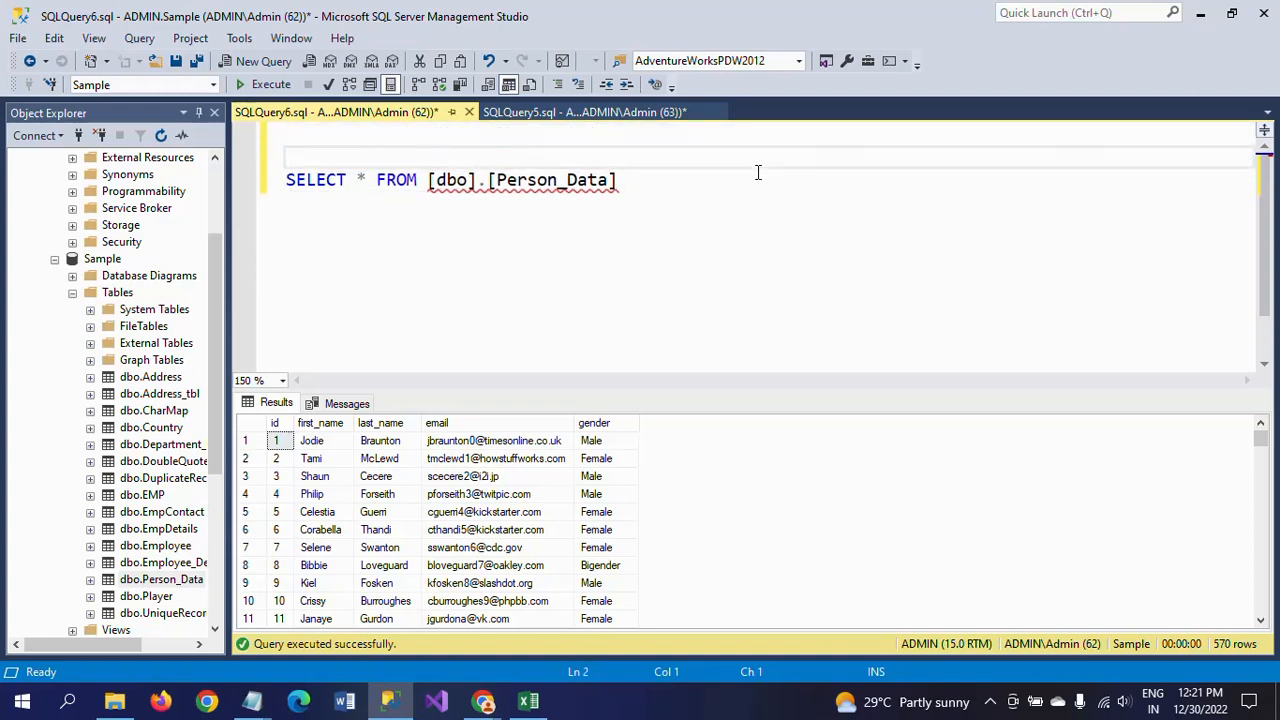
key(alt+tab)
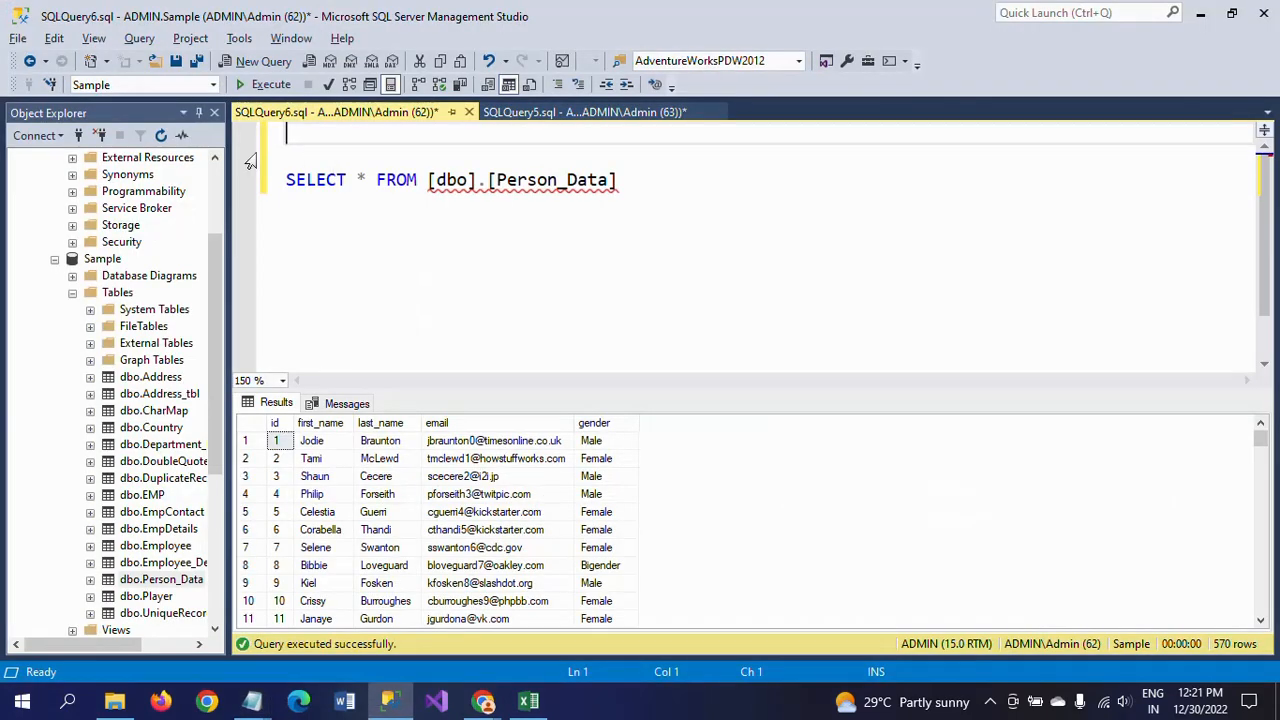
- Enter SET ROWCOUNT 10 above the Person_Data SELECT and run it for 10 rows
text(SET ROWCOUNT 20)
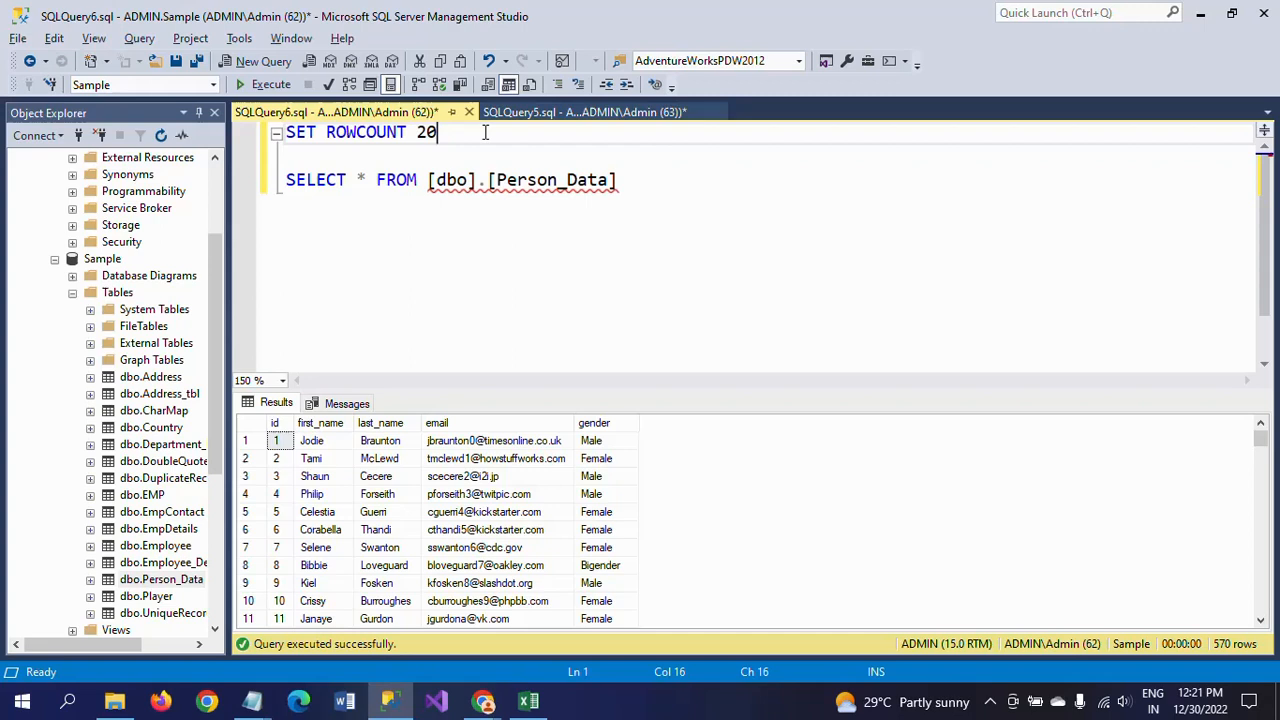
text(10)
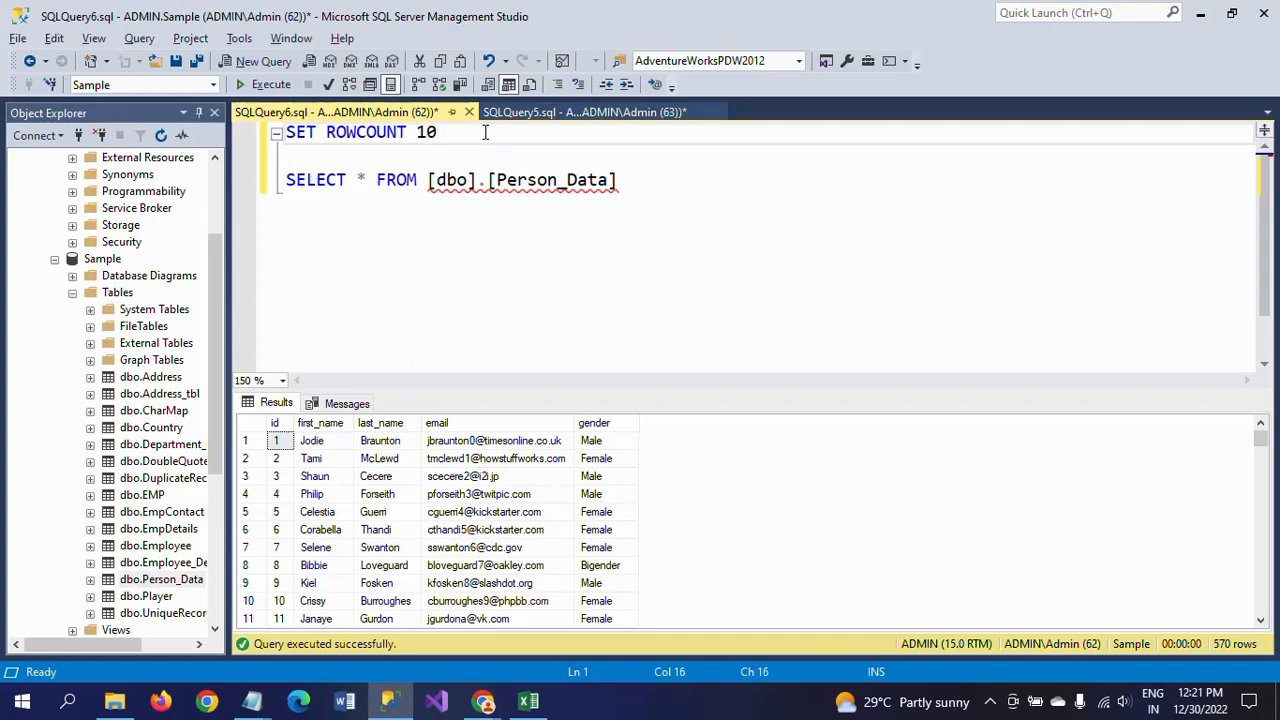
mouse_move(699, 201)
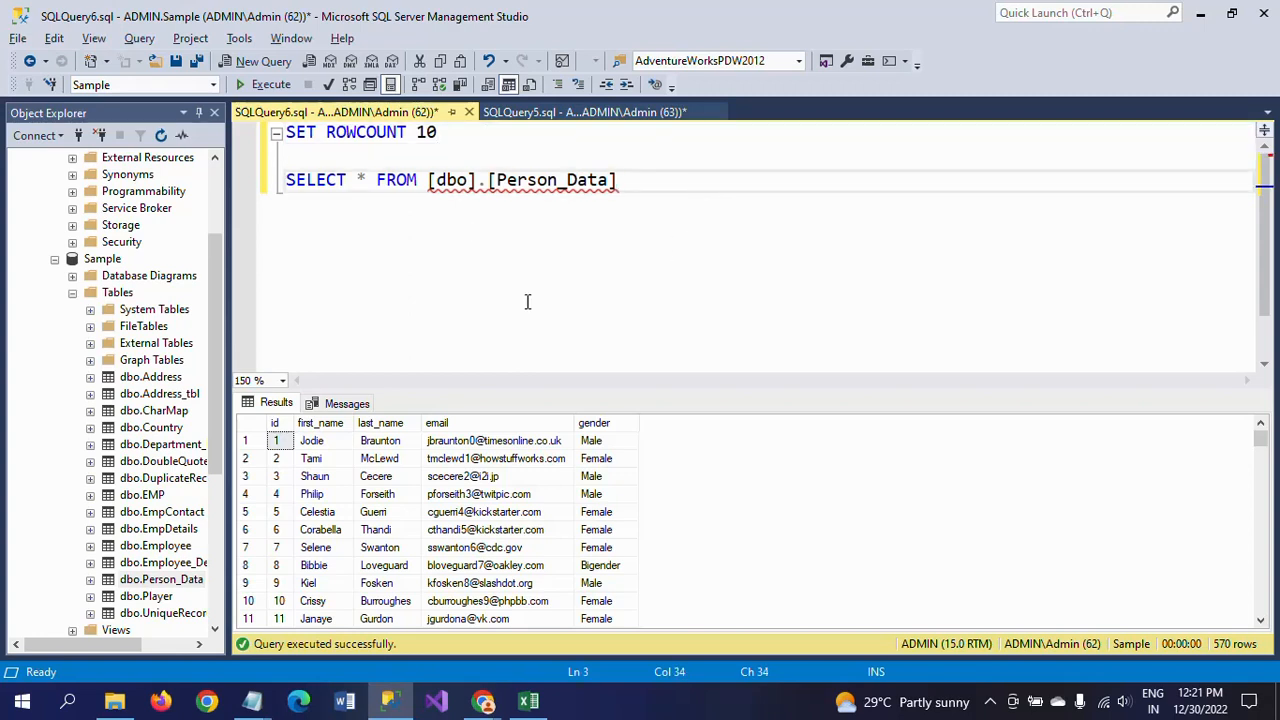
click(264, 84)
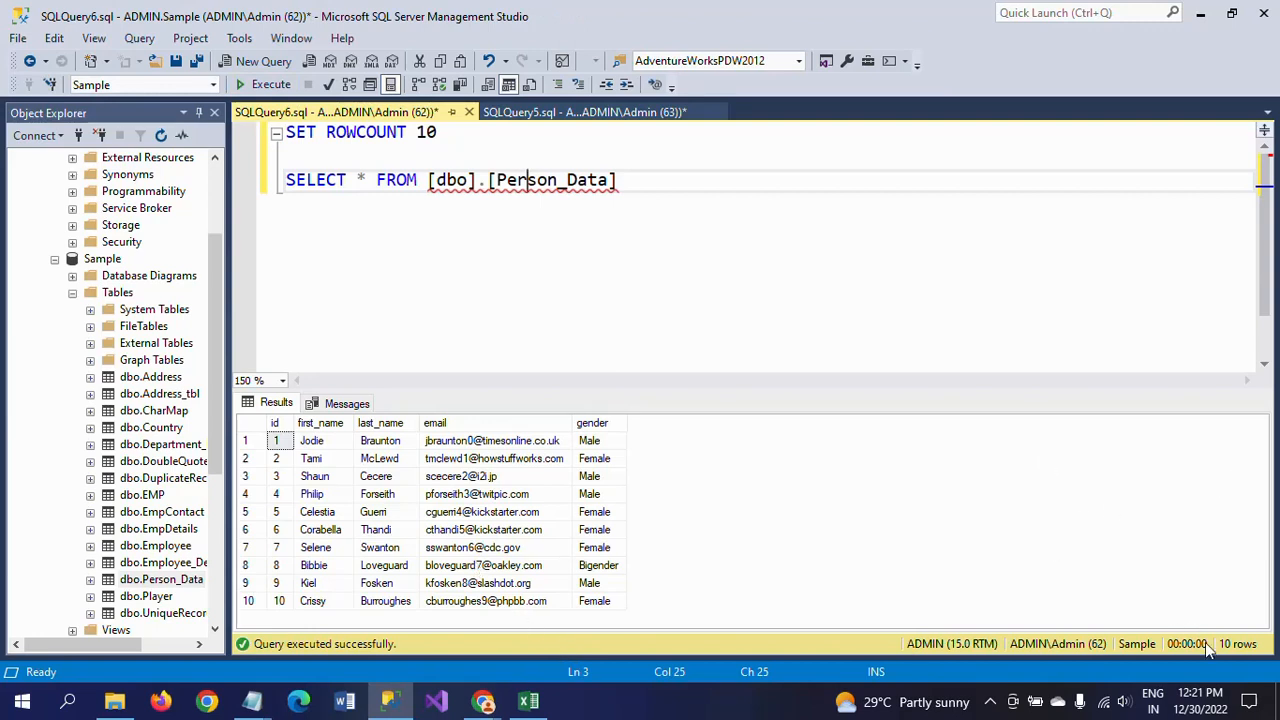
mouse_move(677, 507)
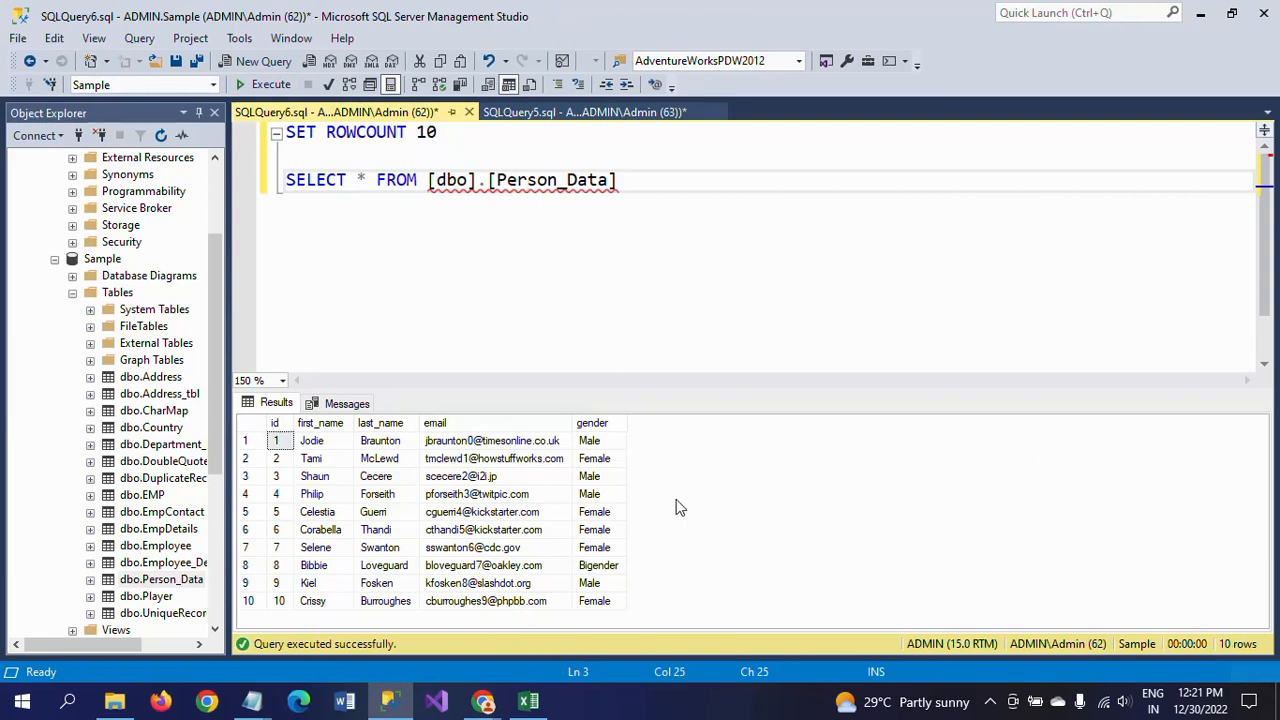
mouse_move(574, 430)
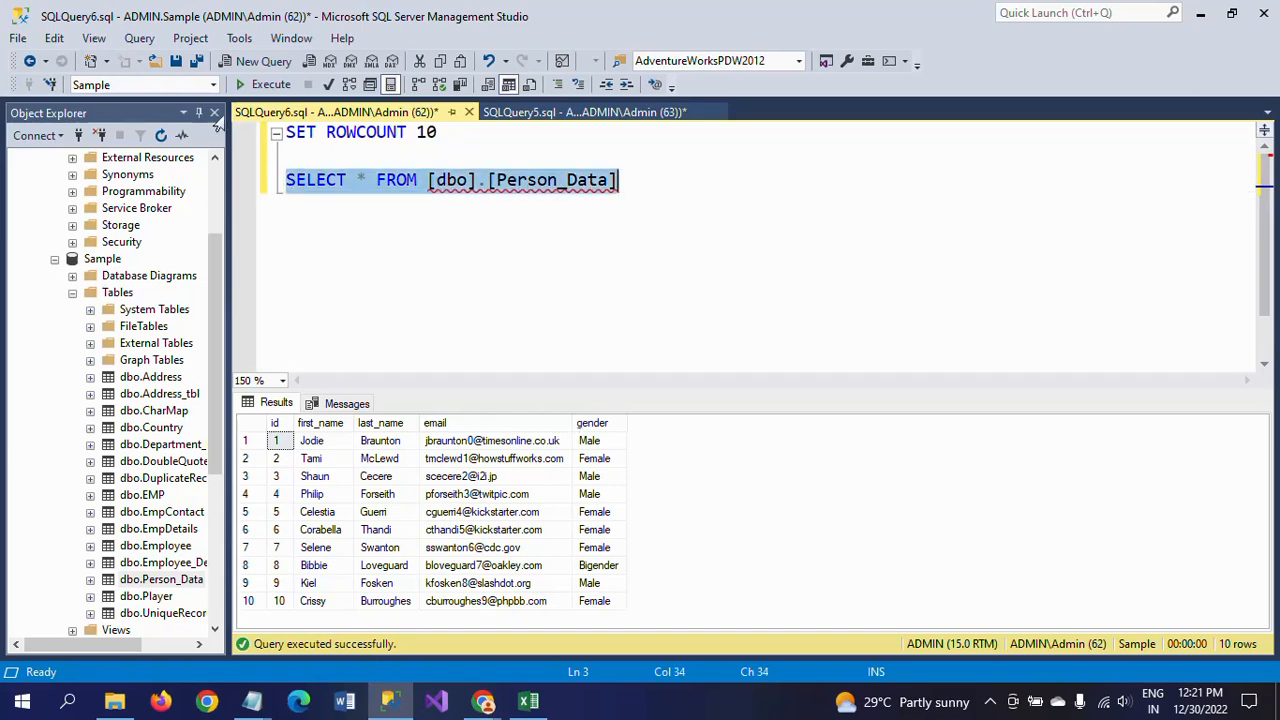
mouse_move(504, 600)
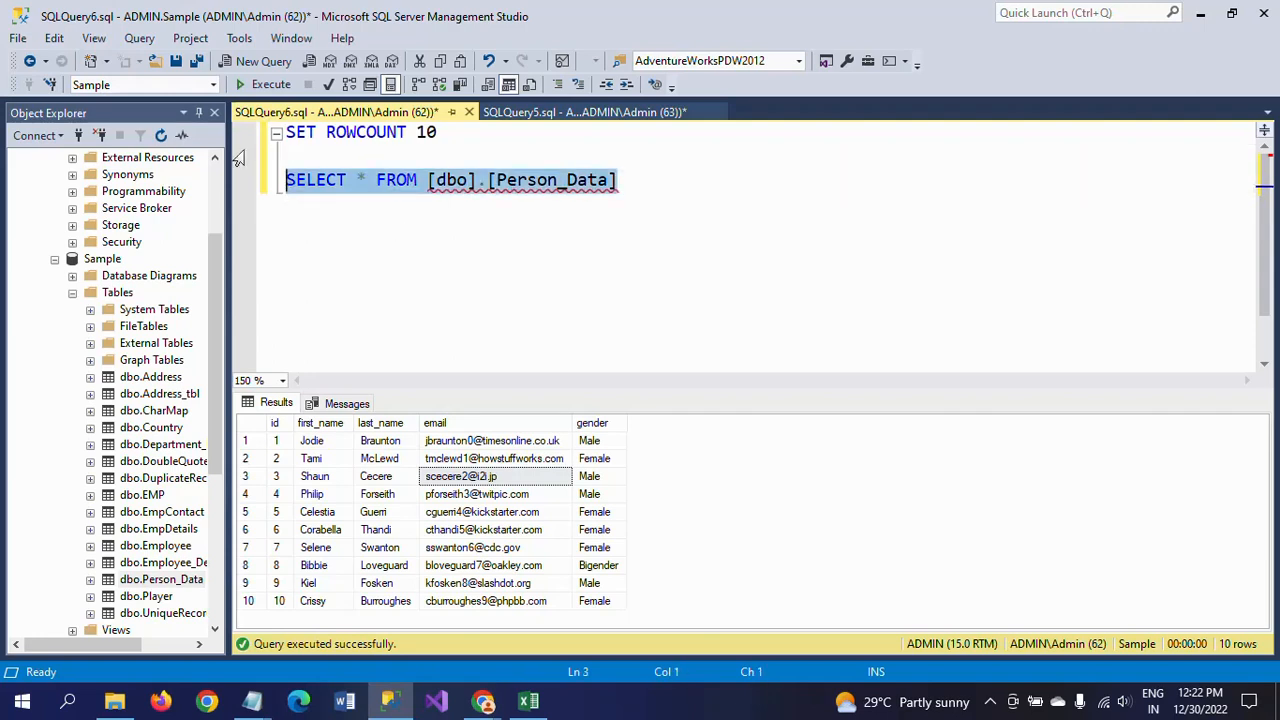
- Run Person_Data in a new query window (570 rows), then return to the SQLQuery6 script's SELECT line
click(263, 61)
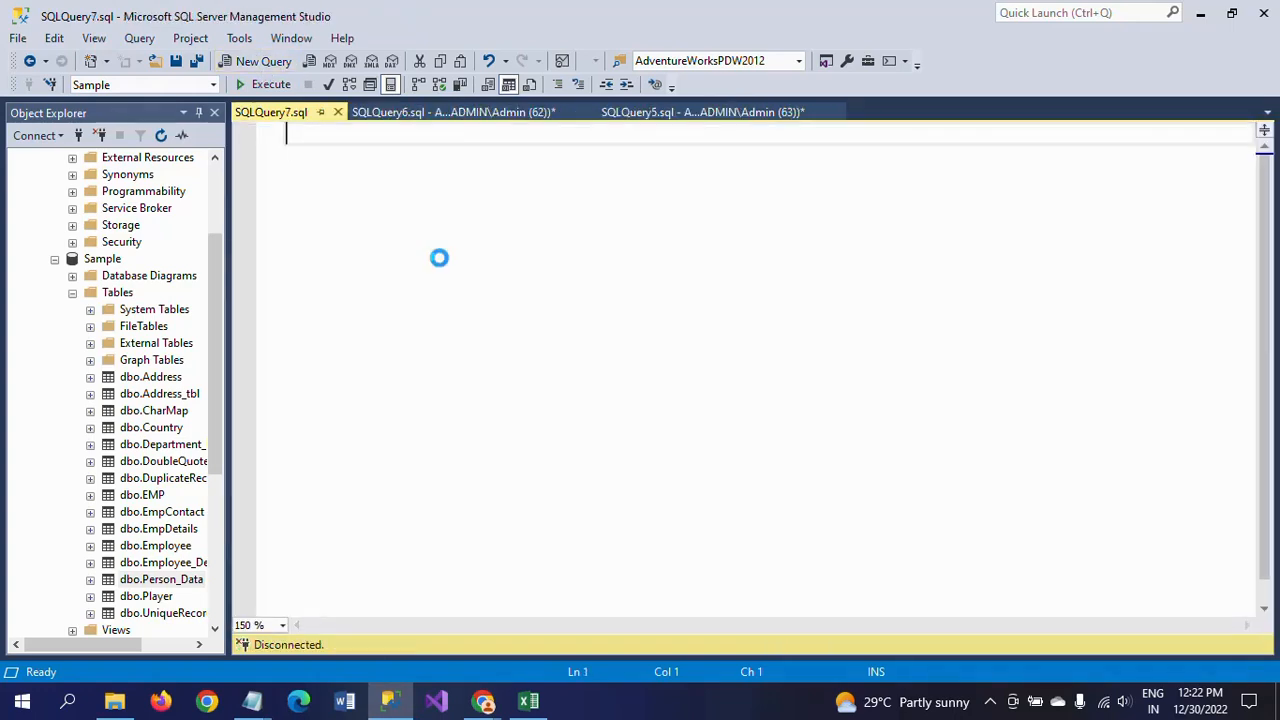
click(270, 84)
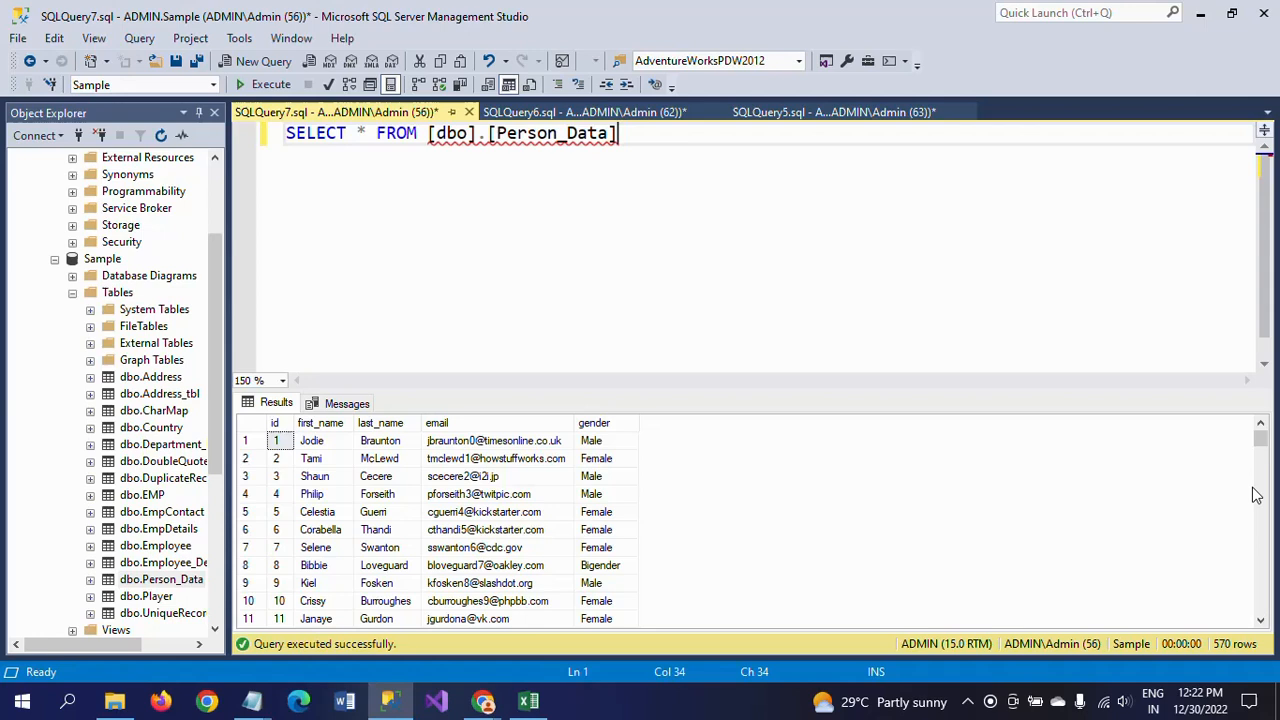
click(583, 111)
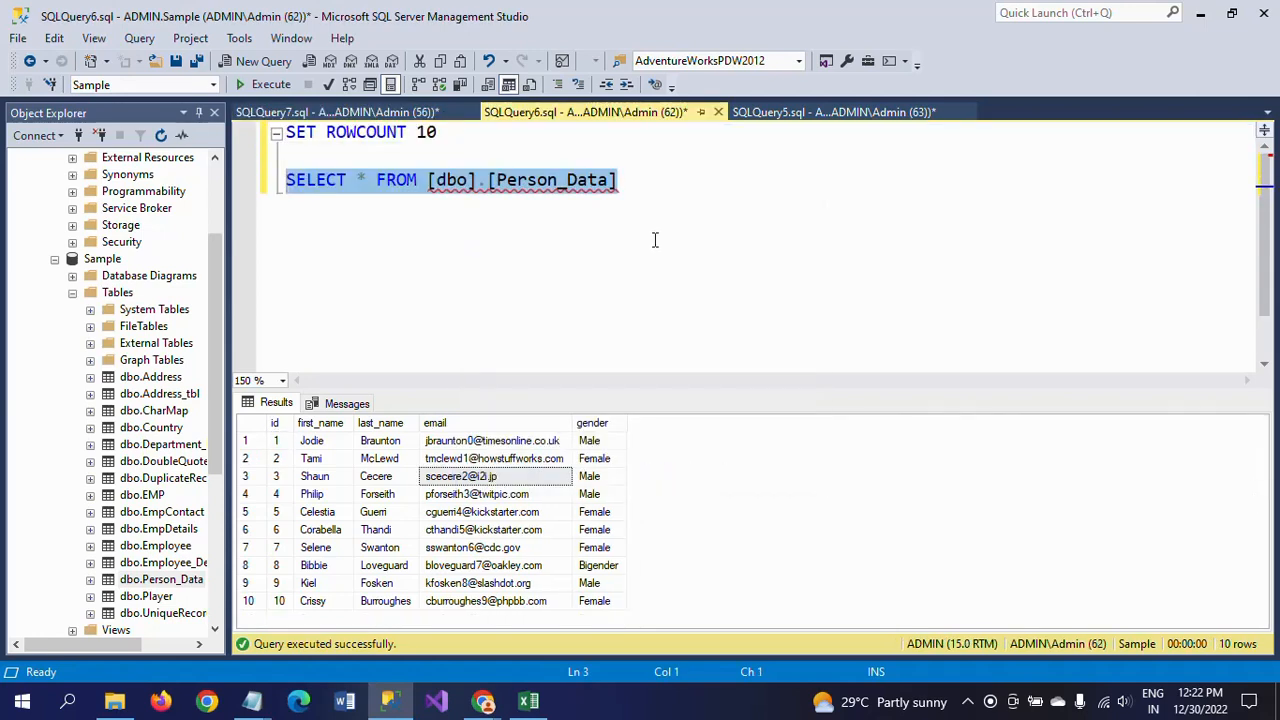
click(618, 180)
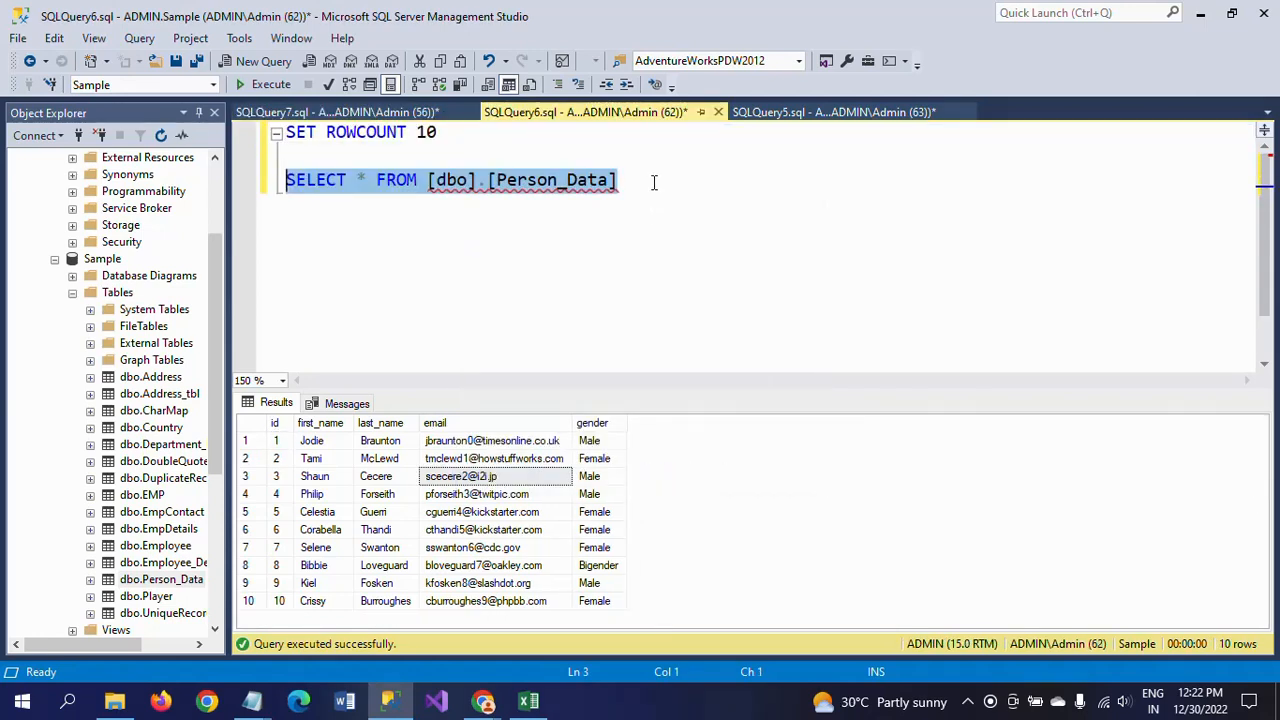
click(619, 179)
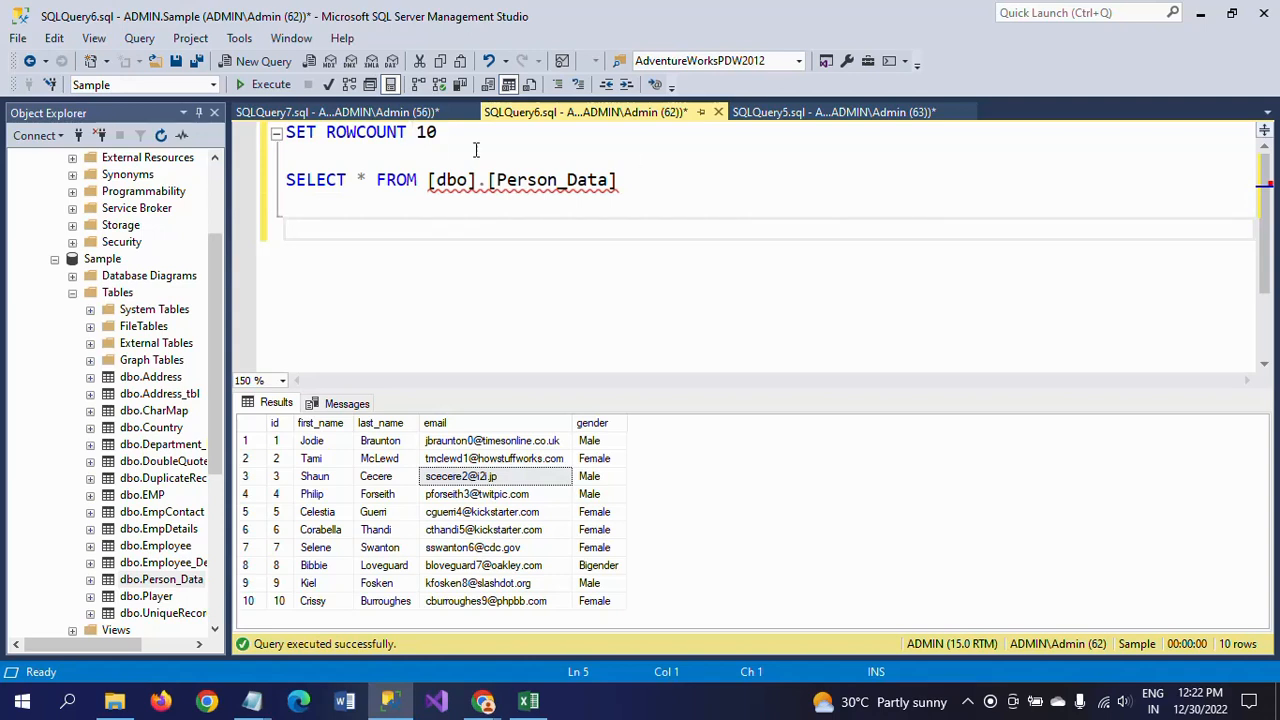
- Add SET ROWCOUNT 0 after the SELECT and rerun, returning all 570 rows
click(437, 132)
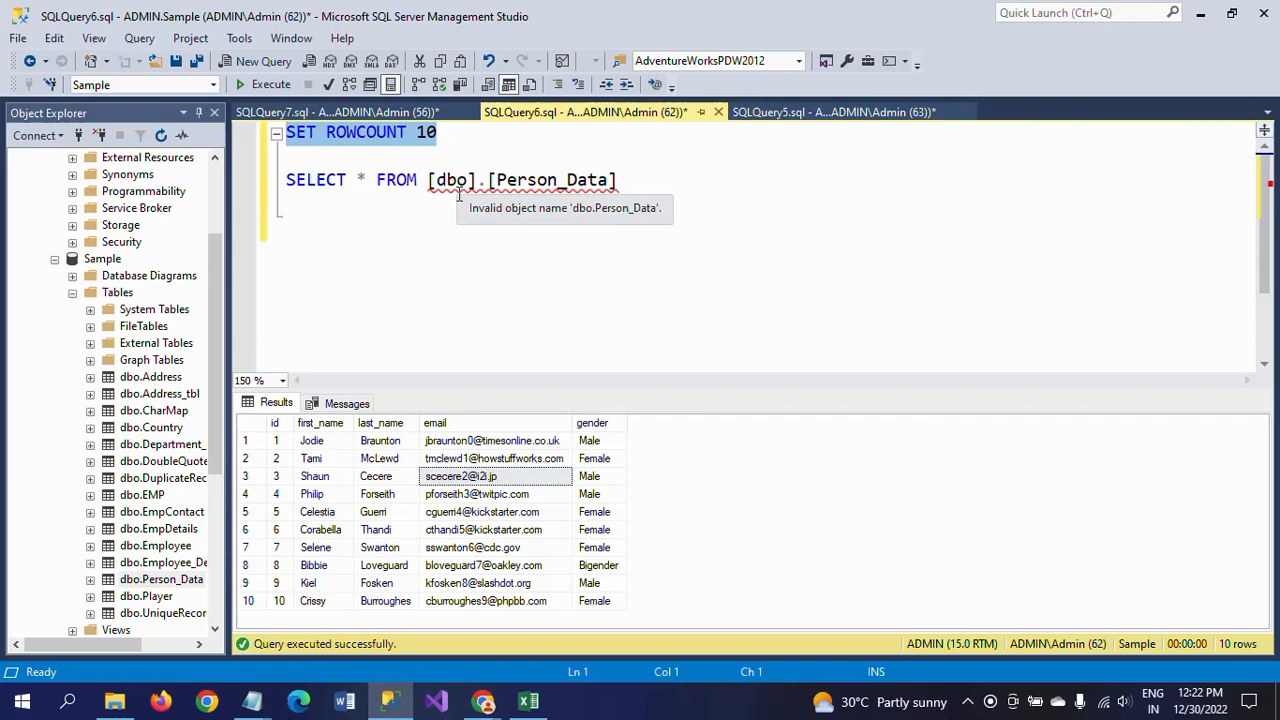
text(SET ROWCOUNT 10)
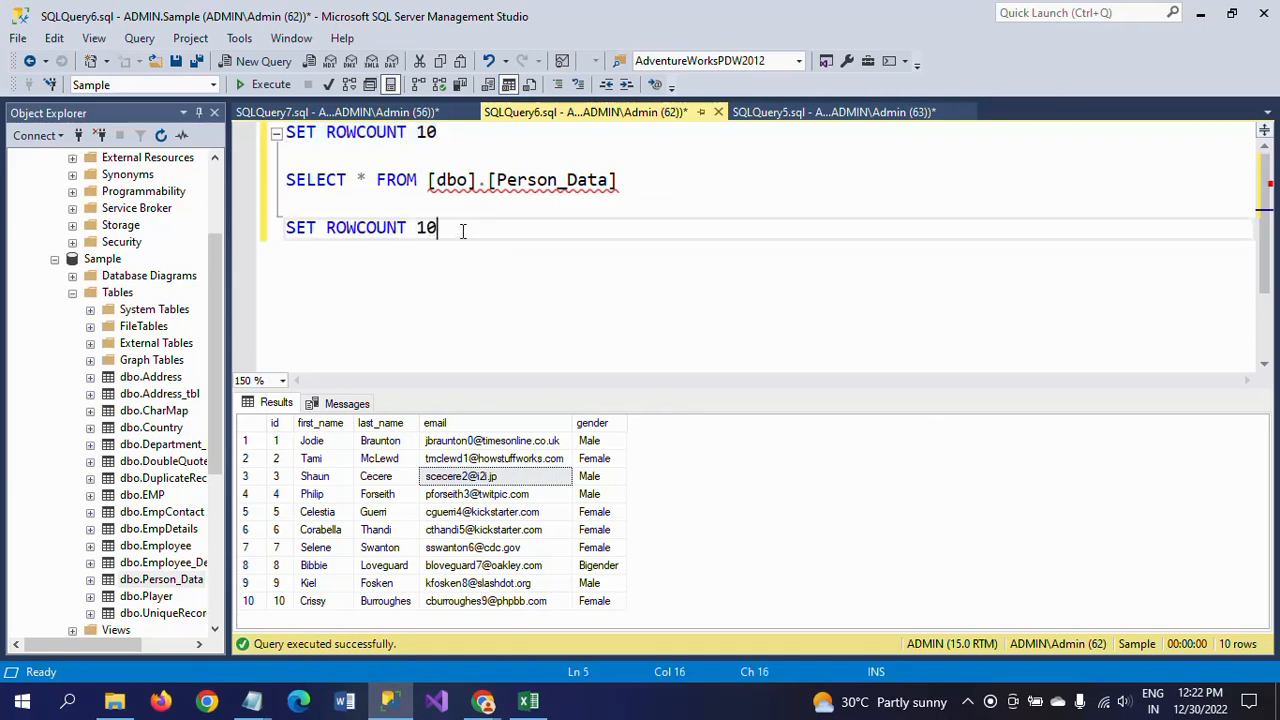
key(Backspace)
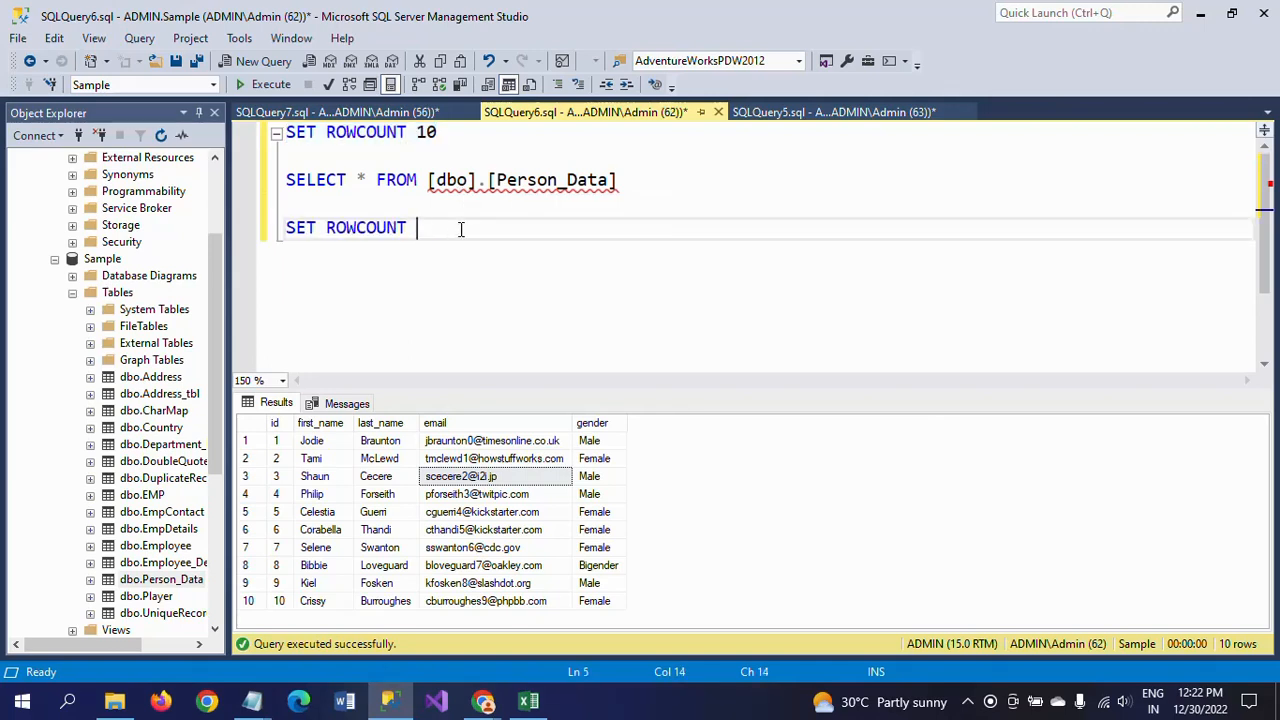
text(0)
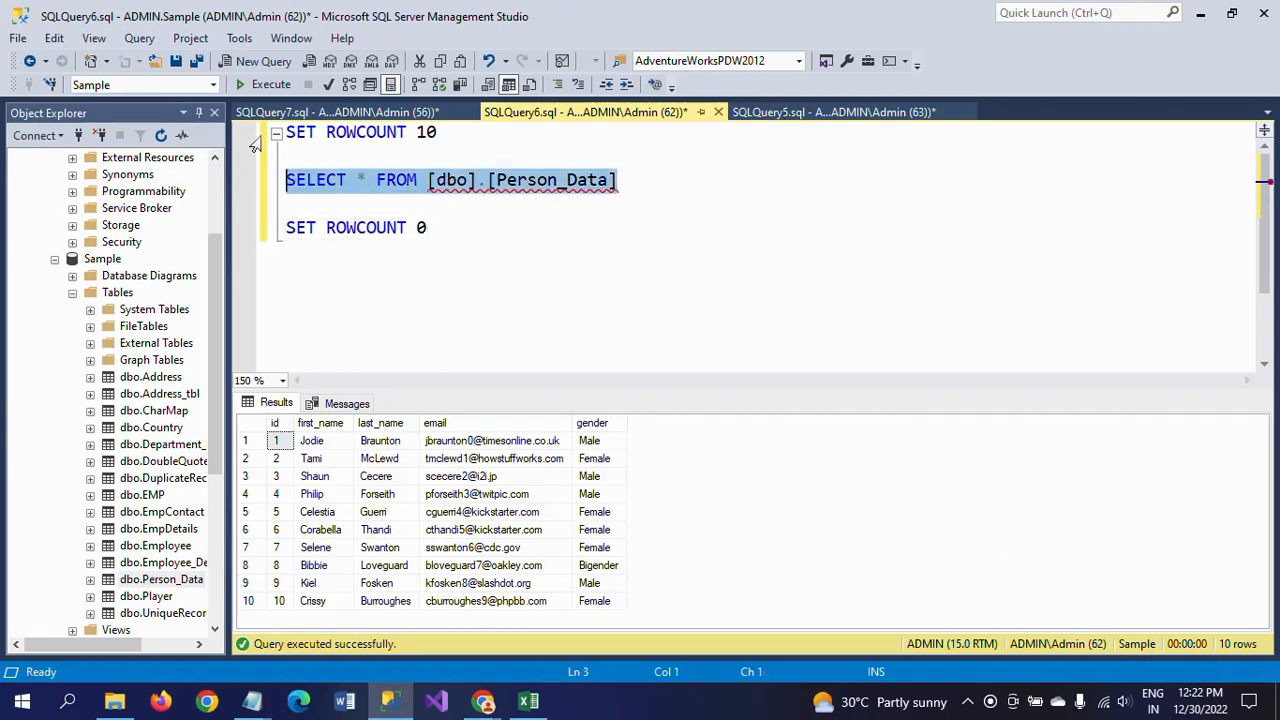
click(263, 84)
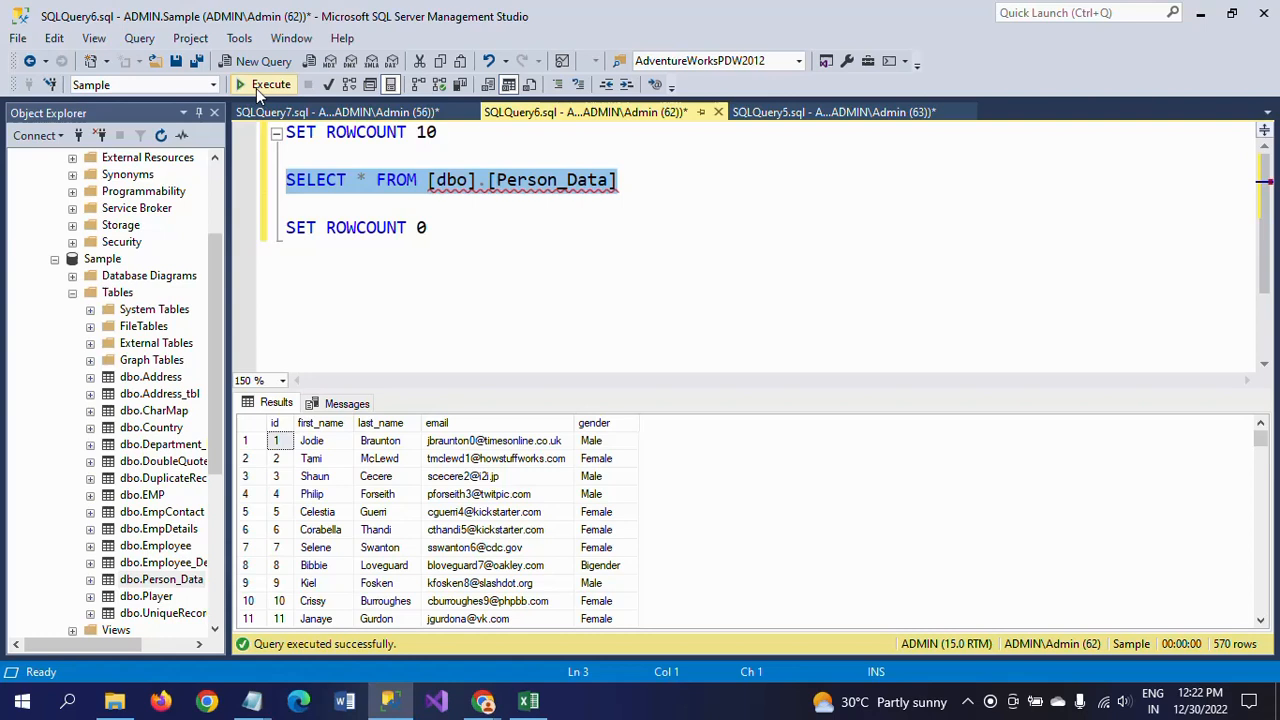
mouse_move(623, 157)
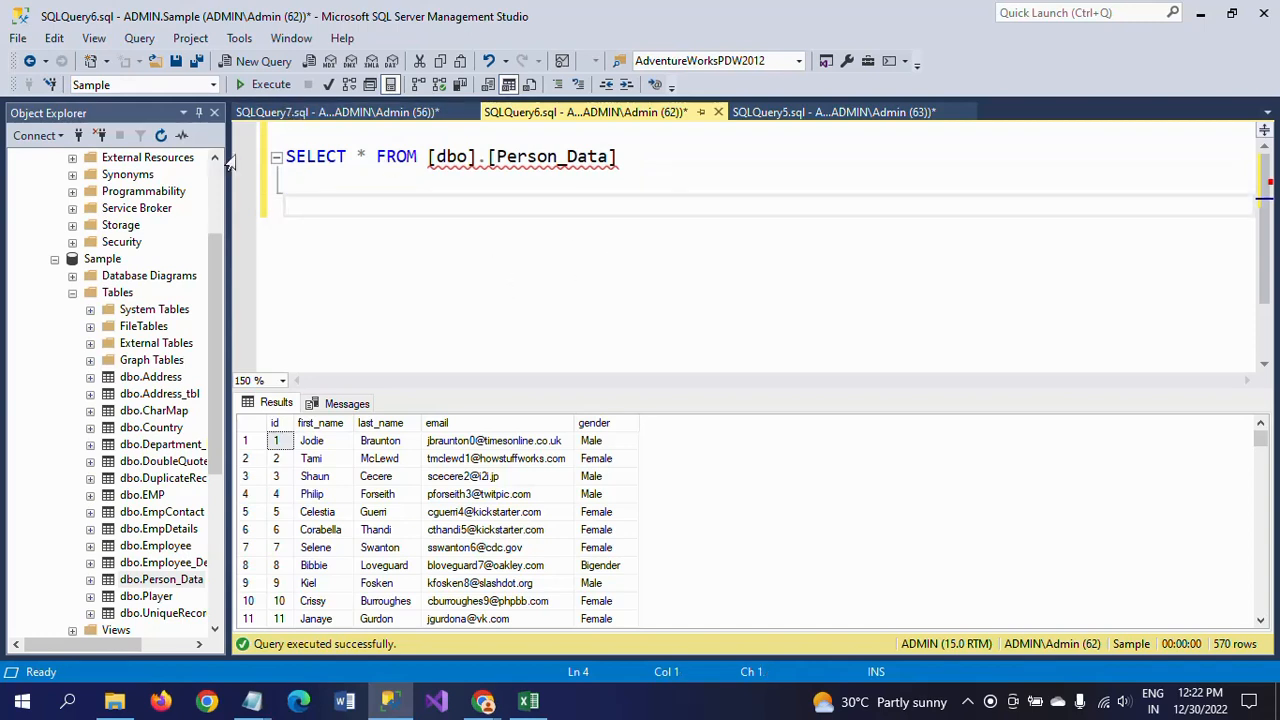
mouse_move(645, 527)
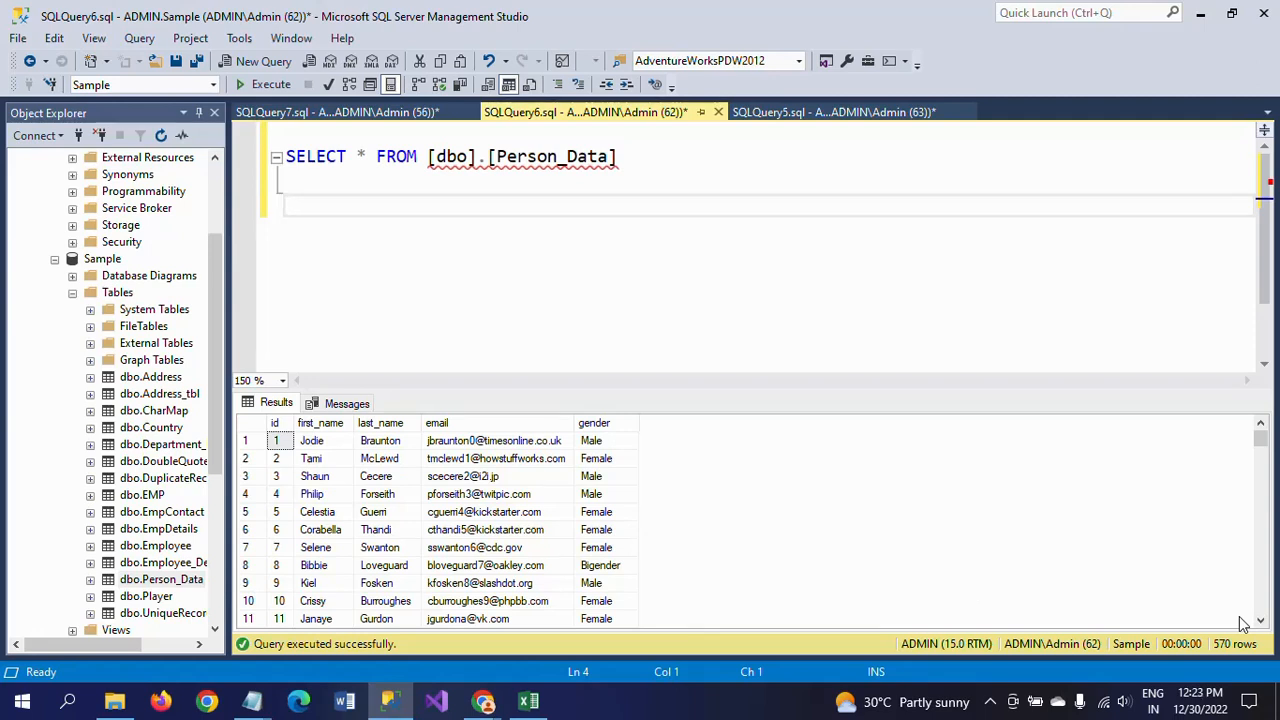
mouse_move(1100, 500)
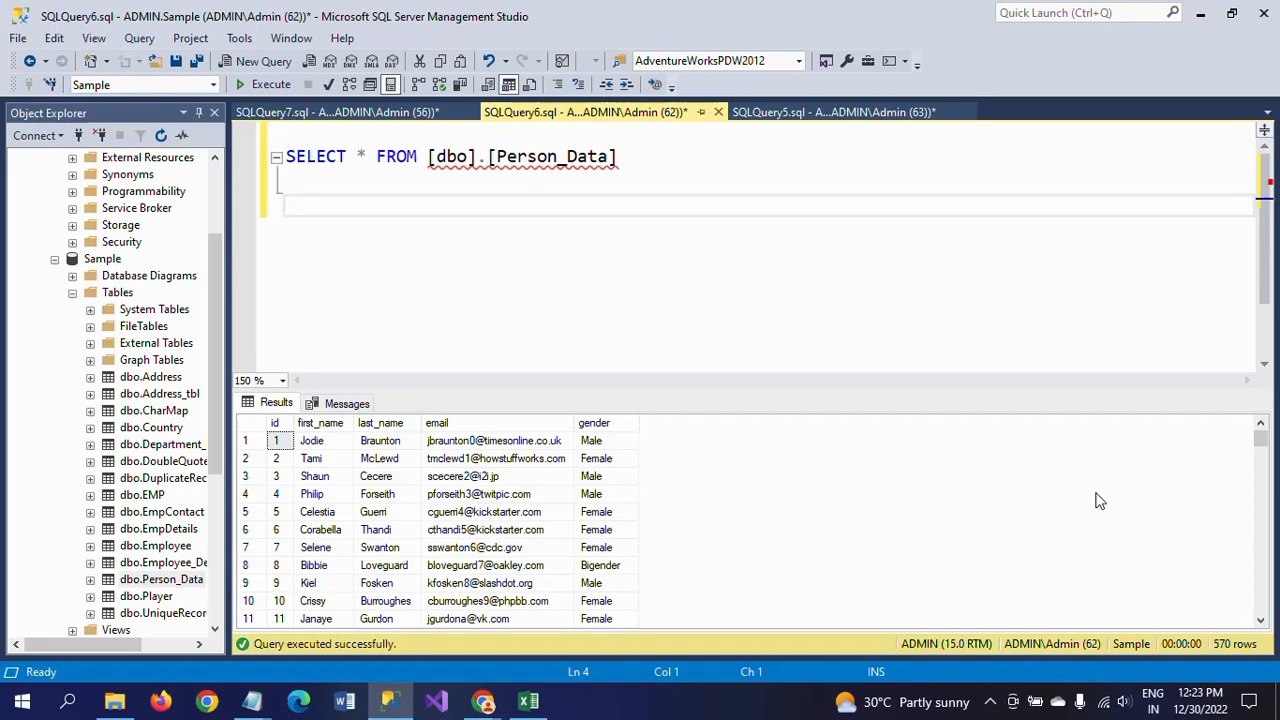
- Bring the Notepad notes window to the front from the taskbar
click(251, 700)
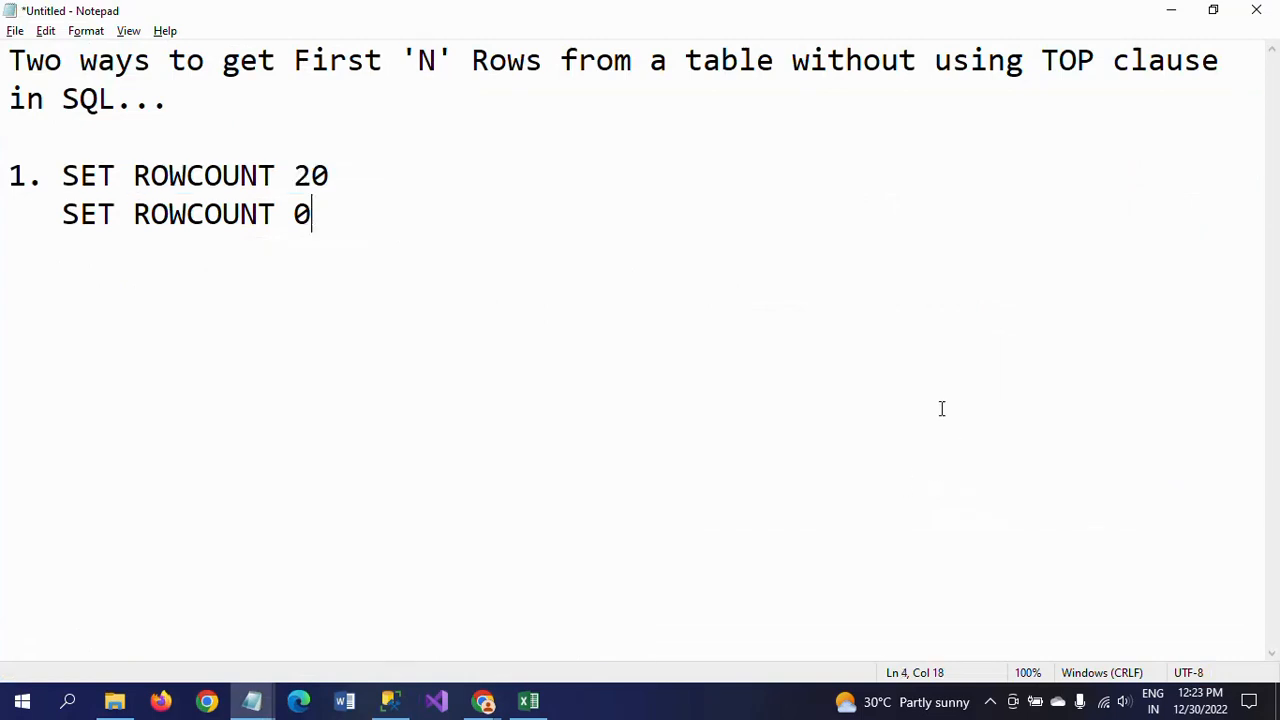
- Type '2. ROWNUM' as the second method heading in the notes
text(2)
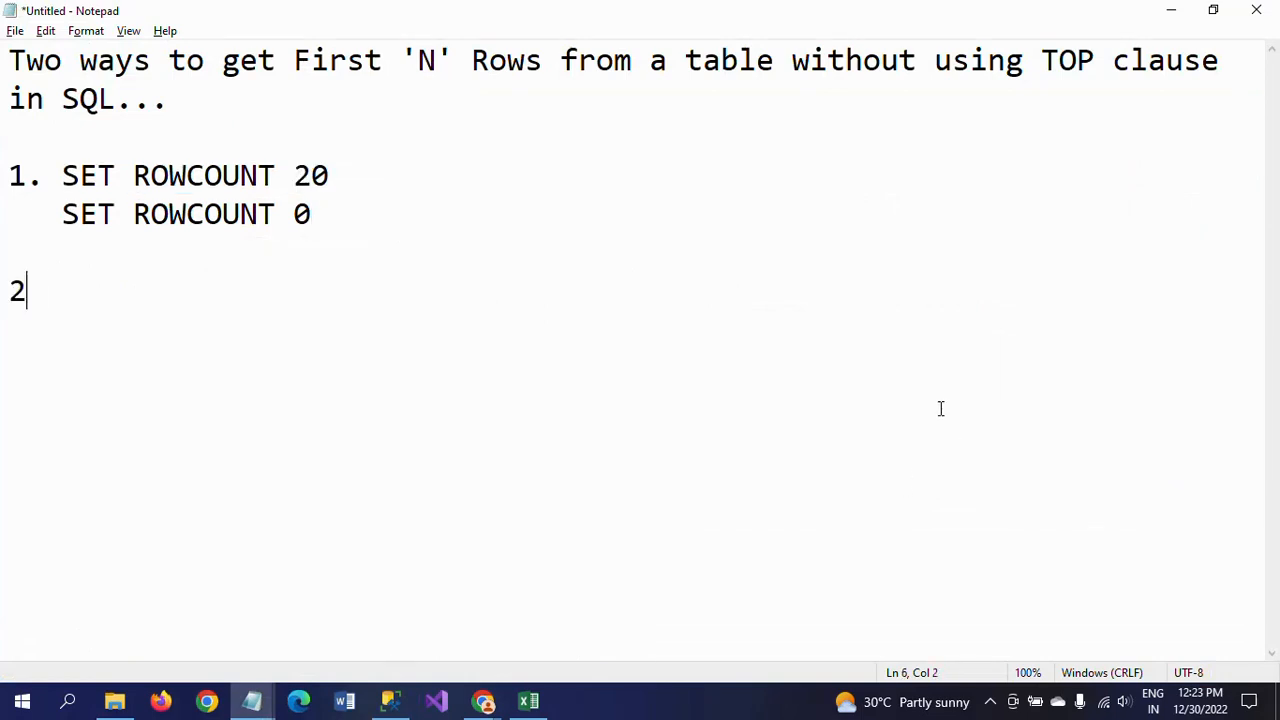
text(. R)
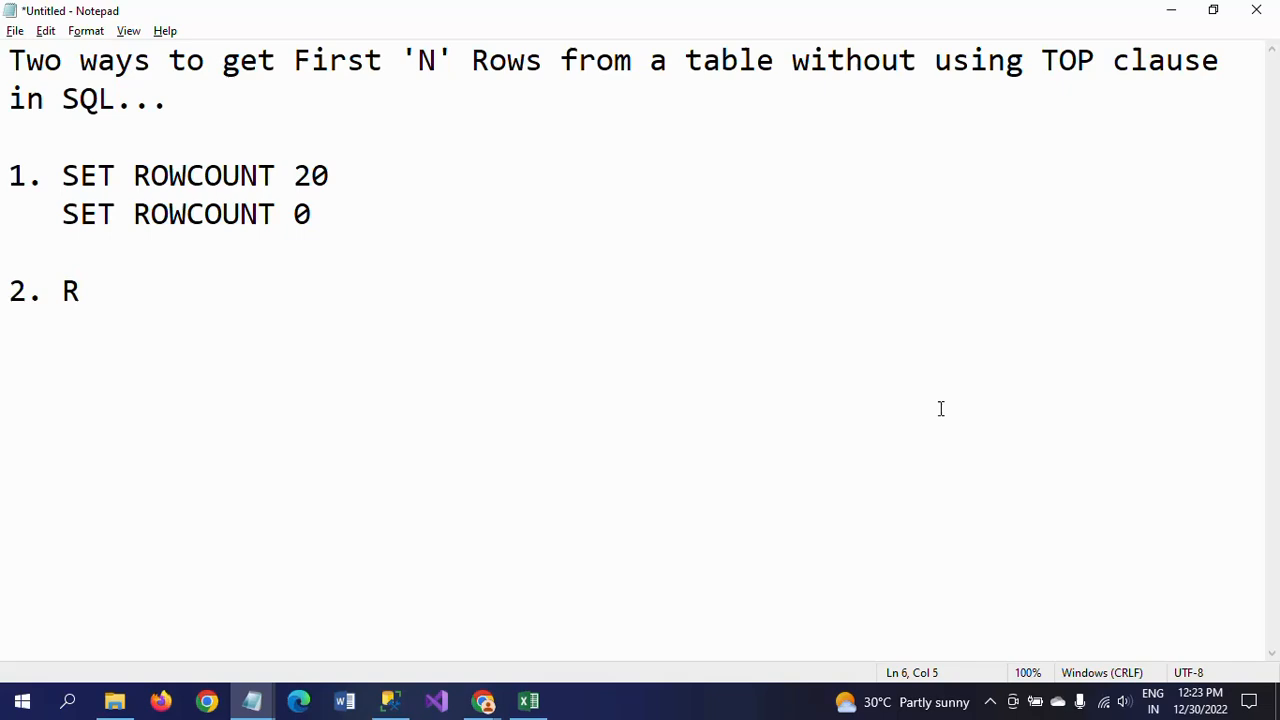
text(OWNUM)
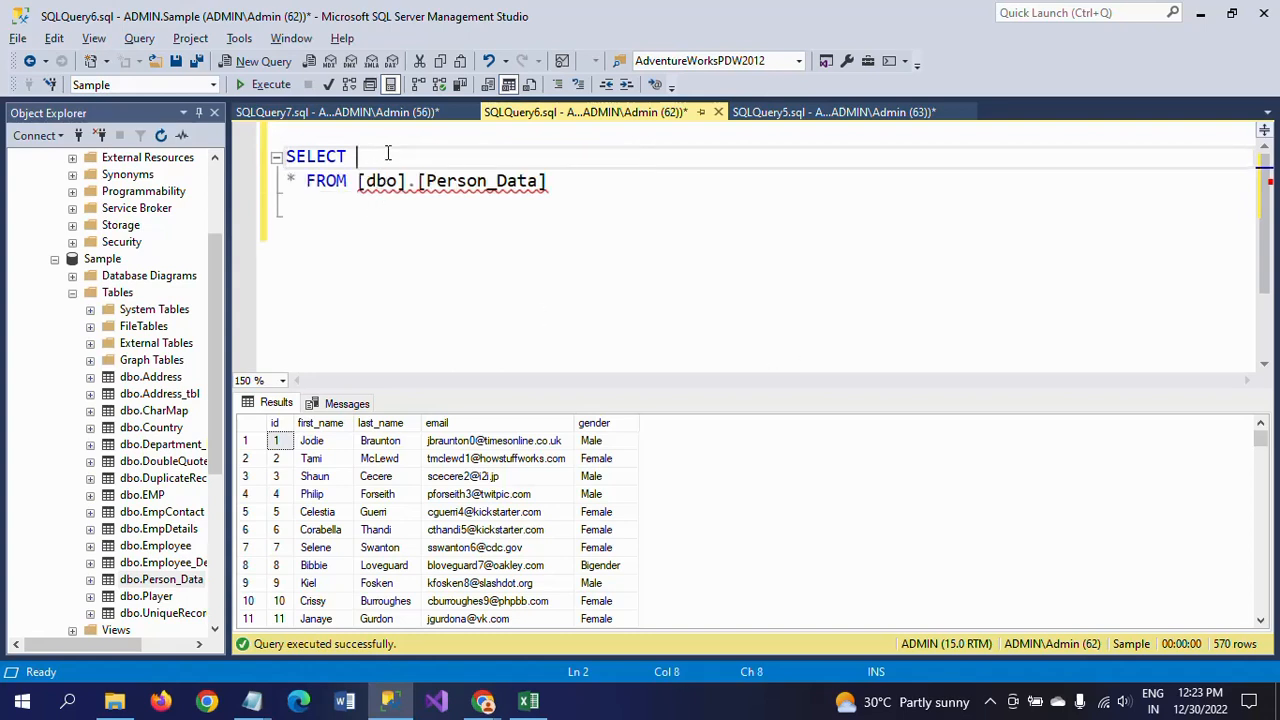
- Insert 'ROW_NUMBER() OVER (ORDER BY id) AS ROWNUM,' before the * in the SELECT
text(ROW_NUMBER()
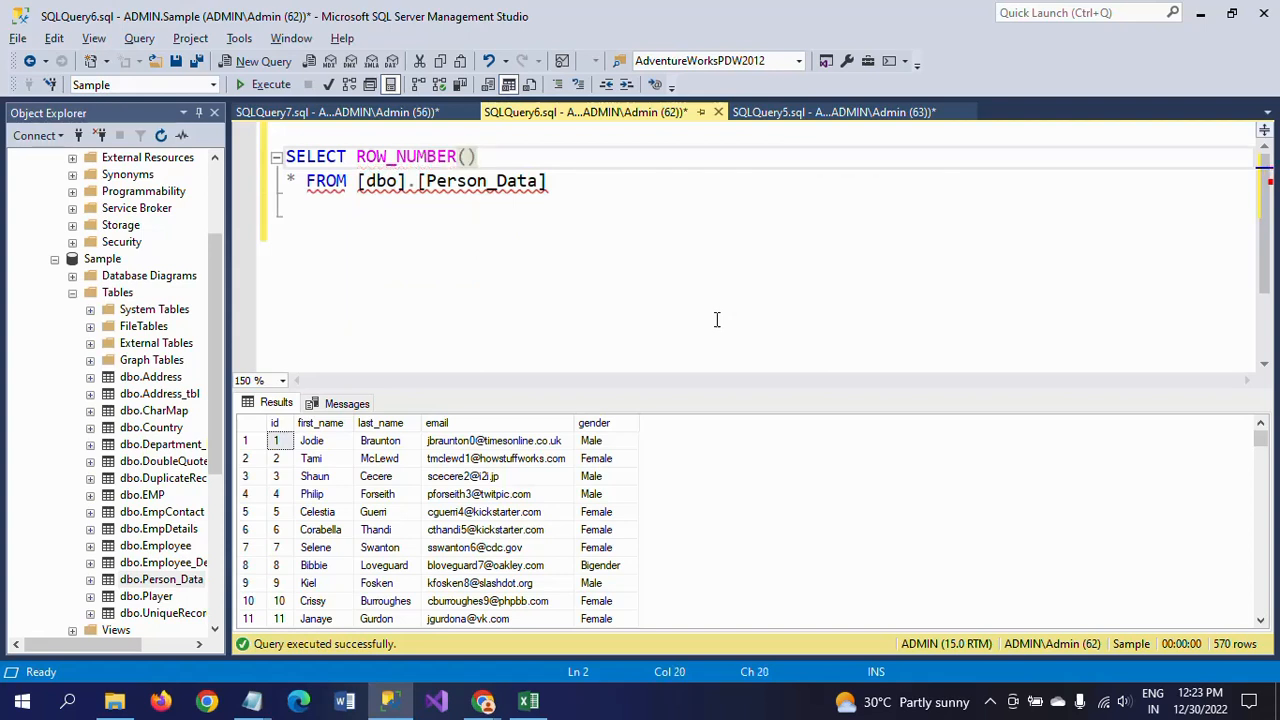
text(O)
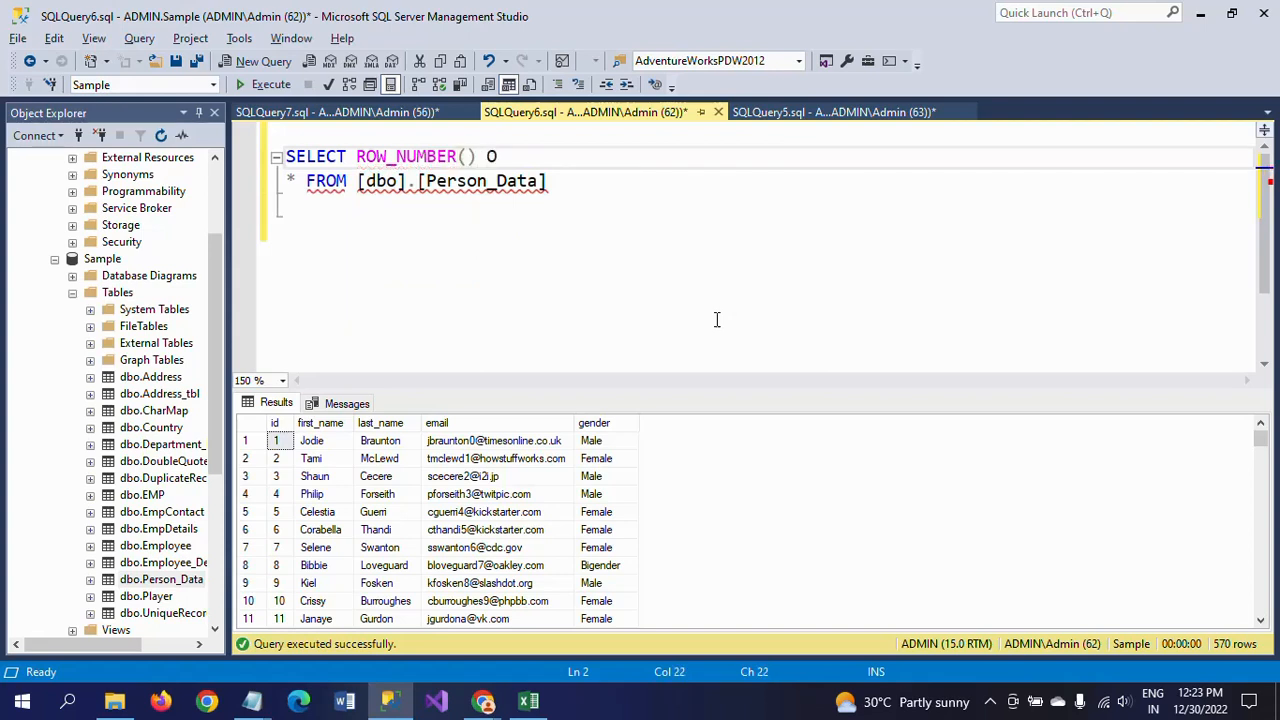
text(OVER)
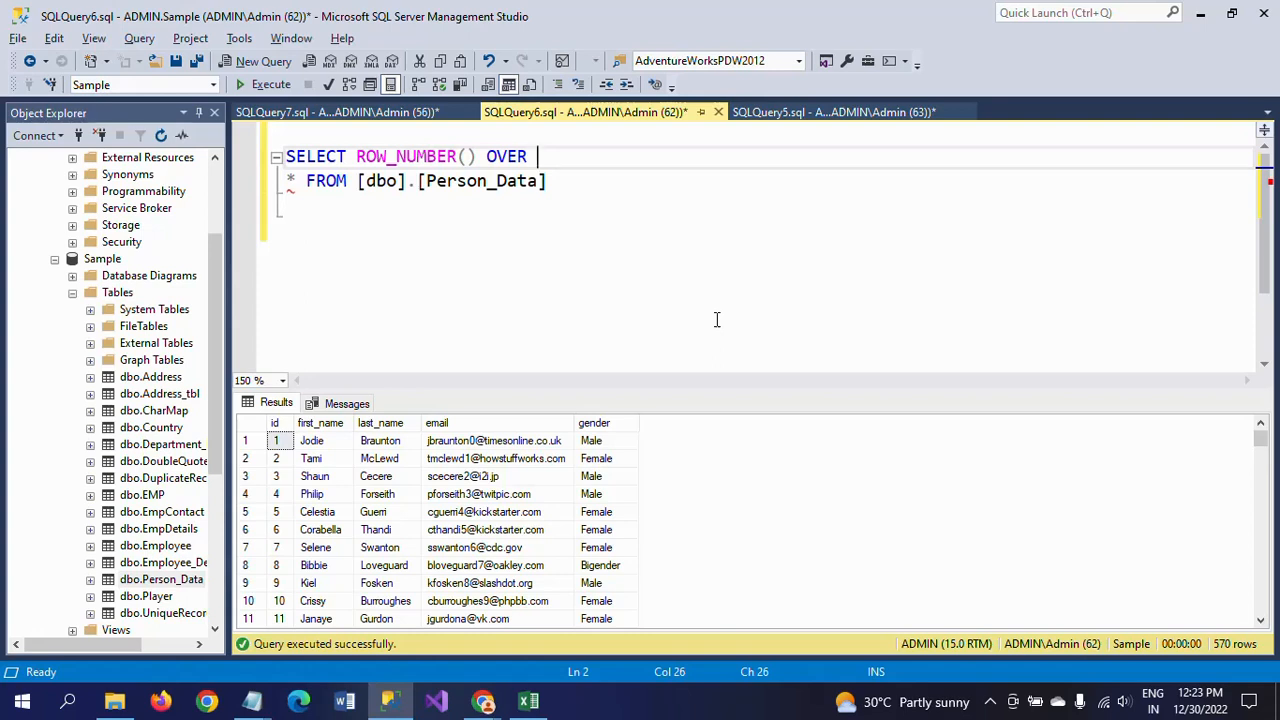
text((ORDER BY)
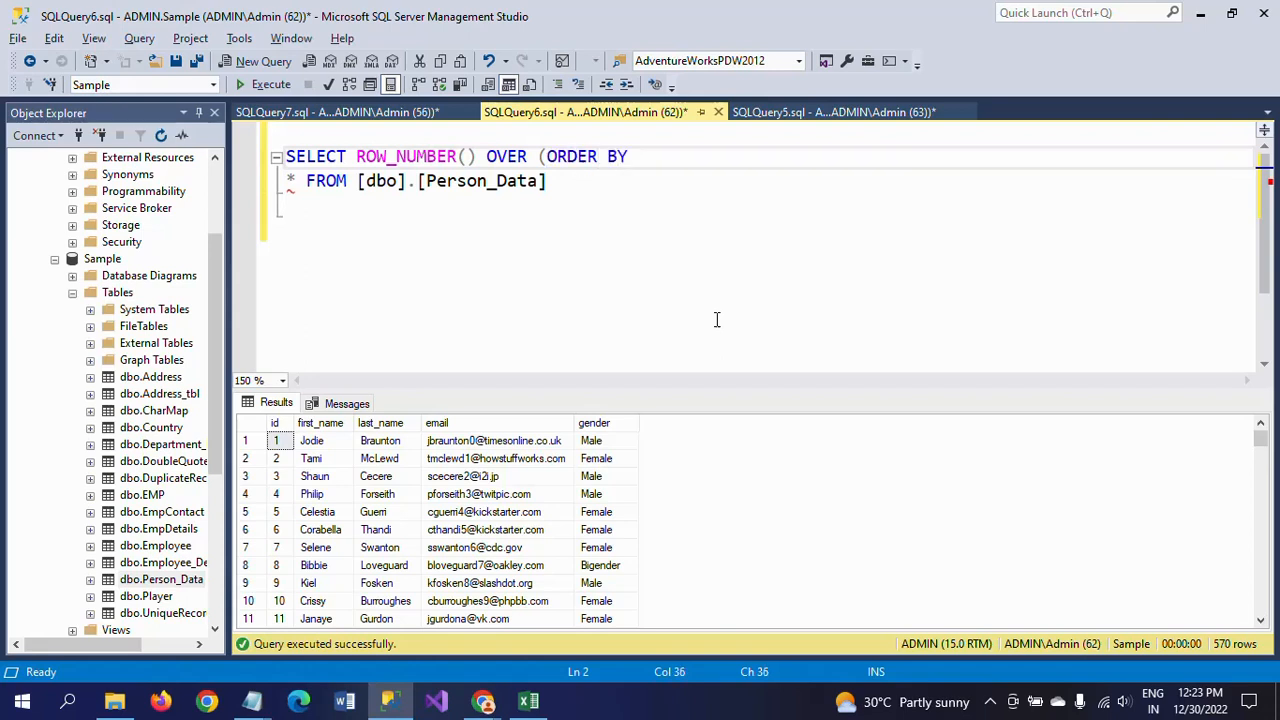
text(id)
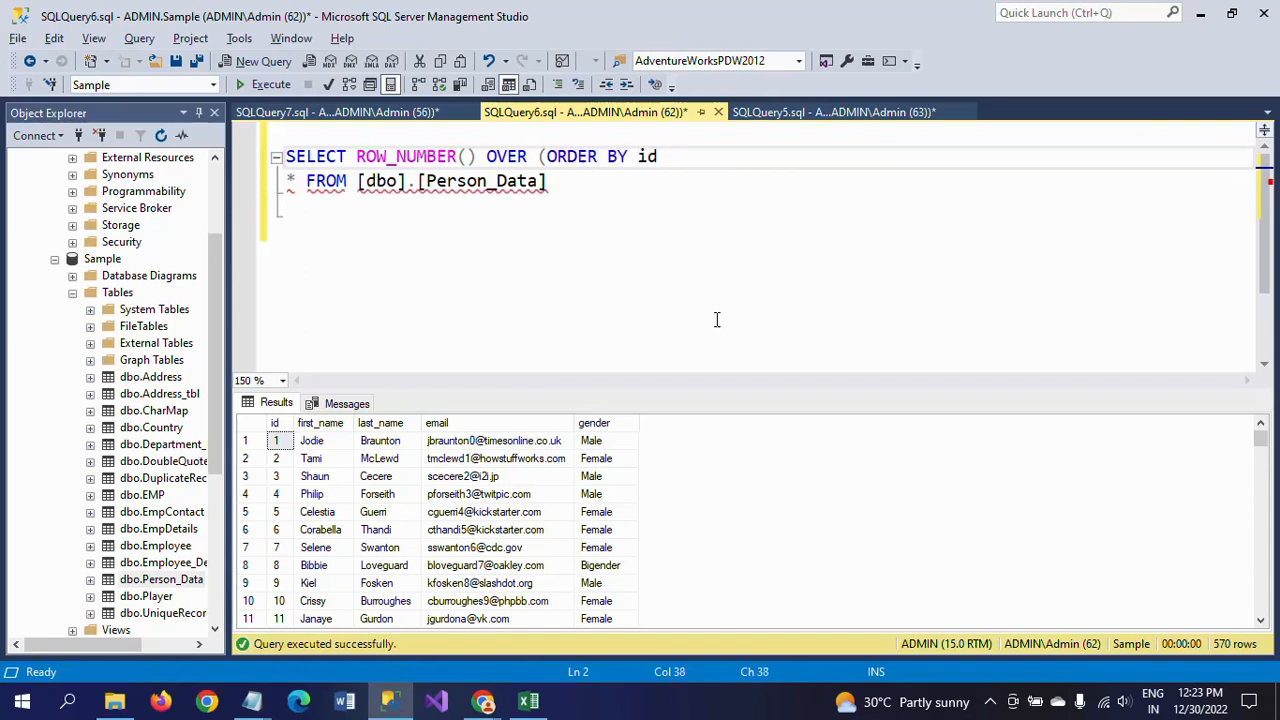
text())
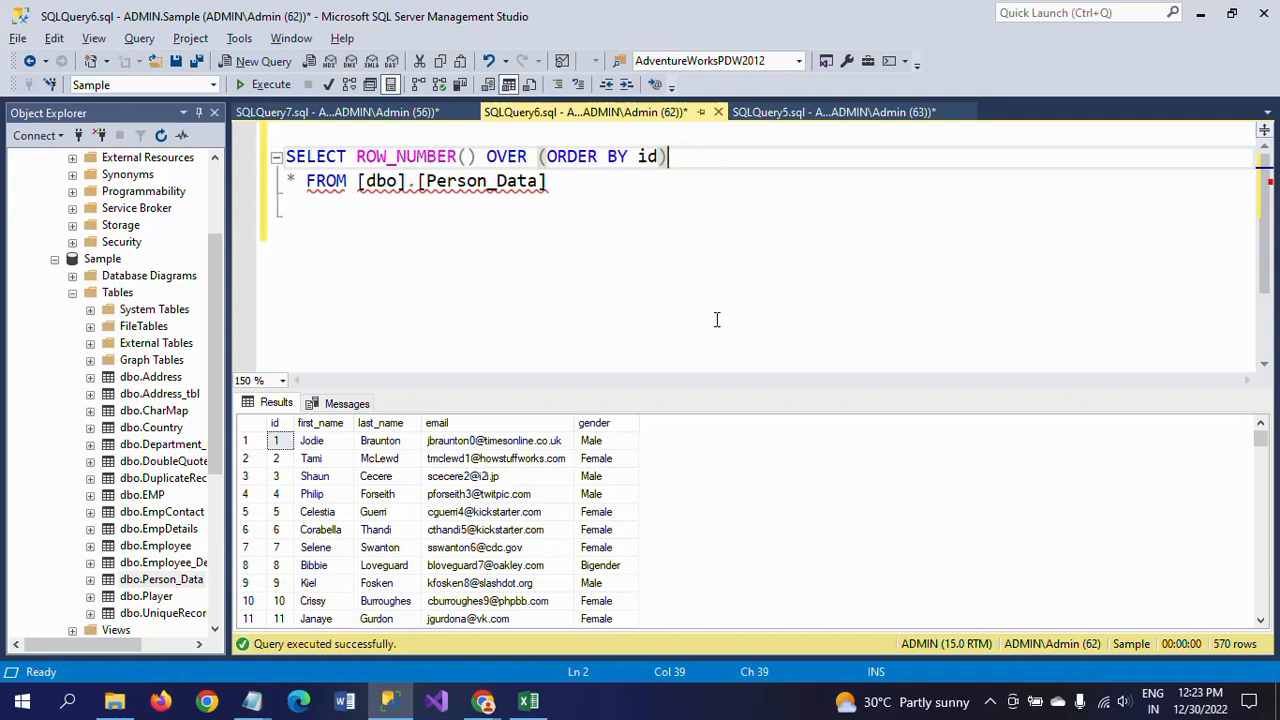
text(AS)
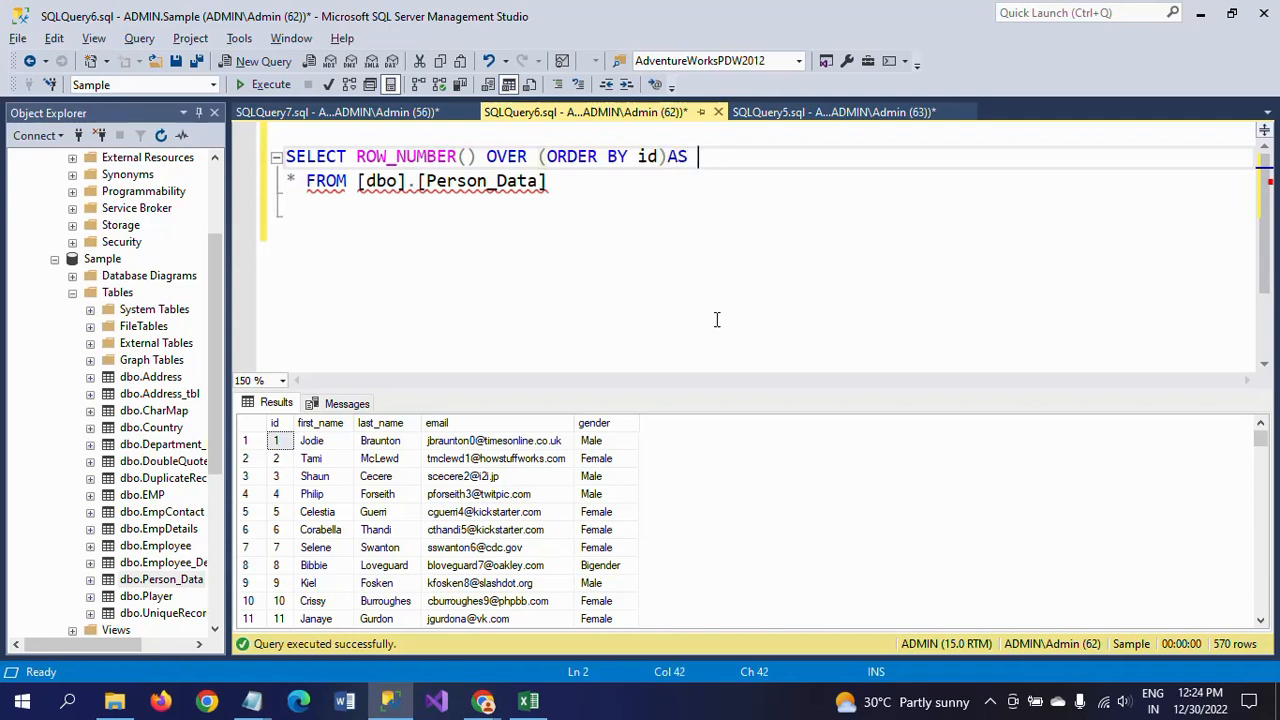
text(ROWN)
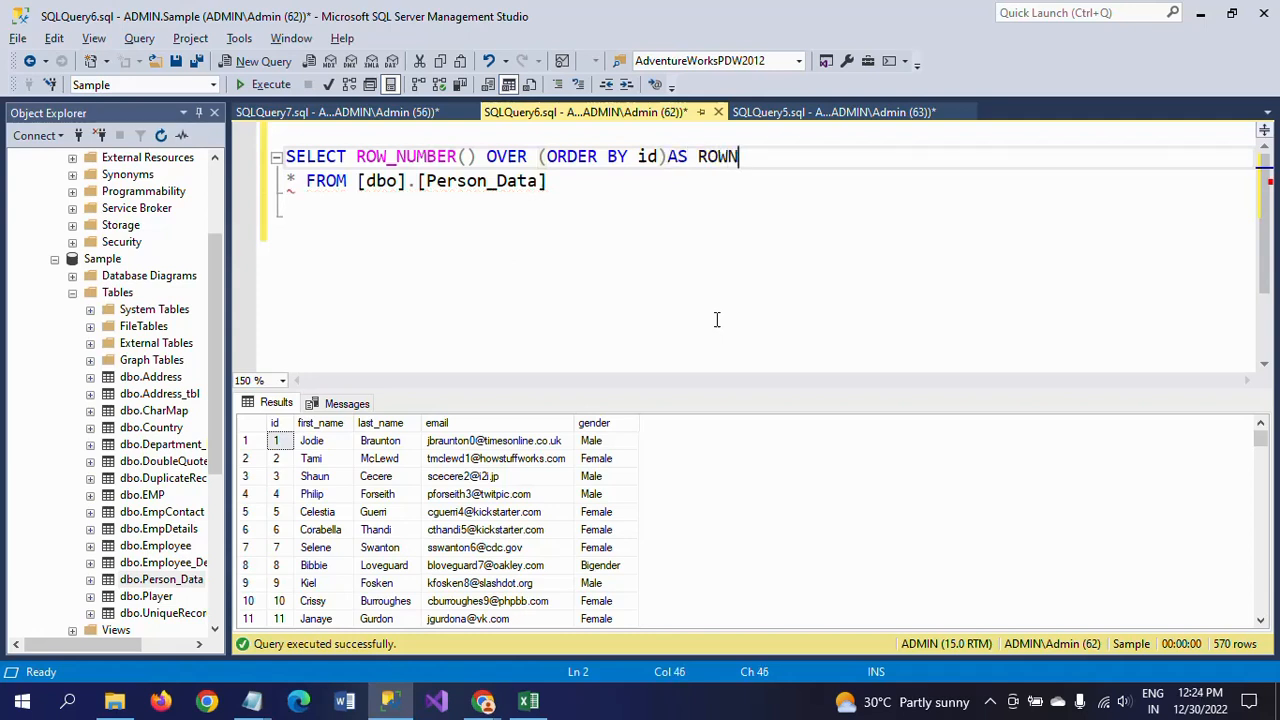
text(UM)
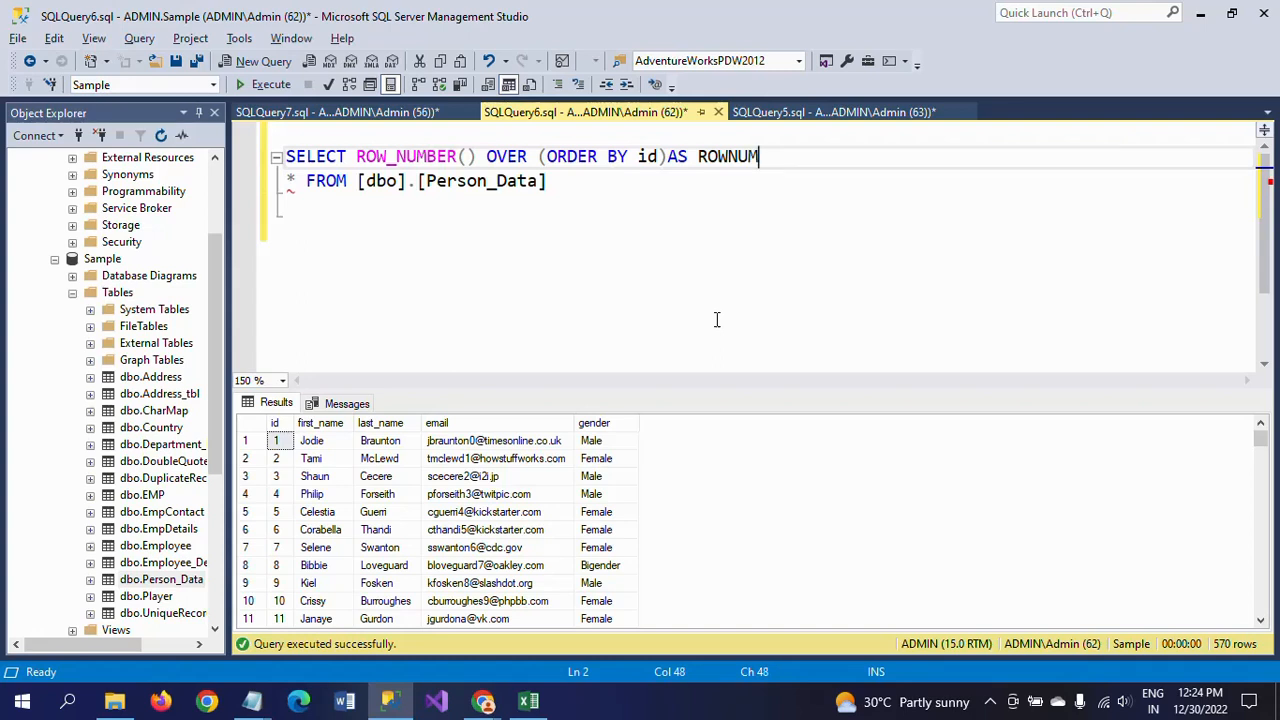
mouse_move(712, 291)
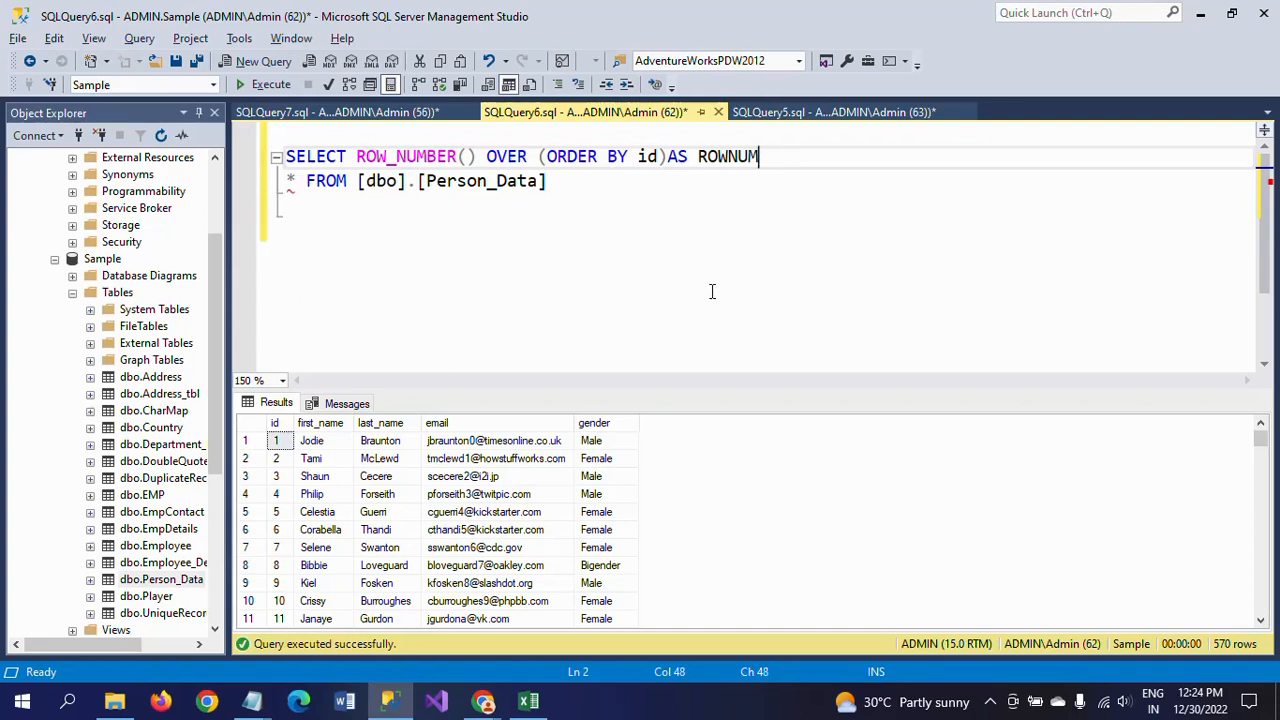
text(,)
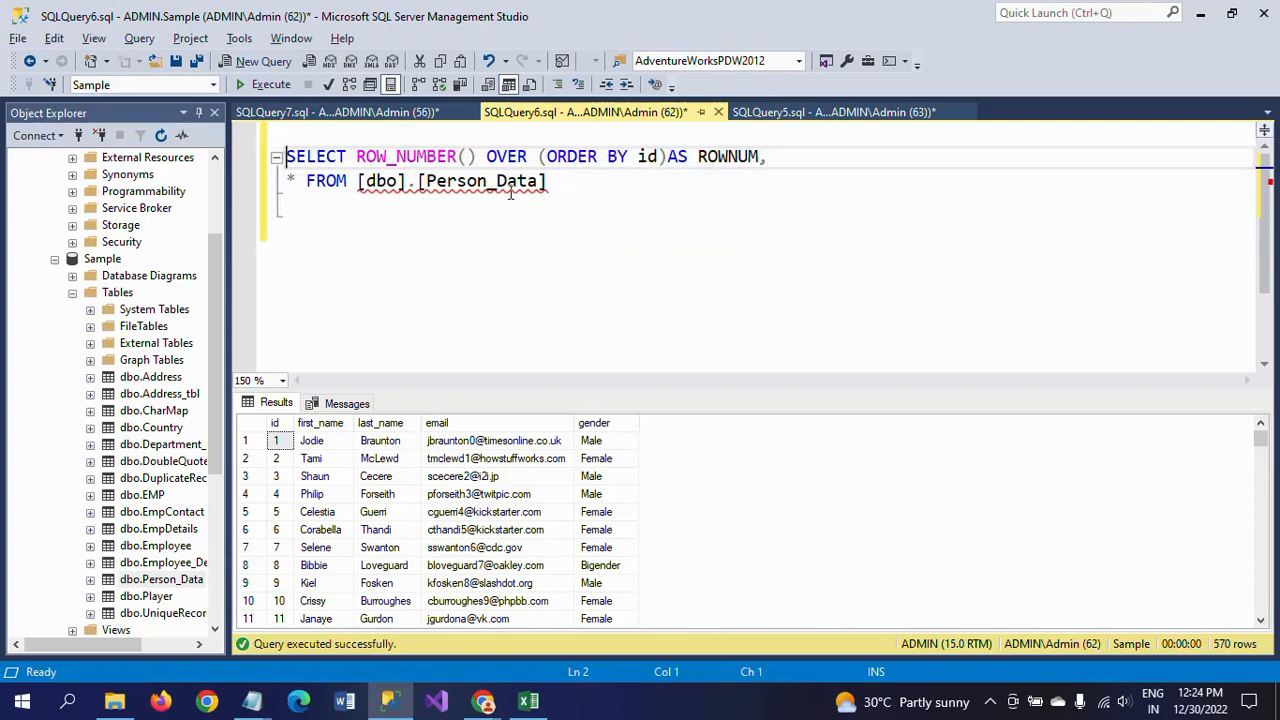
- Execute the ROW_NUMBER query and scroll the results to check ROWNUM numbering 570 rows
click(271, 84)
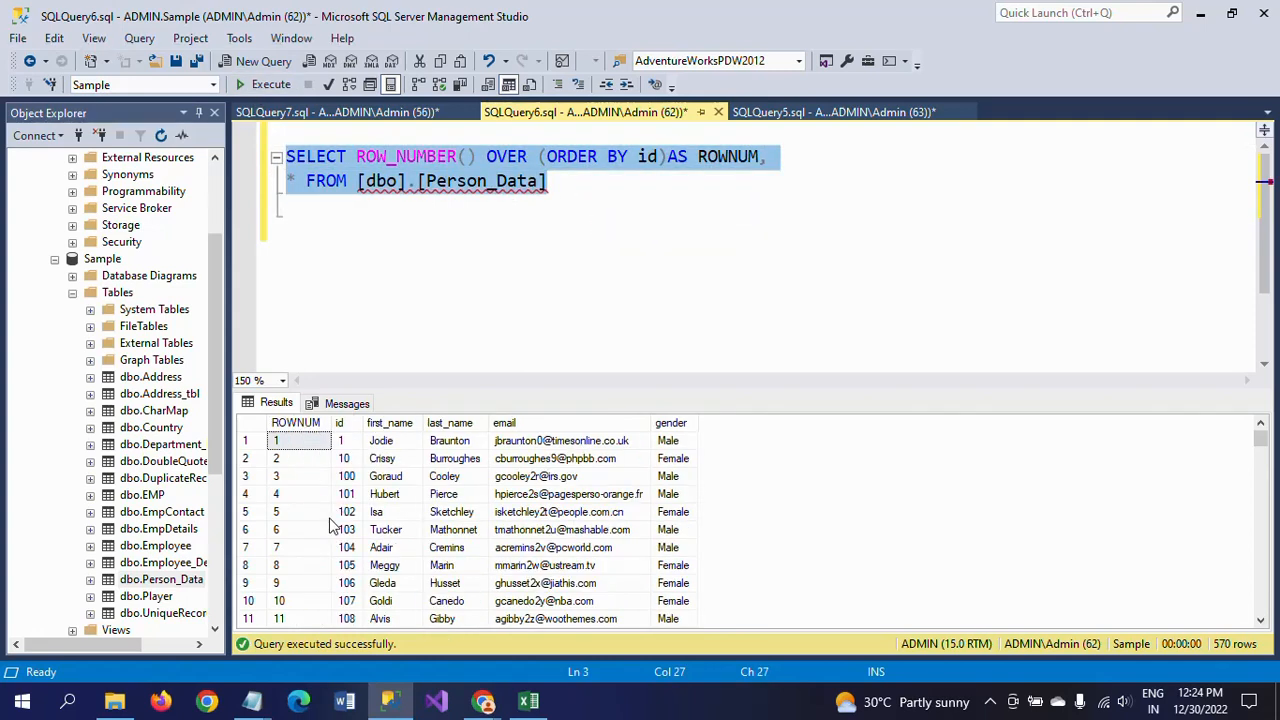
mouse_move(315, 465)
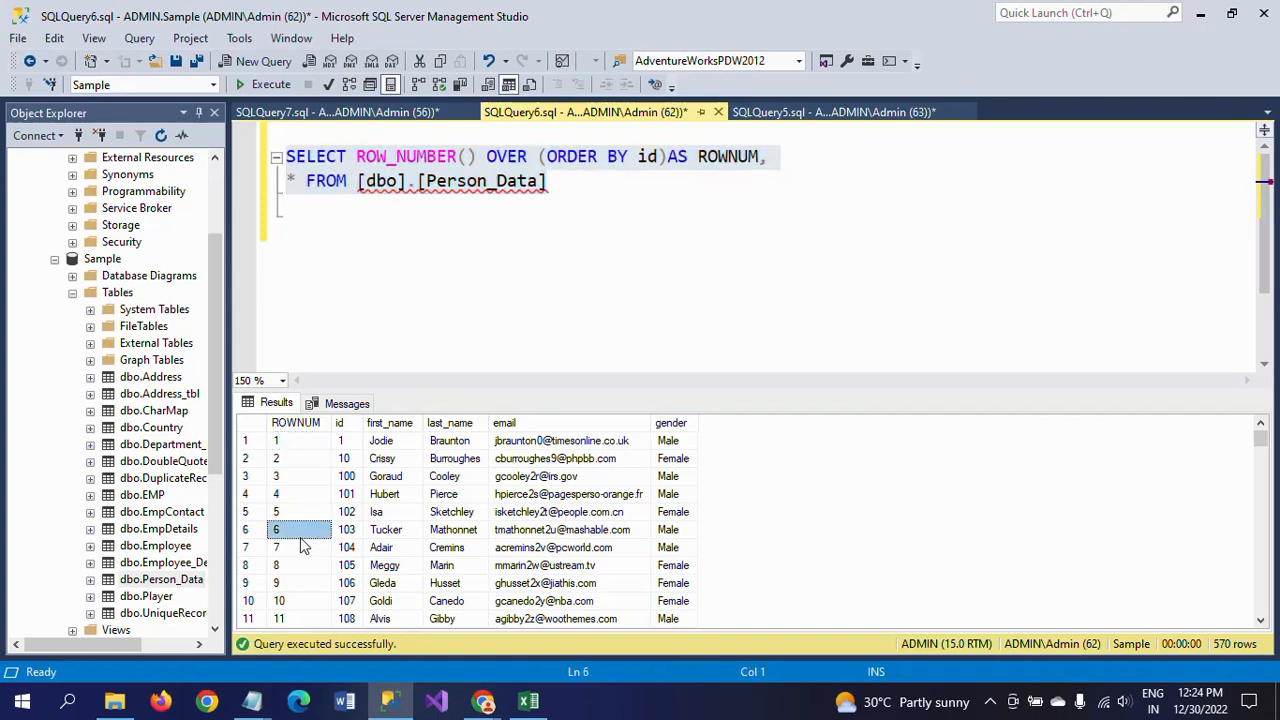
scroll(down, 3)
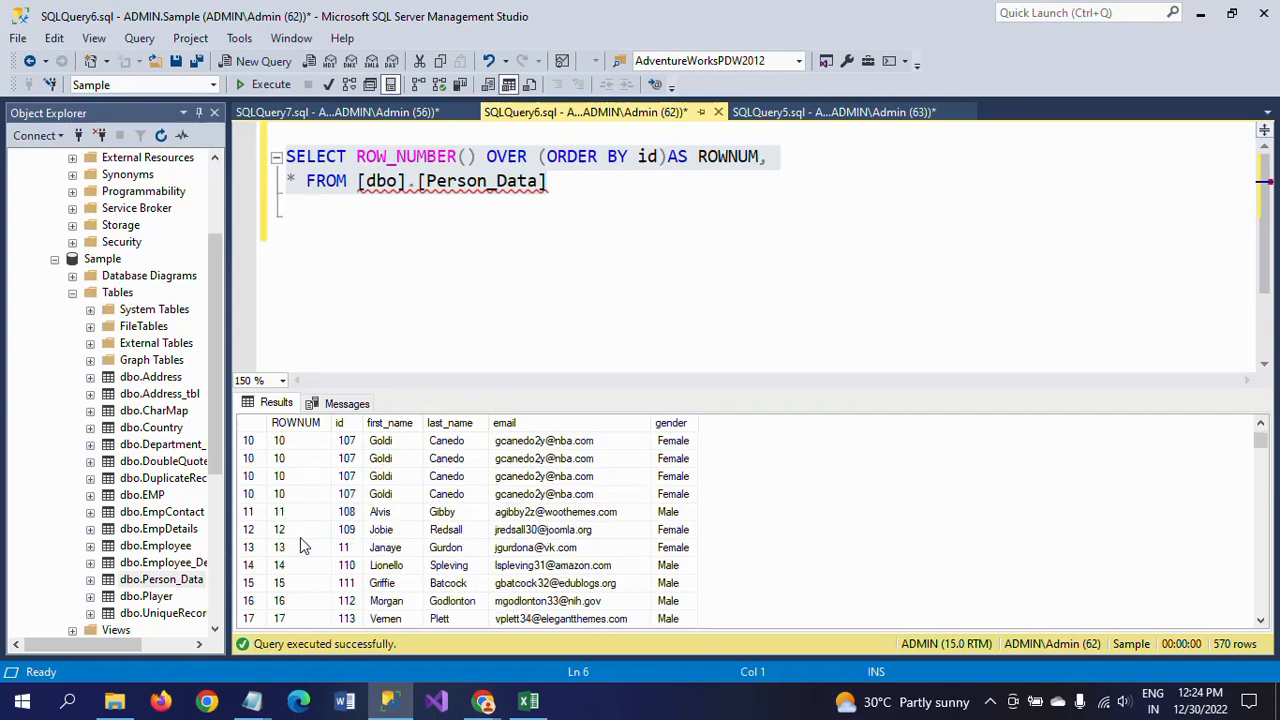
scroll(up, 3)
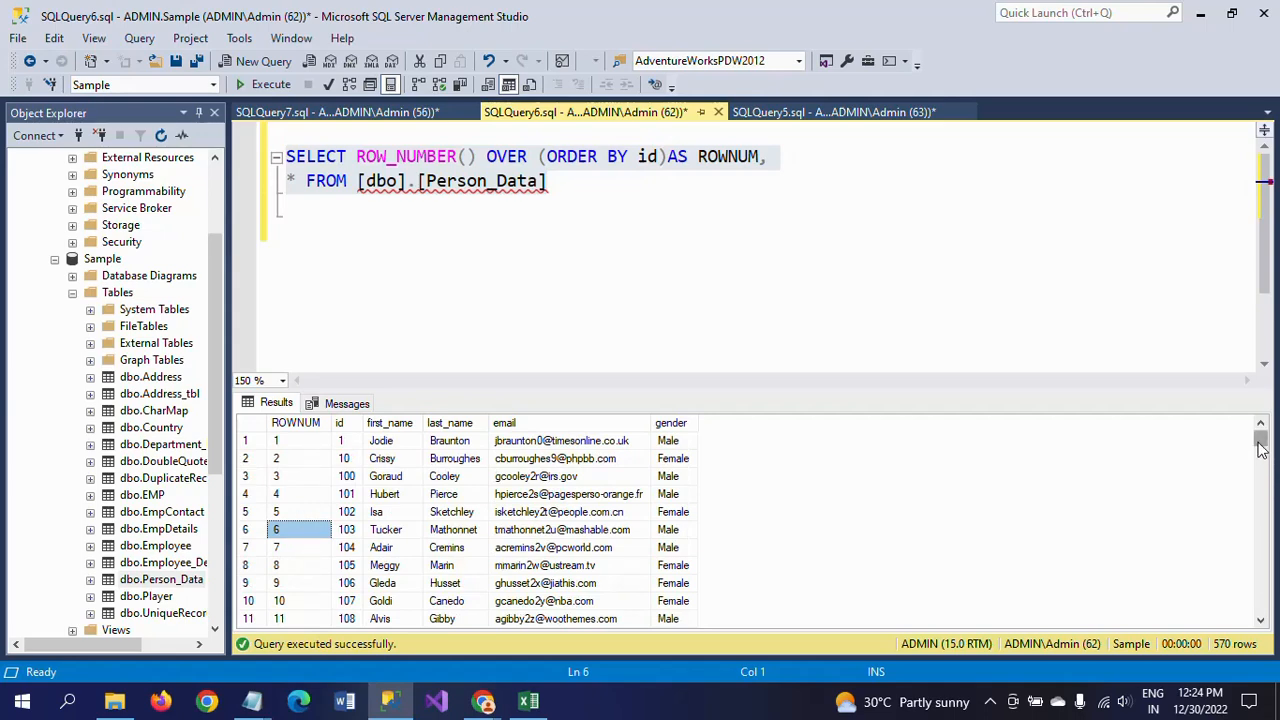
scroll(down, 3)
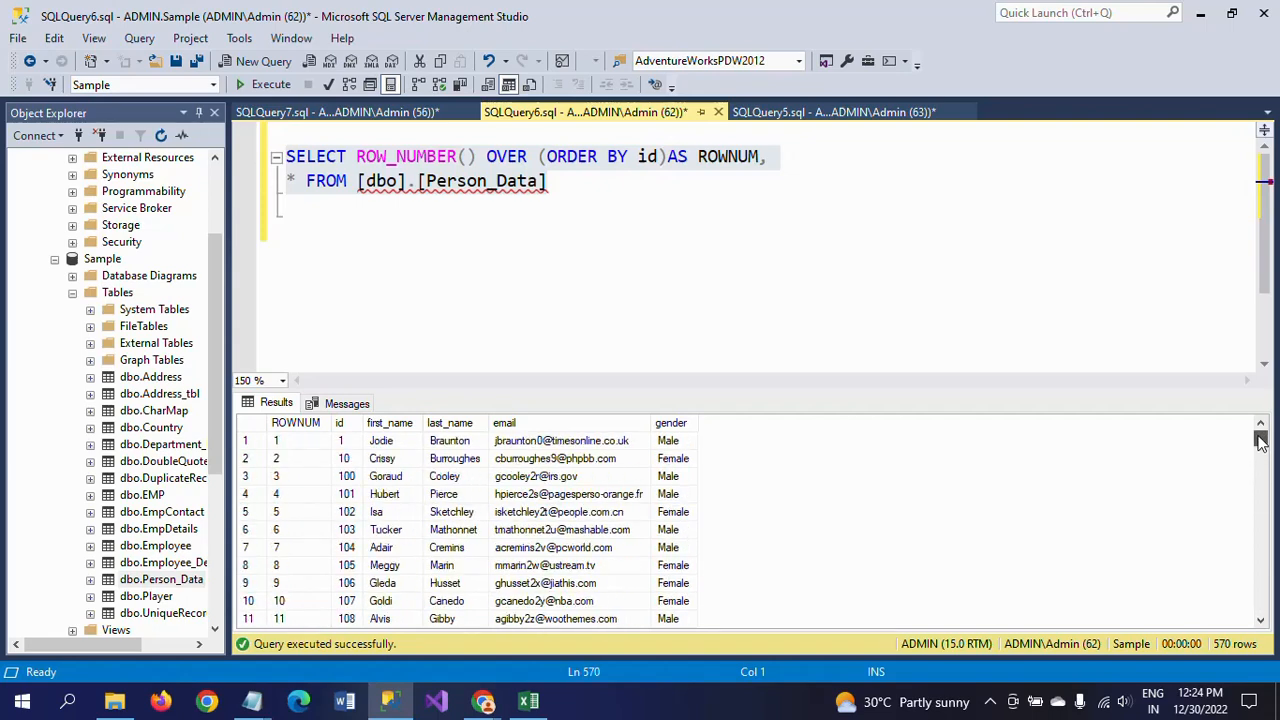
mouse_move(700, 416)
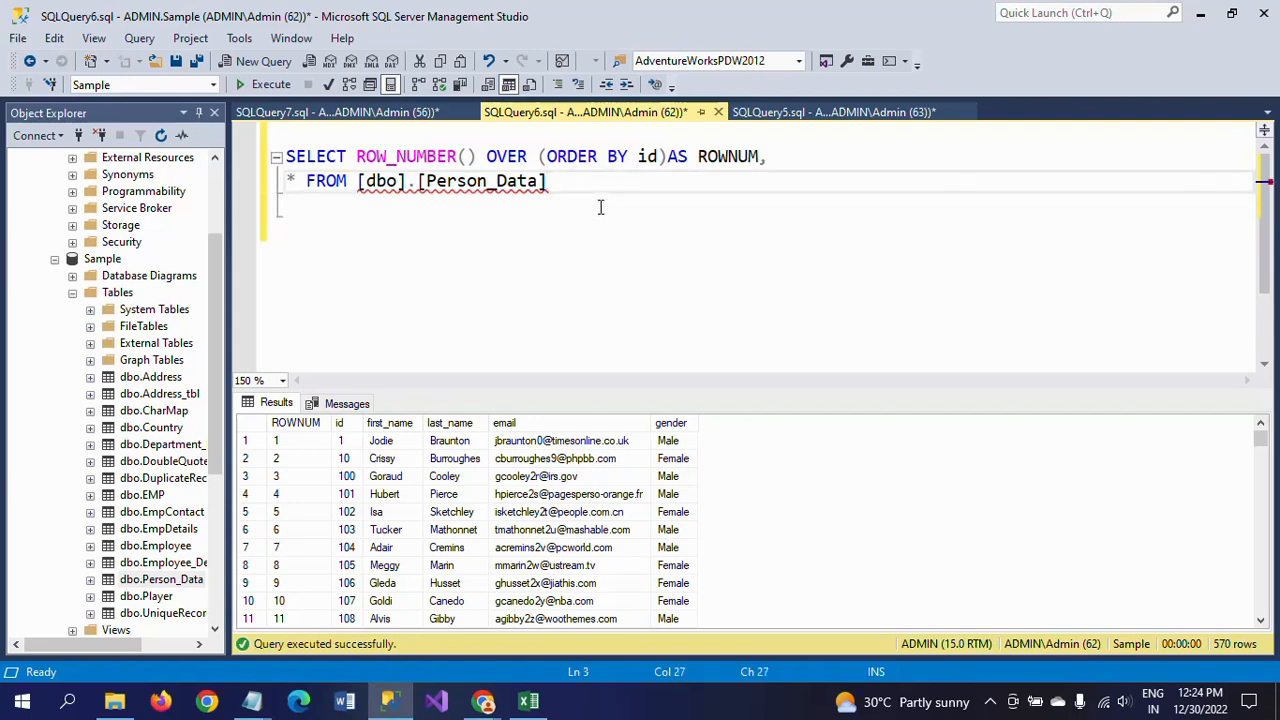
- Add a new SELECT line and a WHERE ROWNUM<11 filter to the Person_Data query
key(Return)
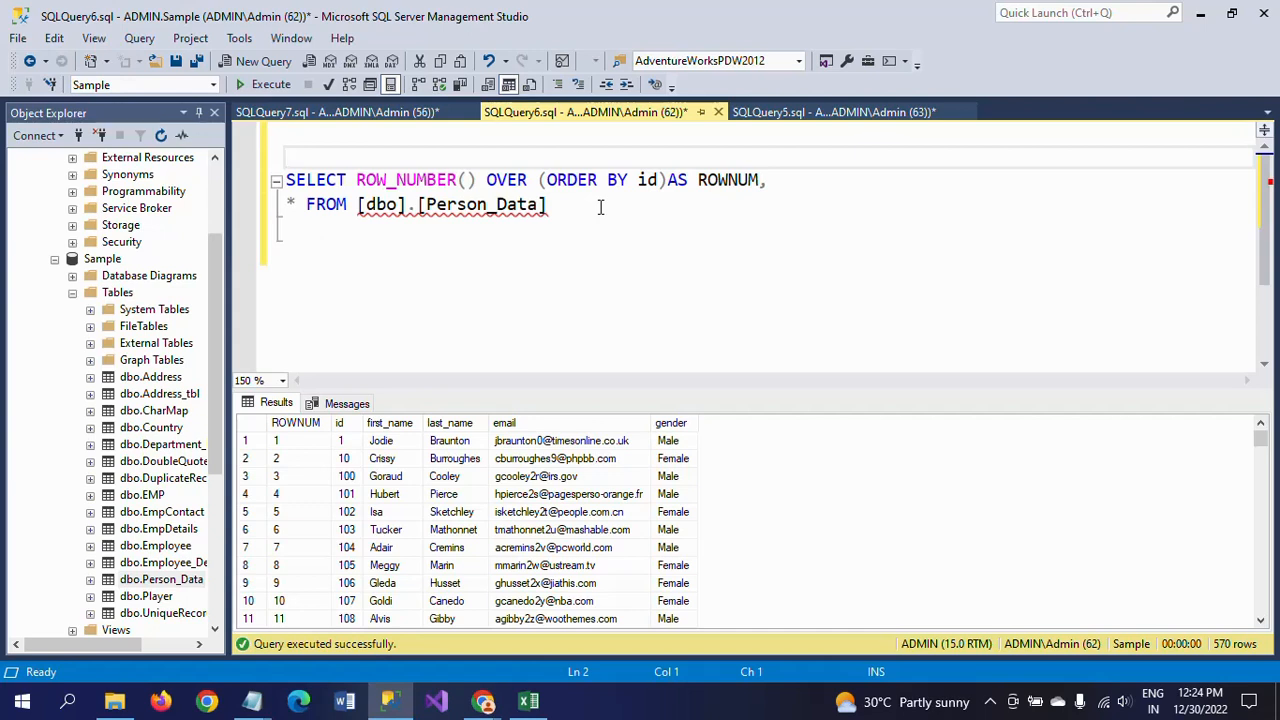
text(SE)
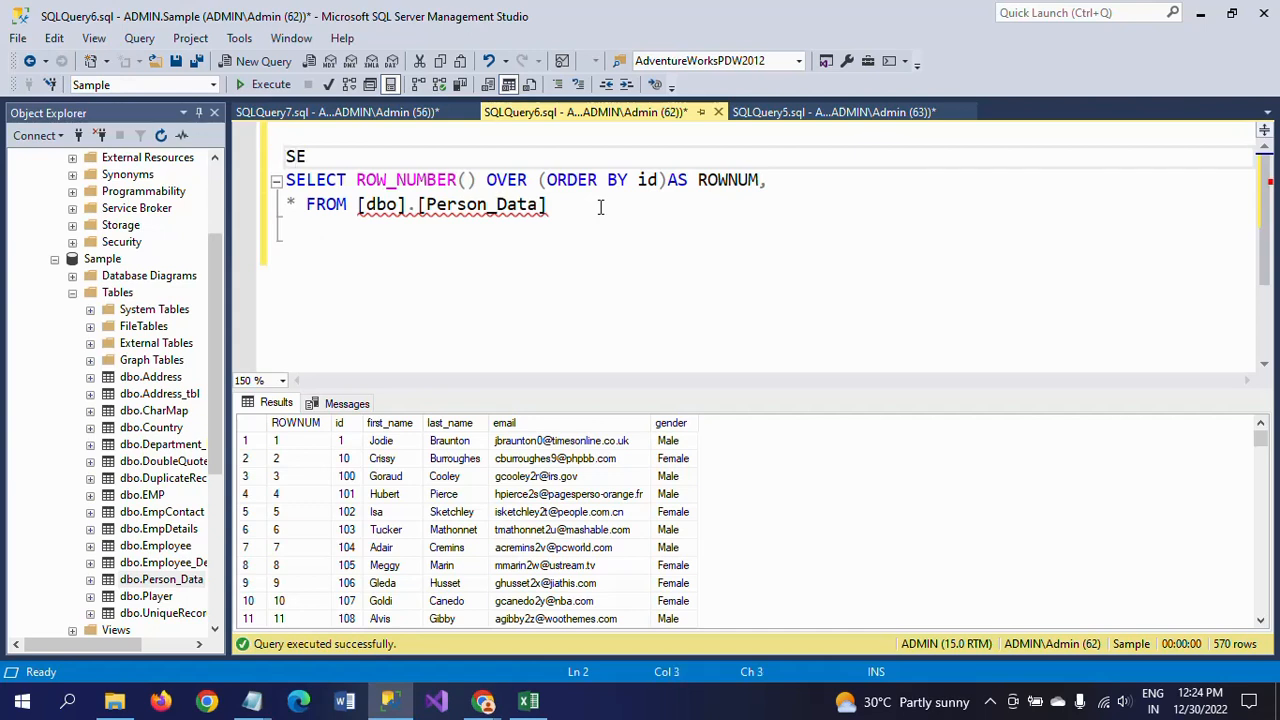
text(LECT)
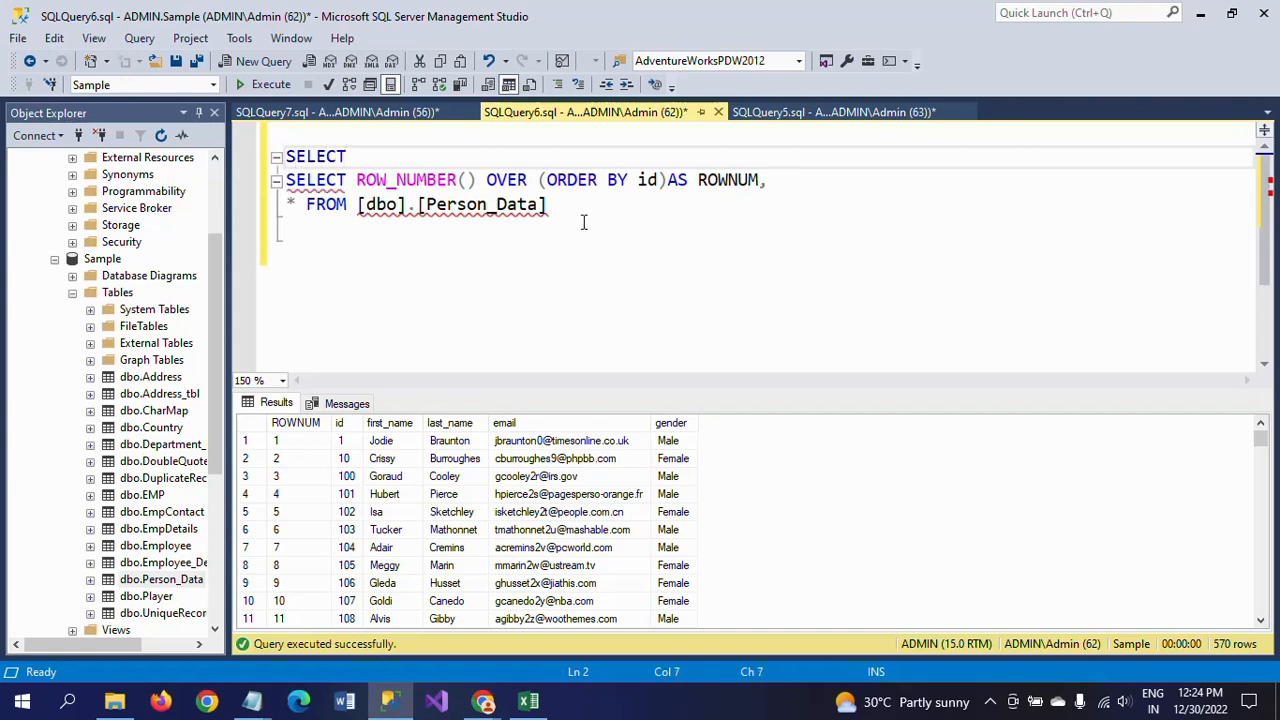
text(W)
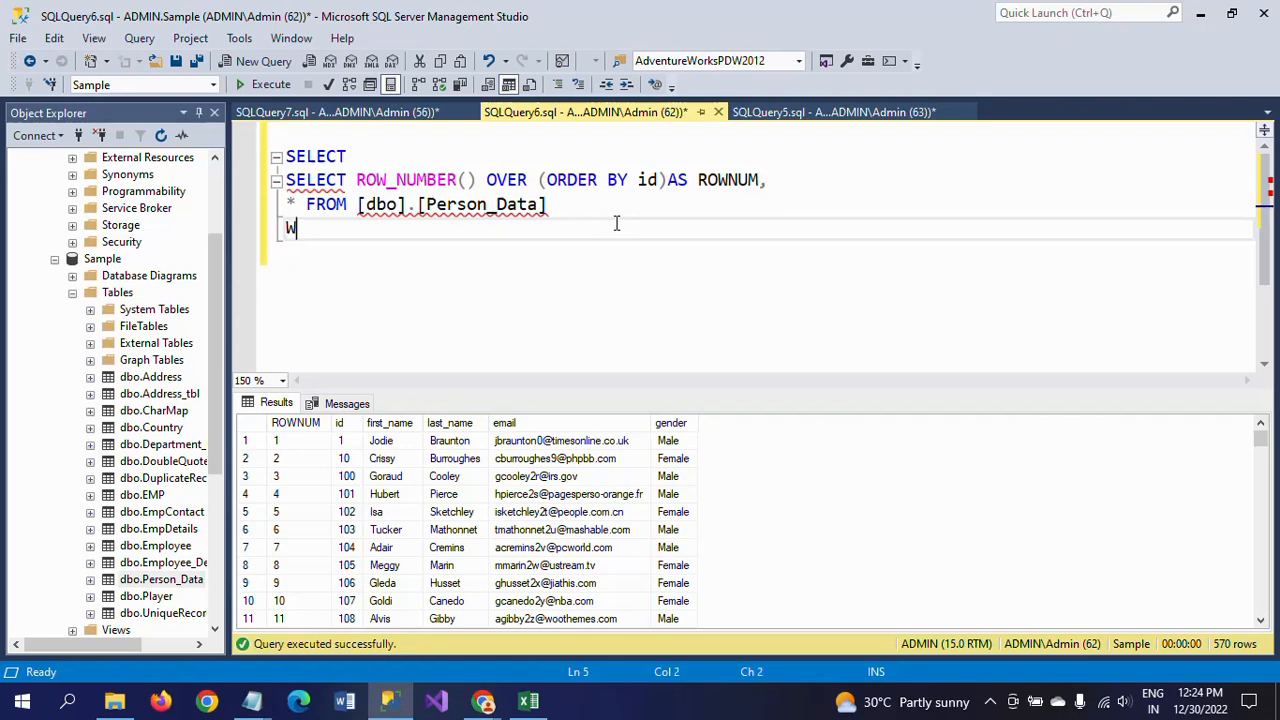
text(HERE)
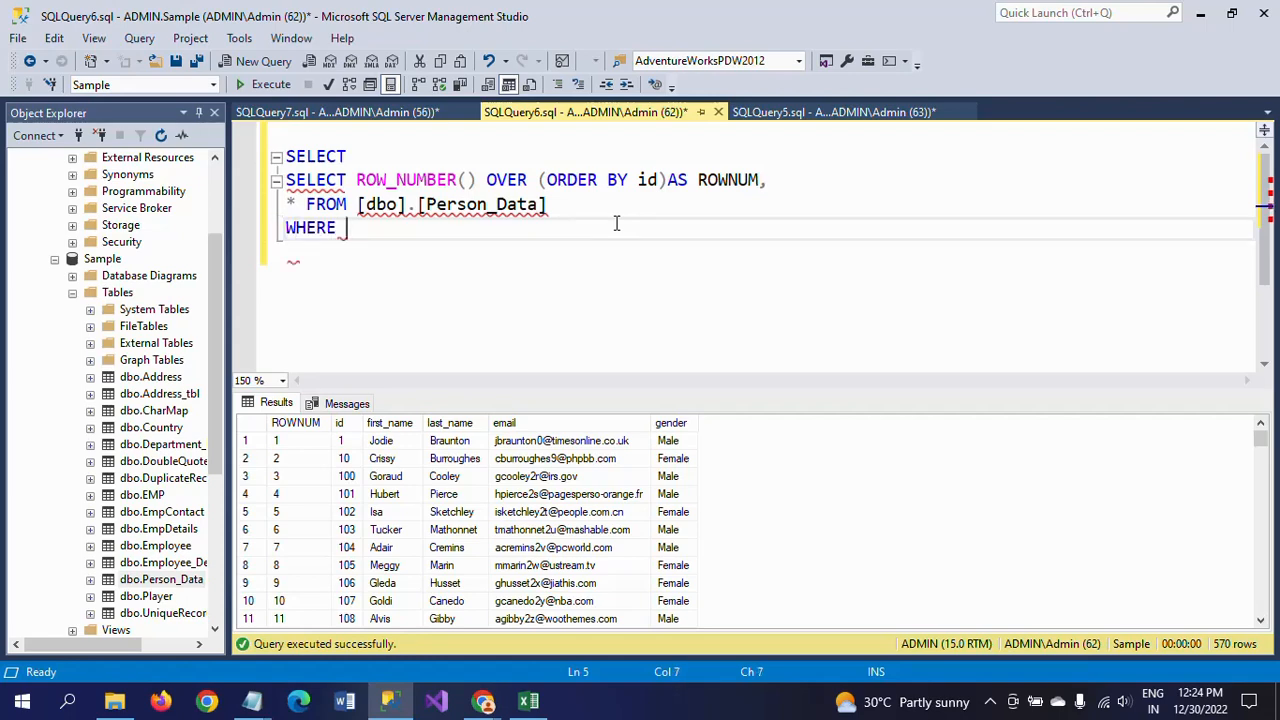
text(ROW)
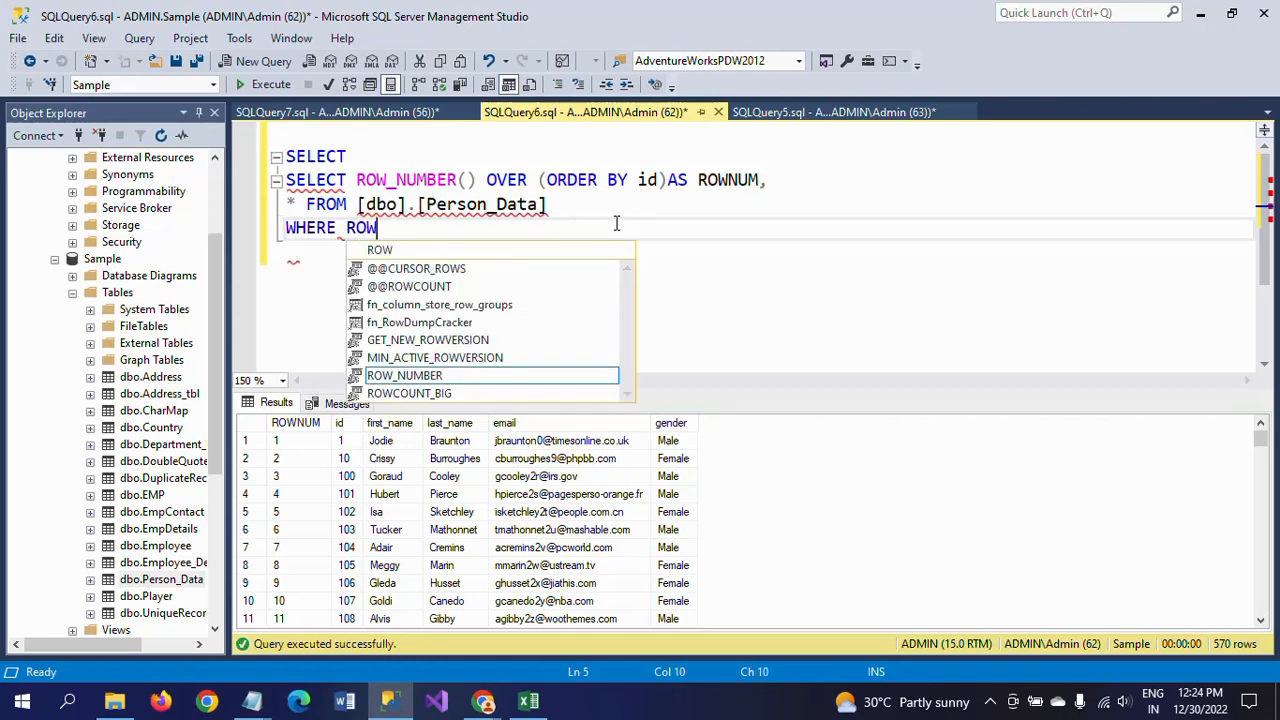
text(NUM<)
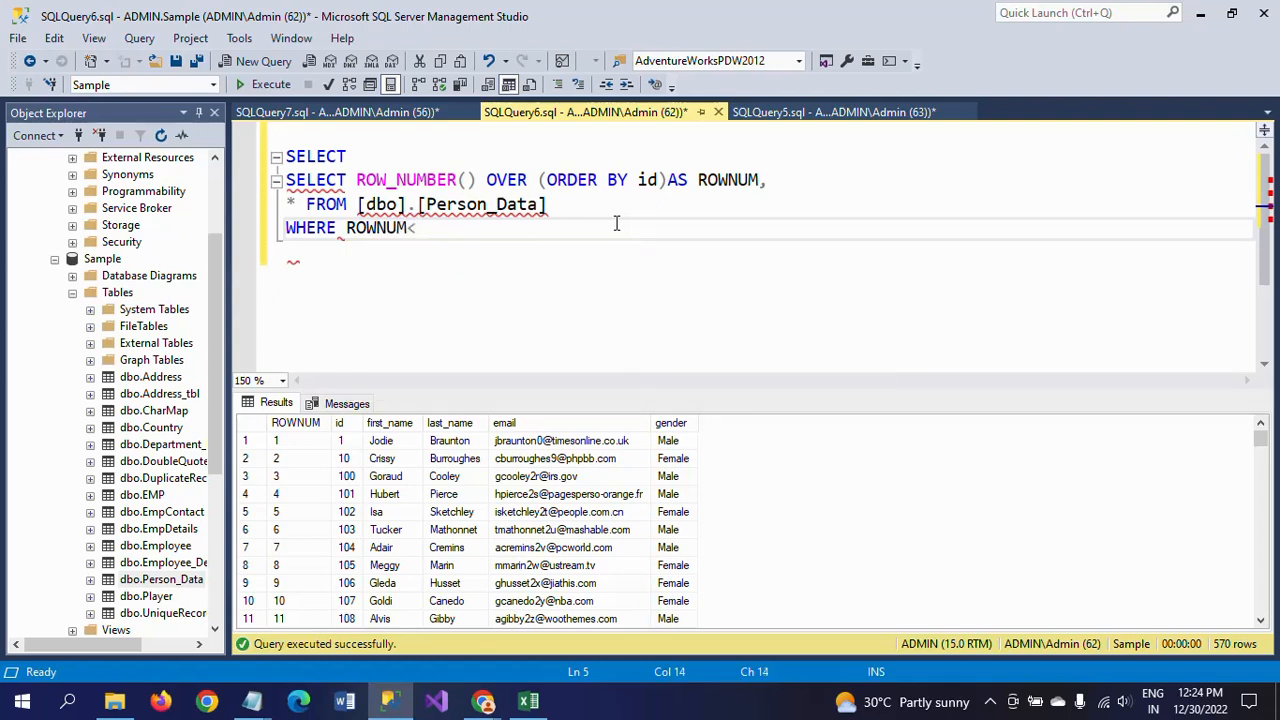
text(11)
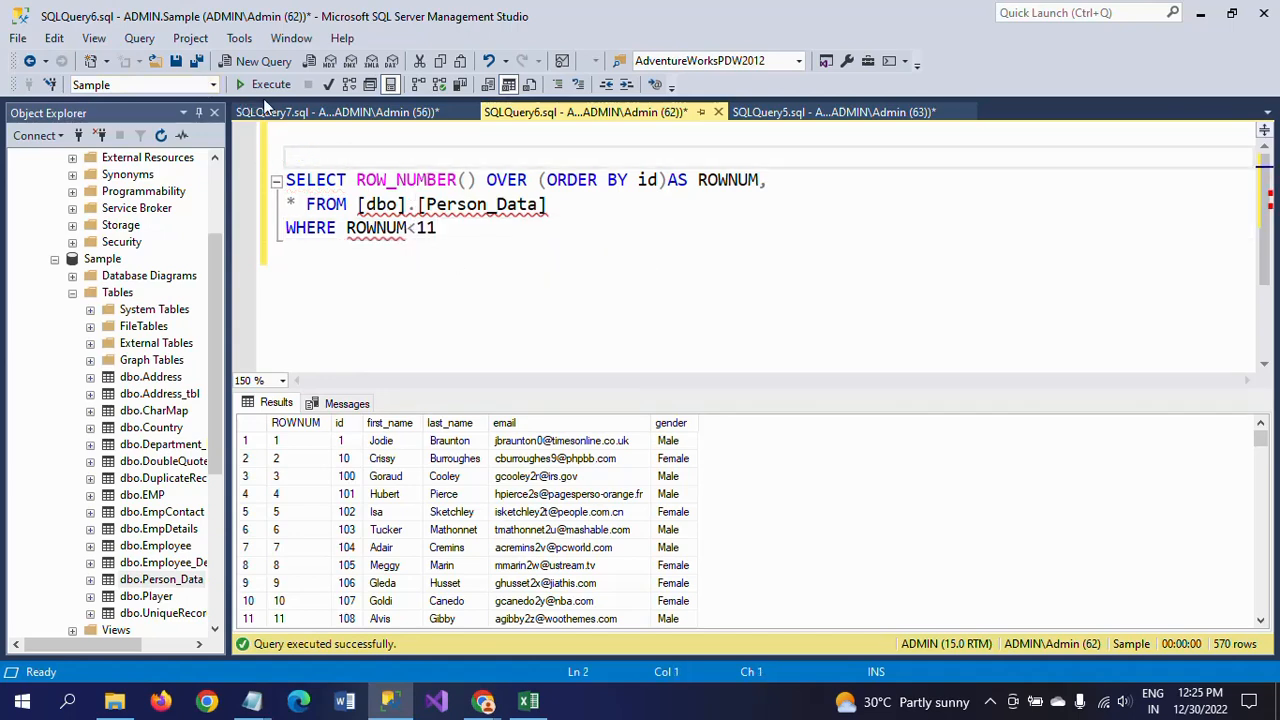
- Run the filtered query, hit the invalid column 'ROWNUM' error, and start bracketing the query
click(270, 84)
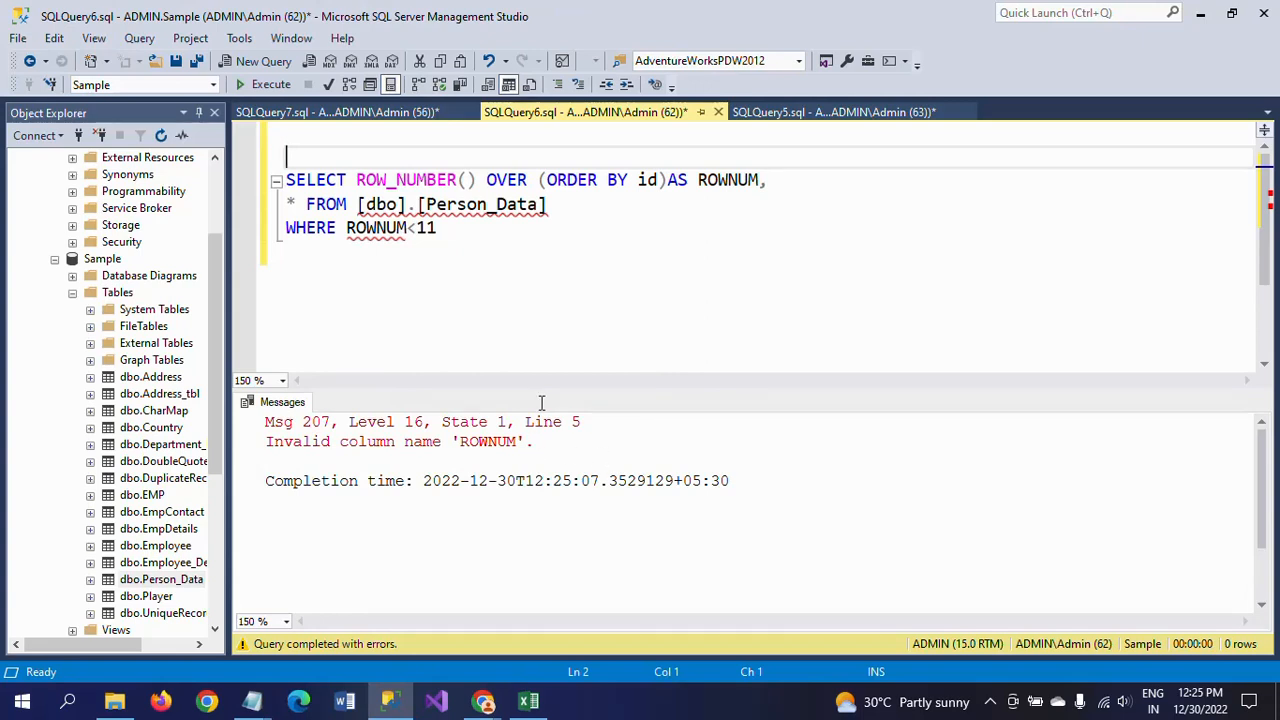
double_click(728, 179)
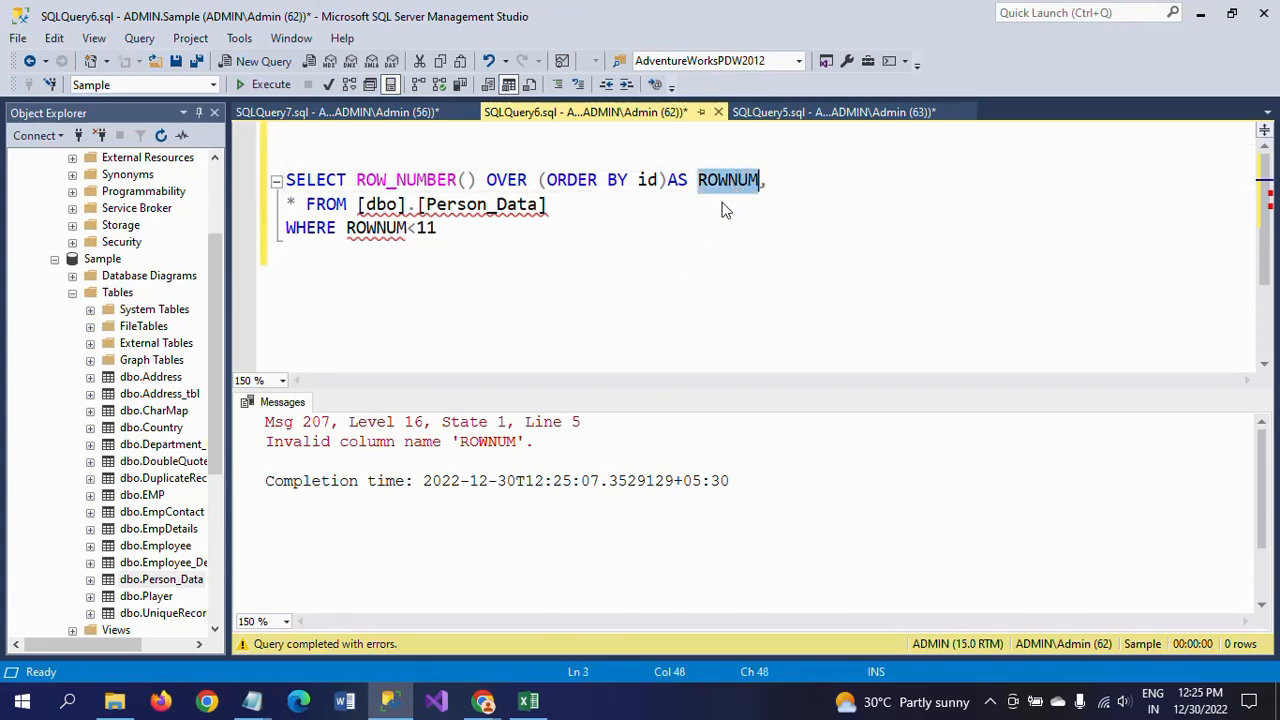
click(437, 227)
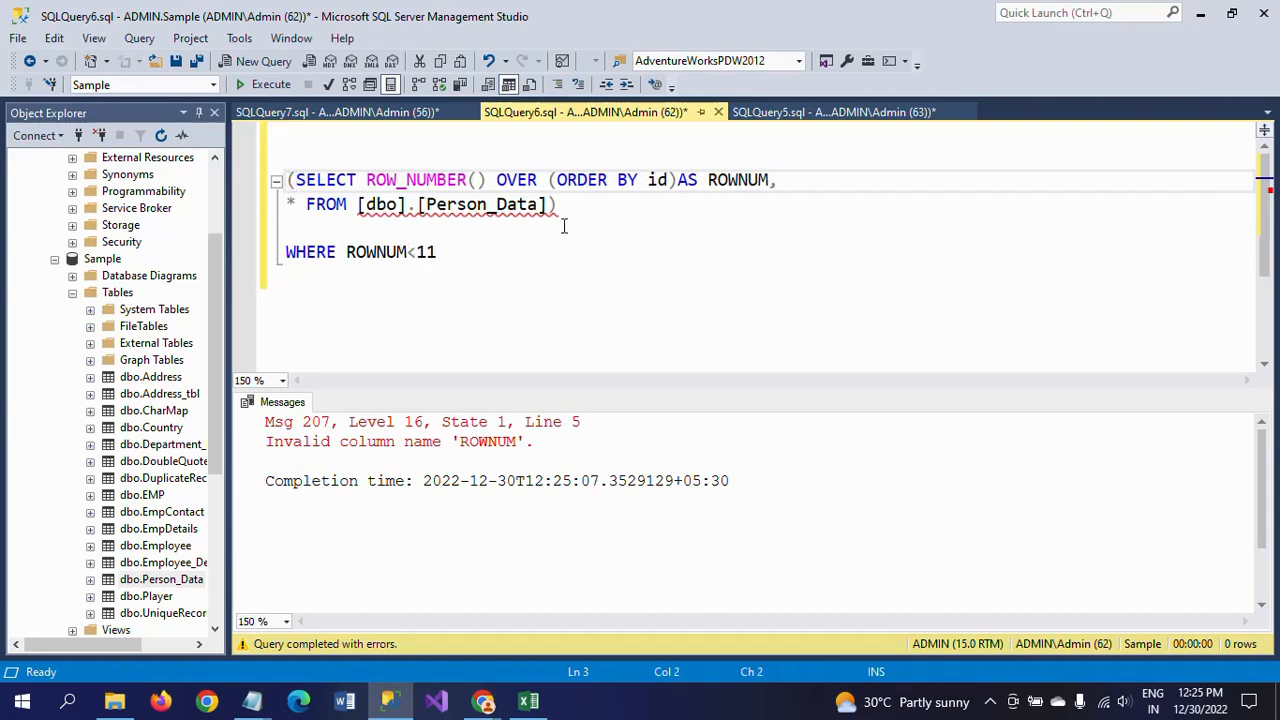
- Alias the ROW_NUMBER subquery as TEMP, prefix SELECT * FROM, and pull WHERE ROWNUM<11 up
click(567, 204)
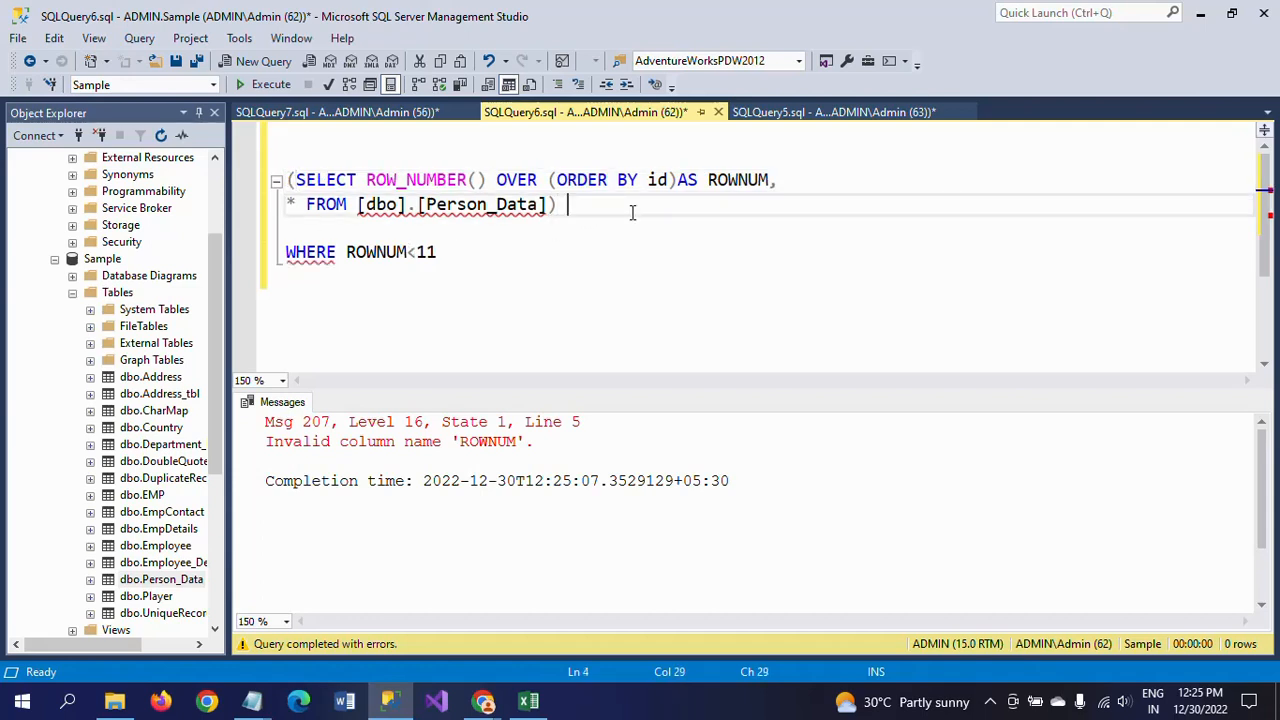
text(TEMP)
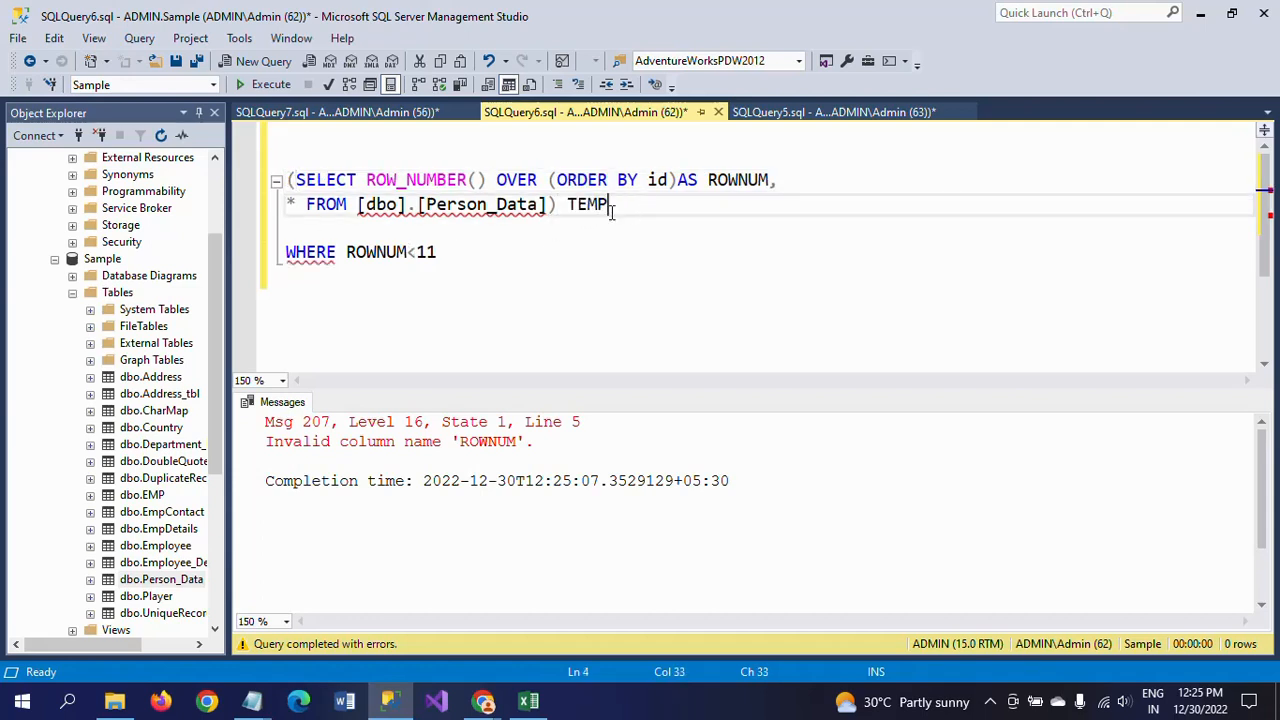
mouse_move(588, 204)
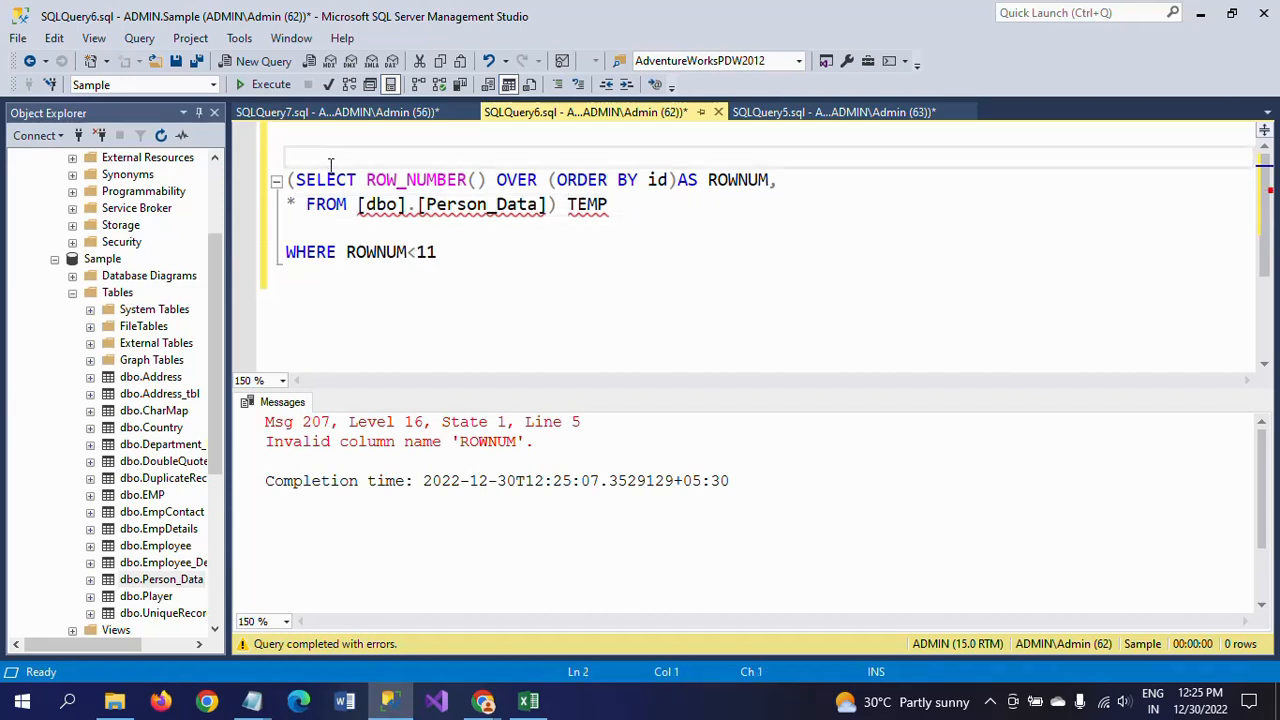
text(SELECT)
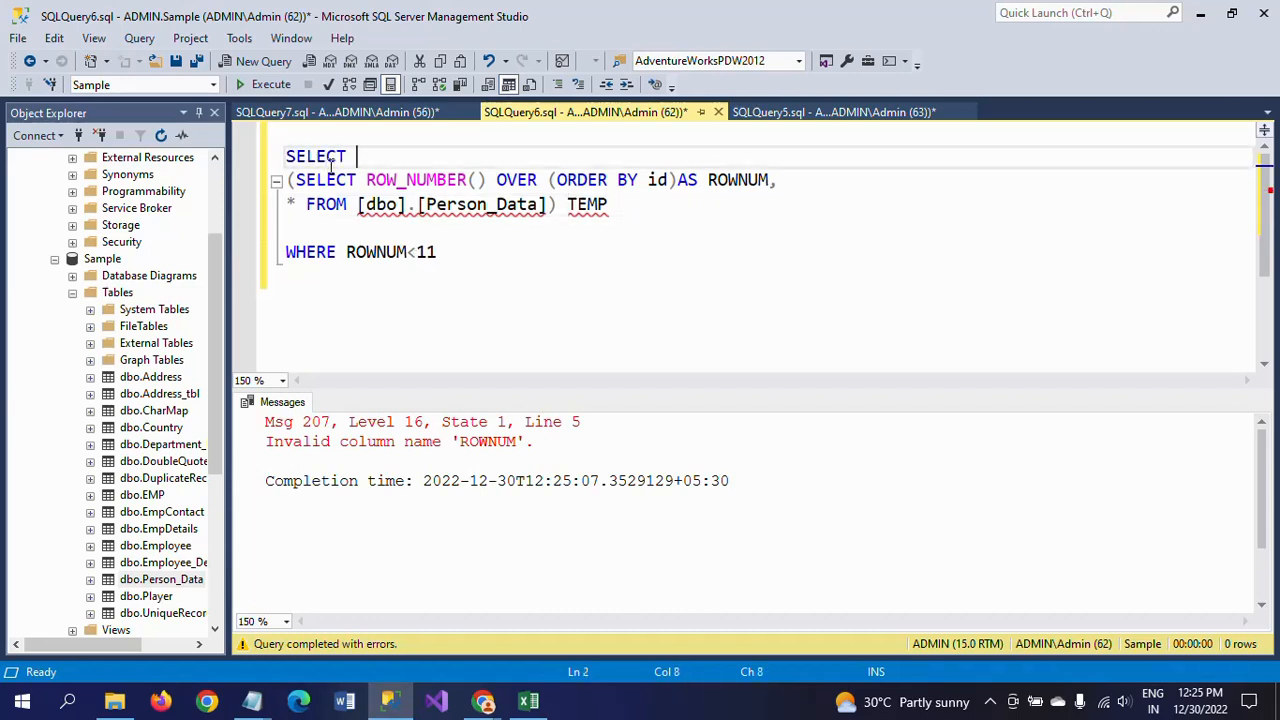
text(* FROM)
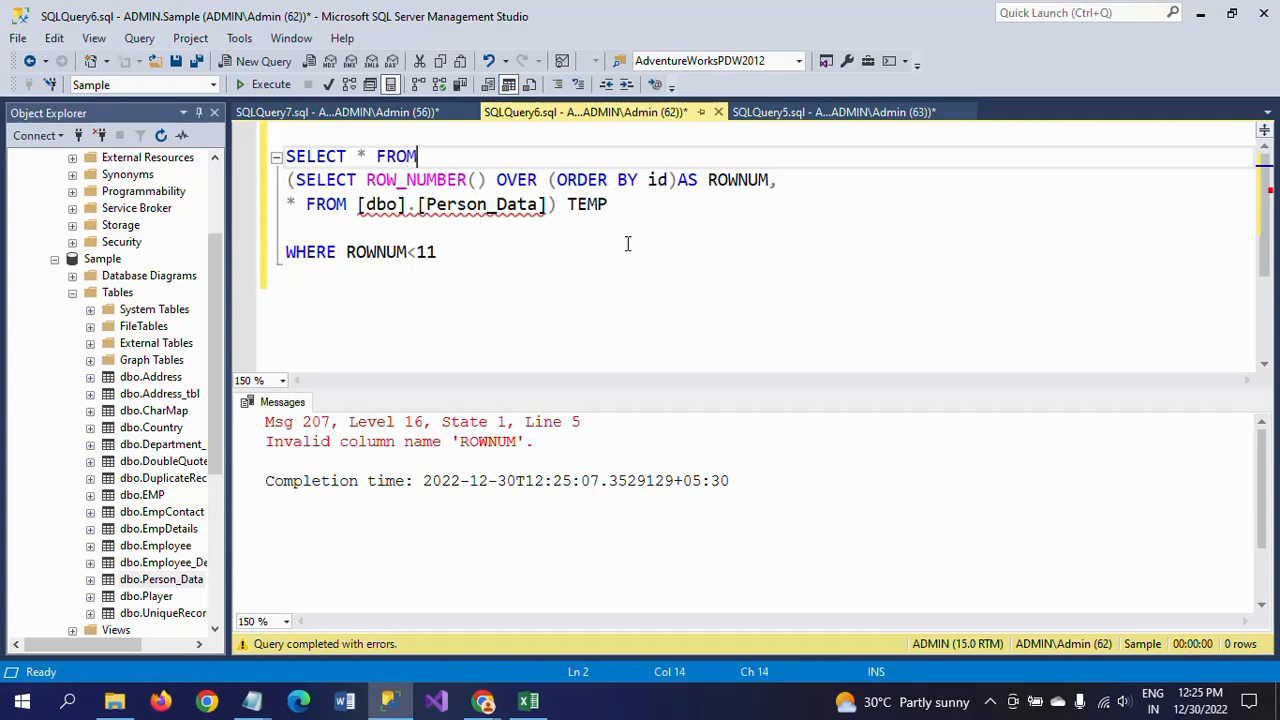
click(608, 204)
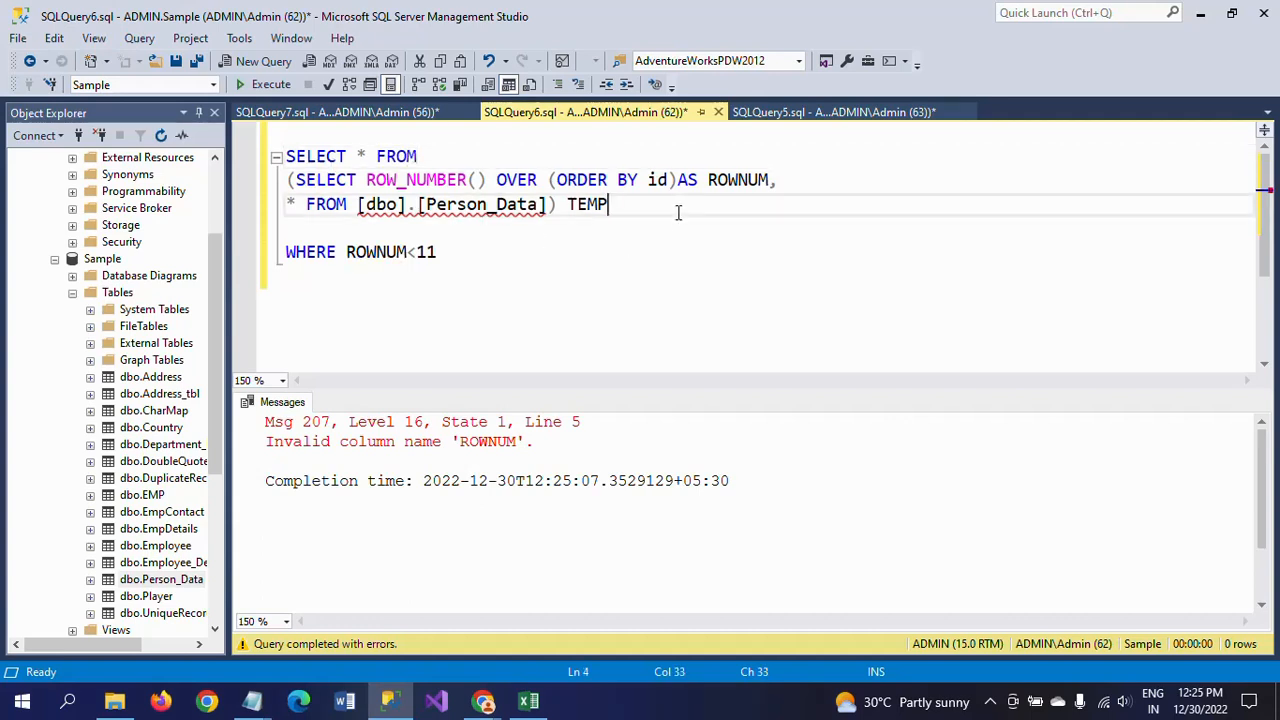
key(Return)
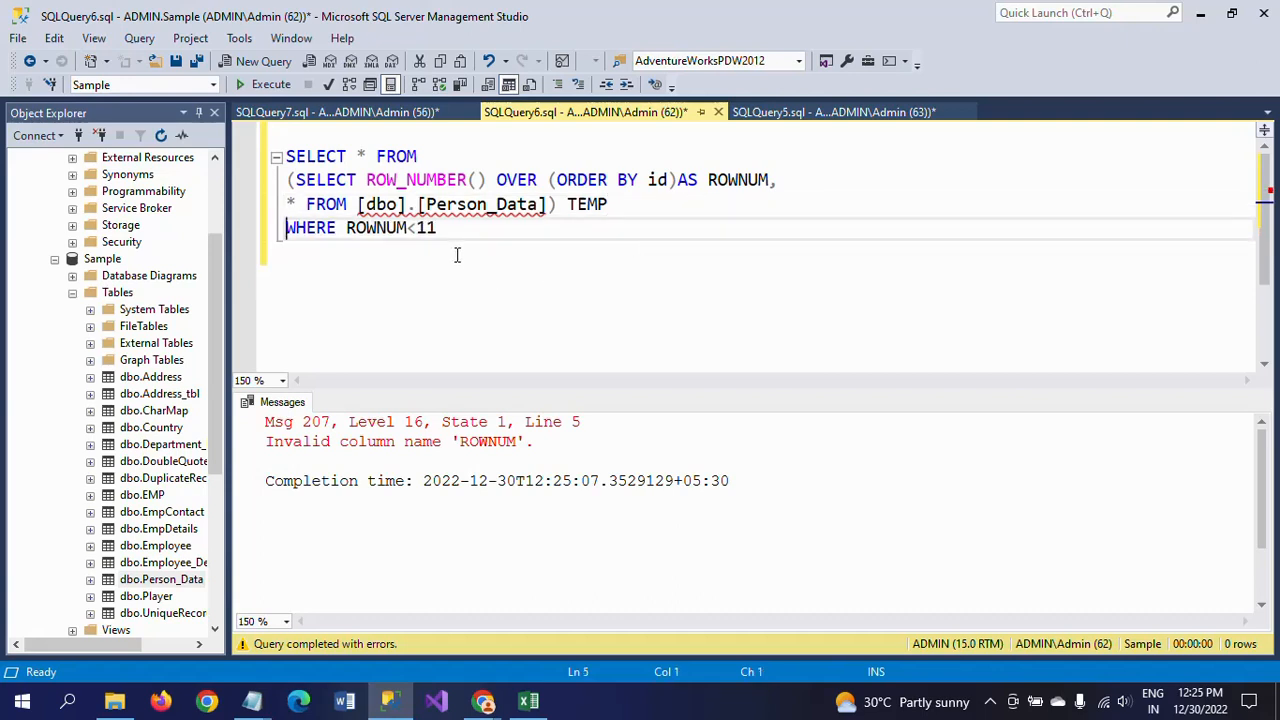
mouse_move(475, 267)
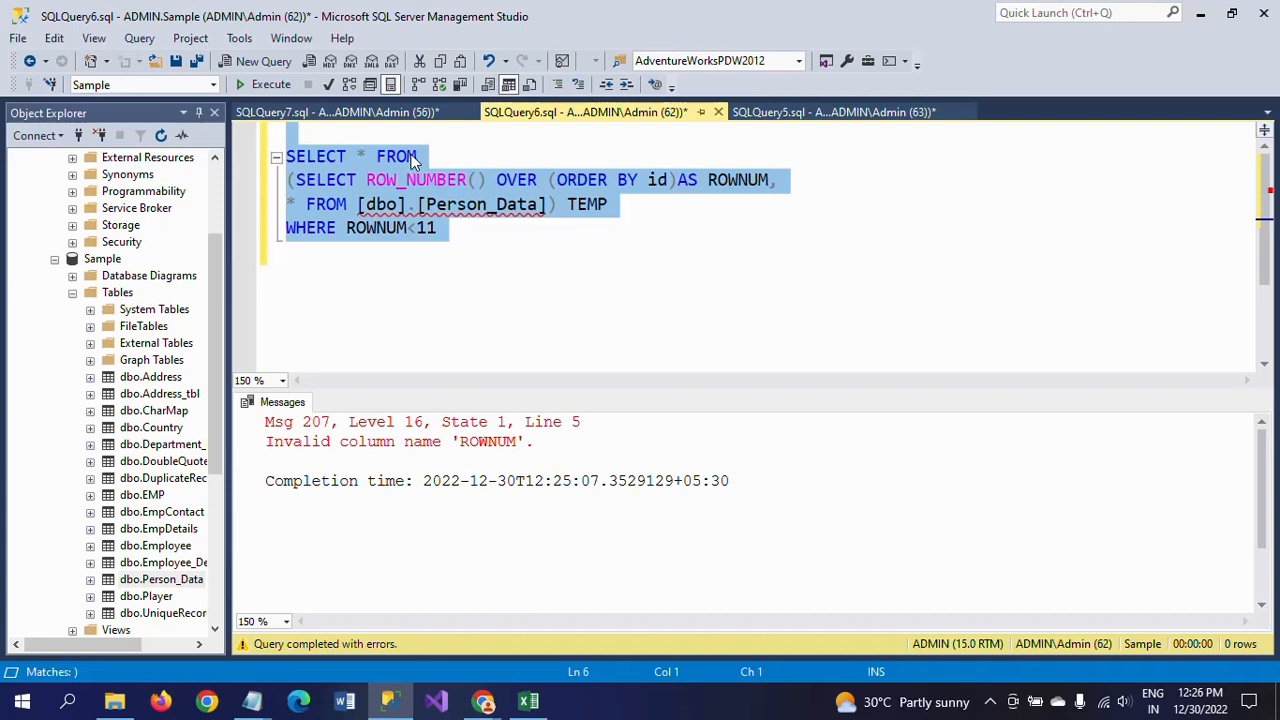
mouse_move(460, 275)
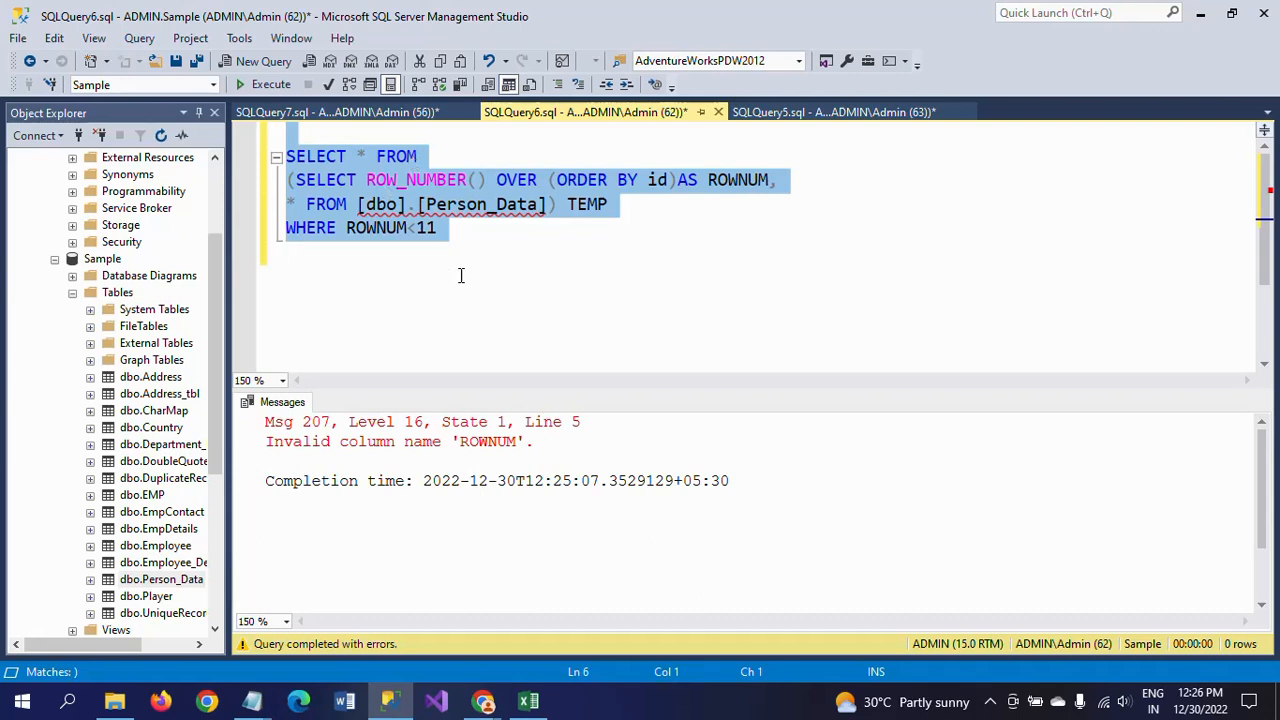
mouse_move(350, 243)
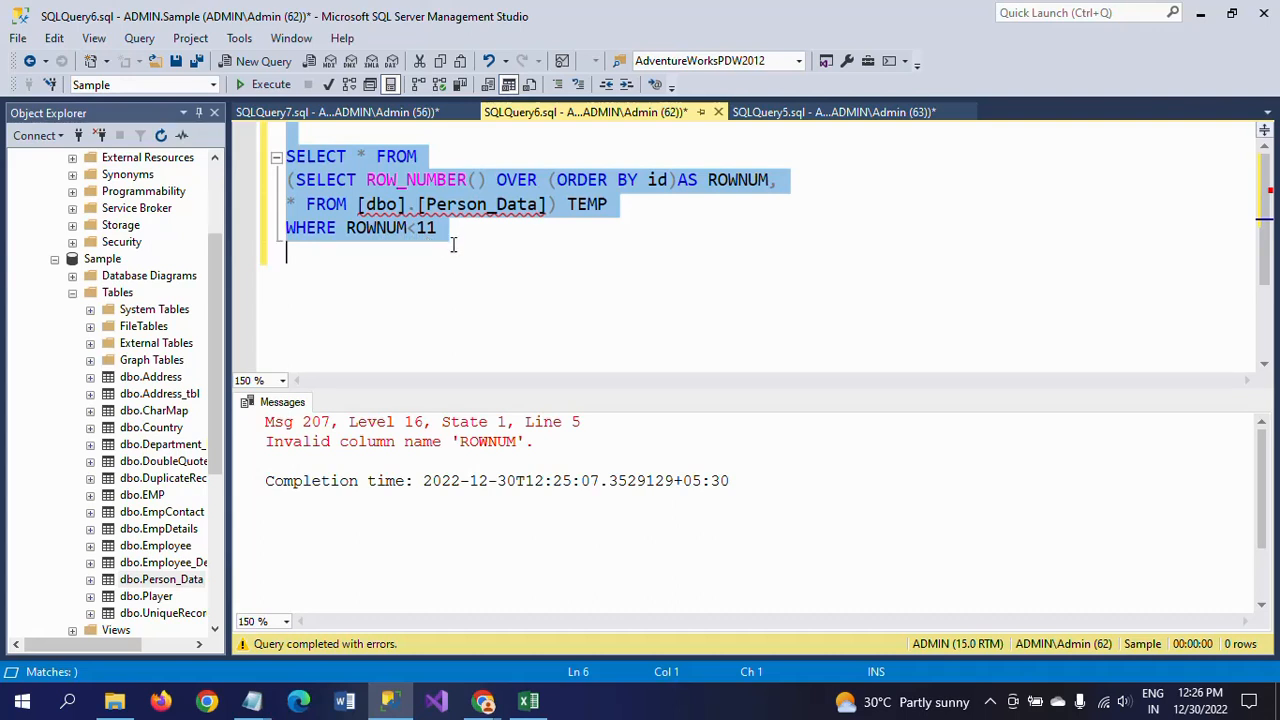
- Execute the TEMP subquery to get 10 numbered rows, then bring up the Notepad notes
click(270, 84)
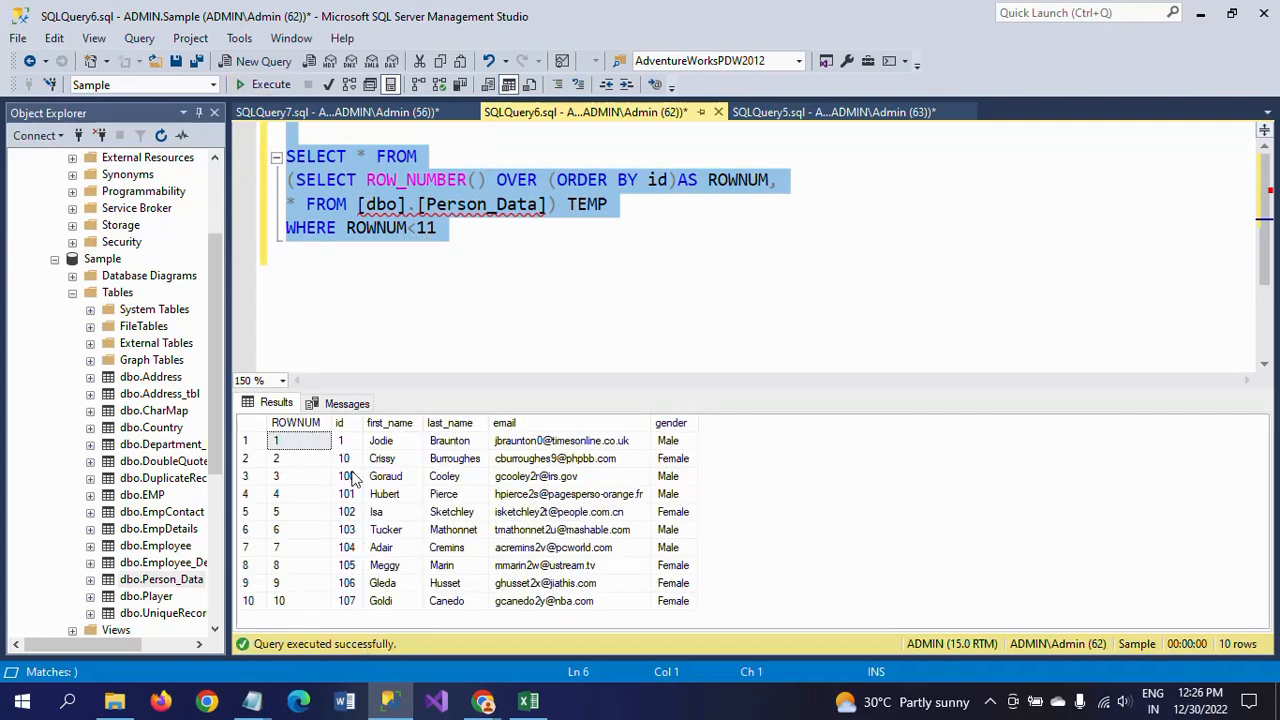
mouse_move(445, 540)
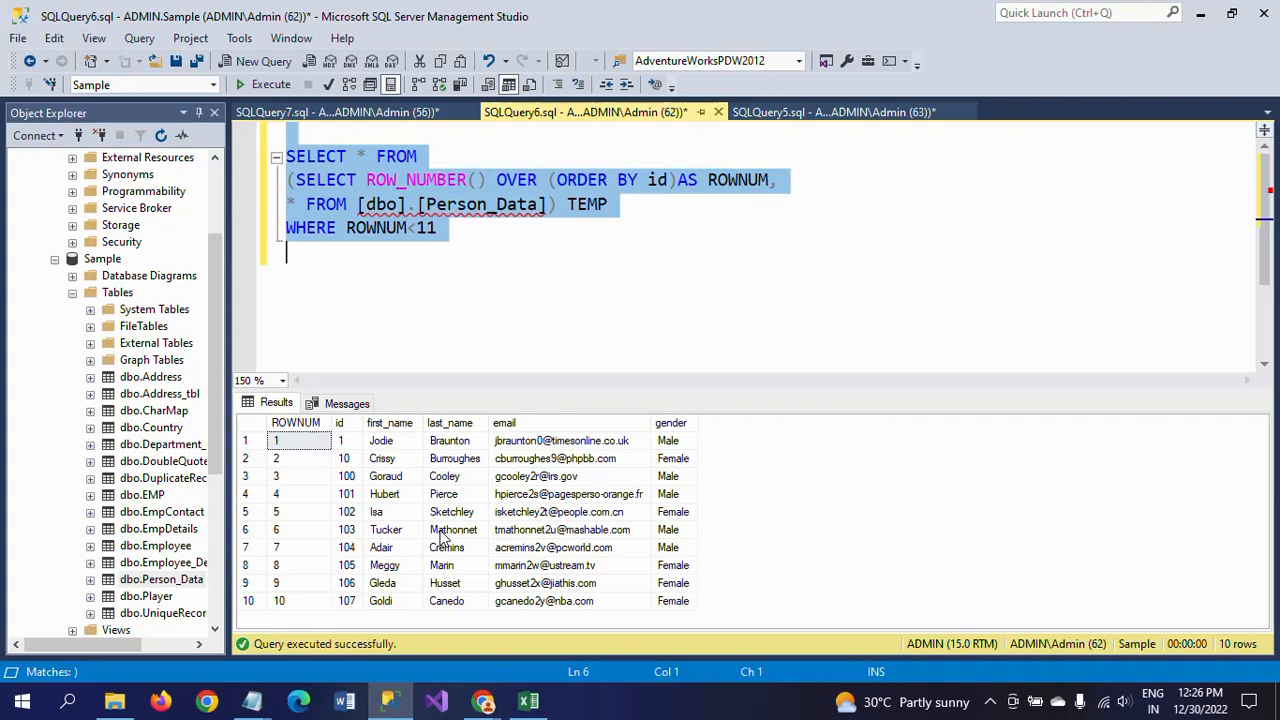
click(252, 700)
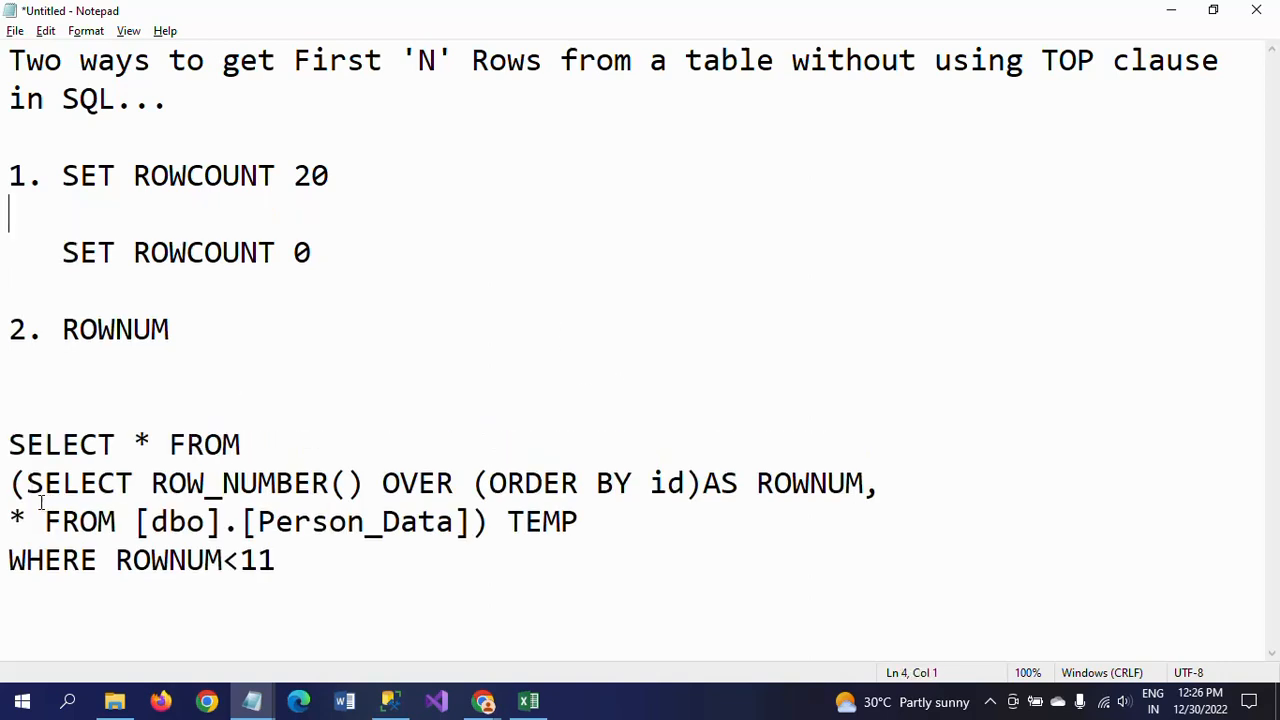
- Insert an indented 'SELECT * FROM [dbo].[Person_Data])' line below SET ROWCOUNT 20
drag(44, 521, 490, 521)
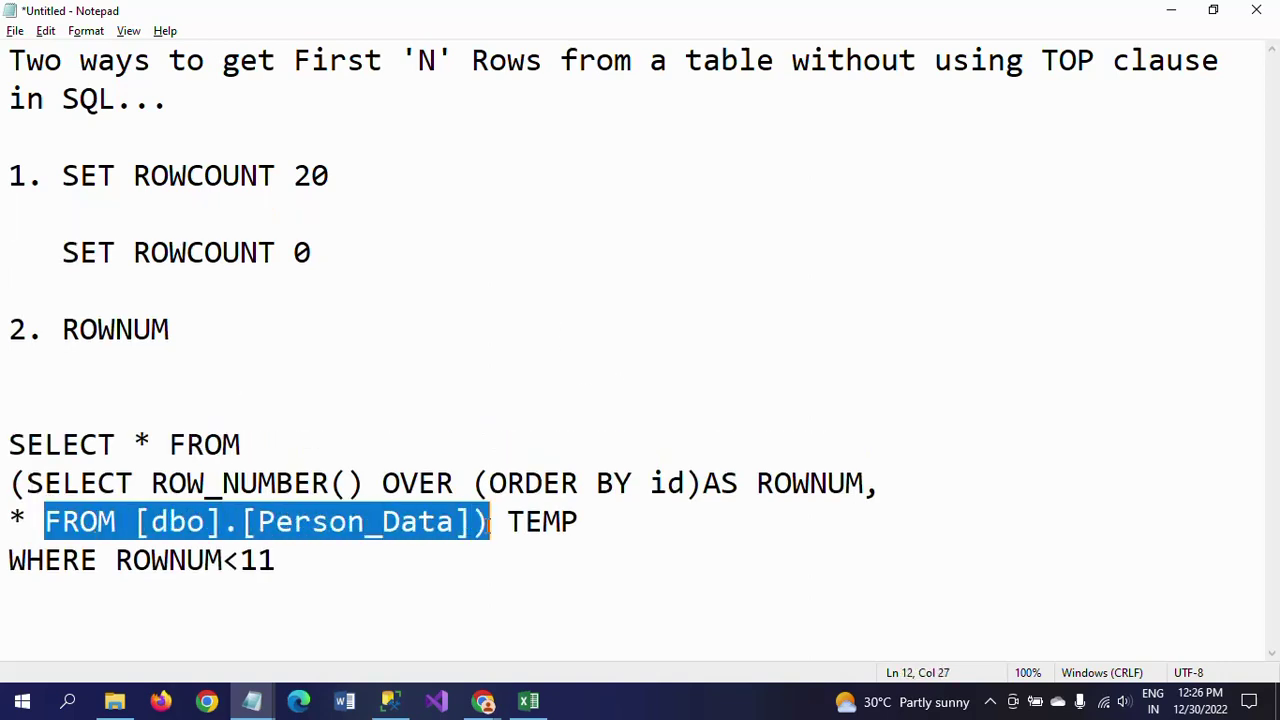
click(137, 208)
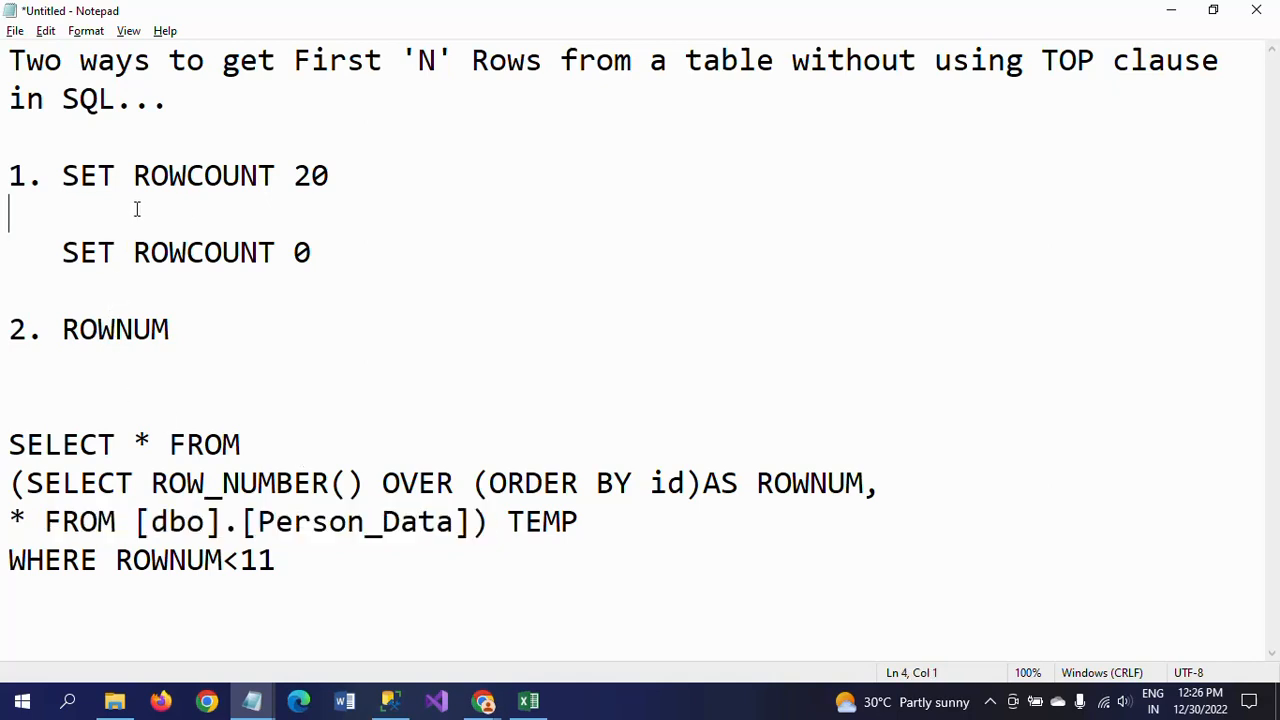
text(FROM [dbo].[Person_Data]))
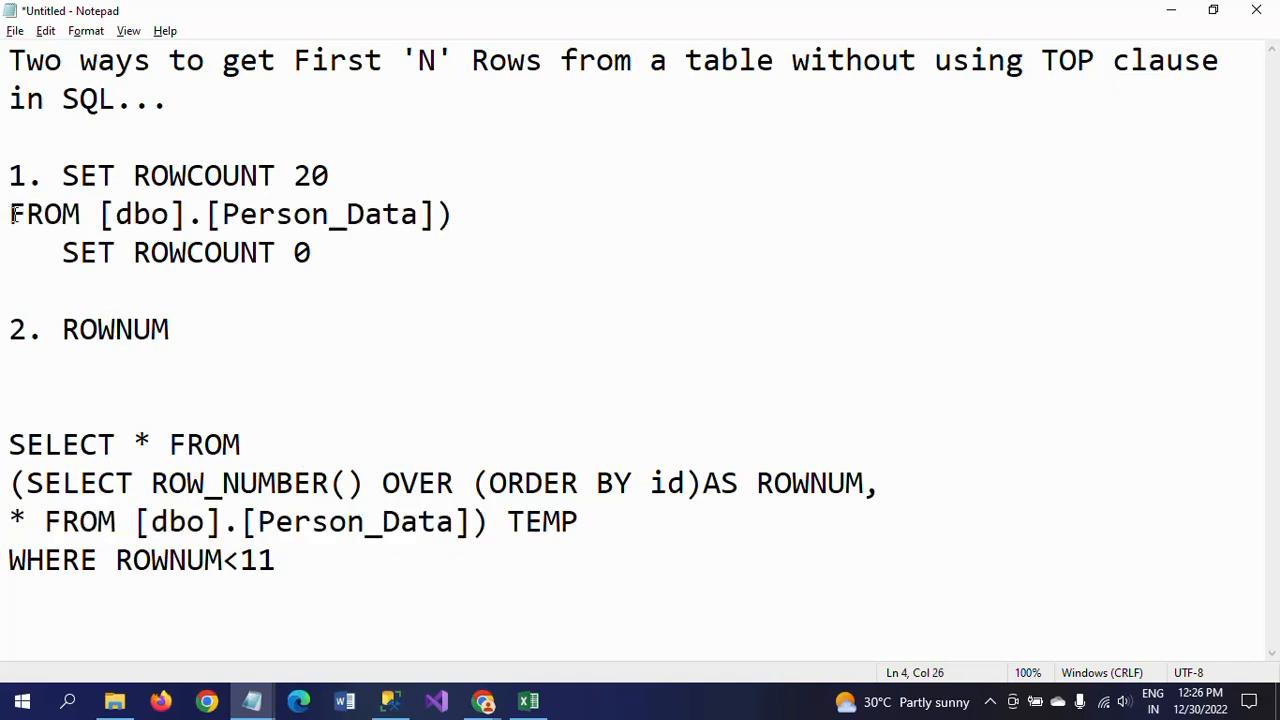
key(Tab)
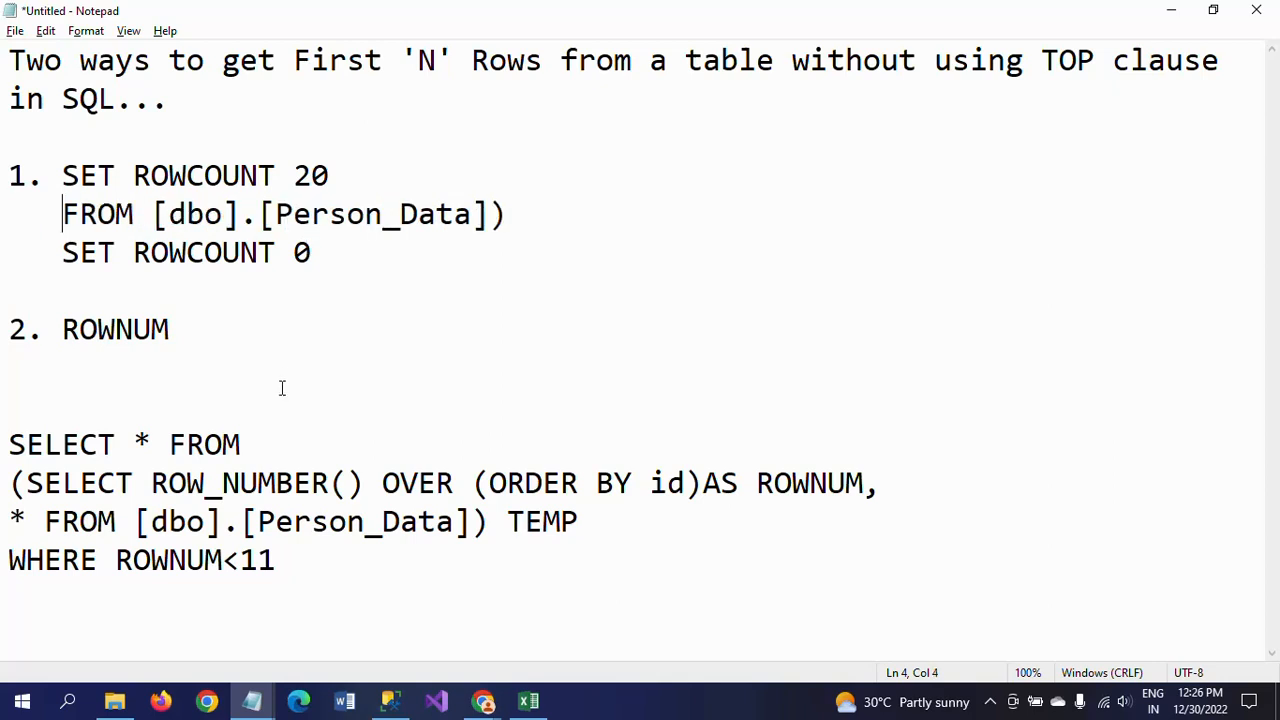
text(SEL)
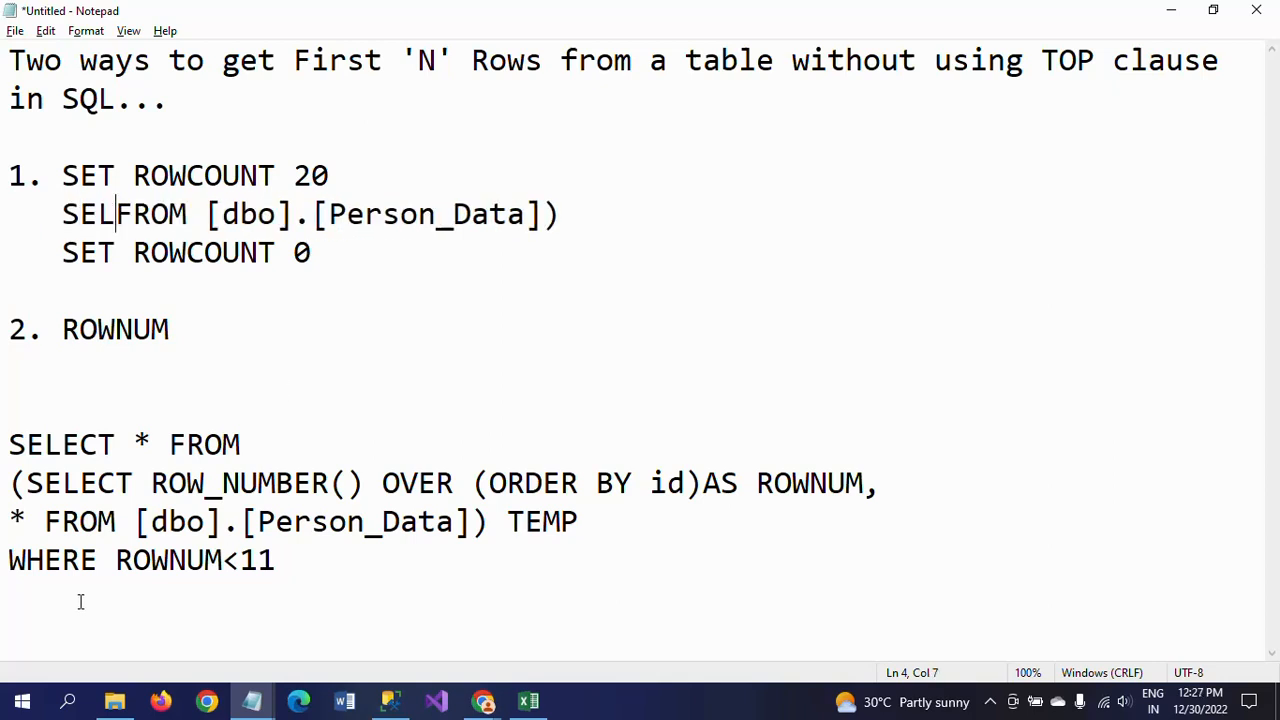
text(ECT)
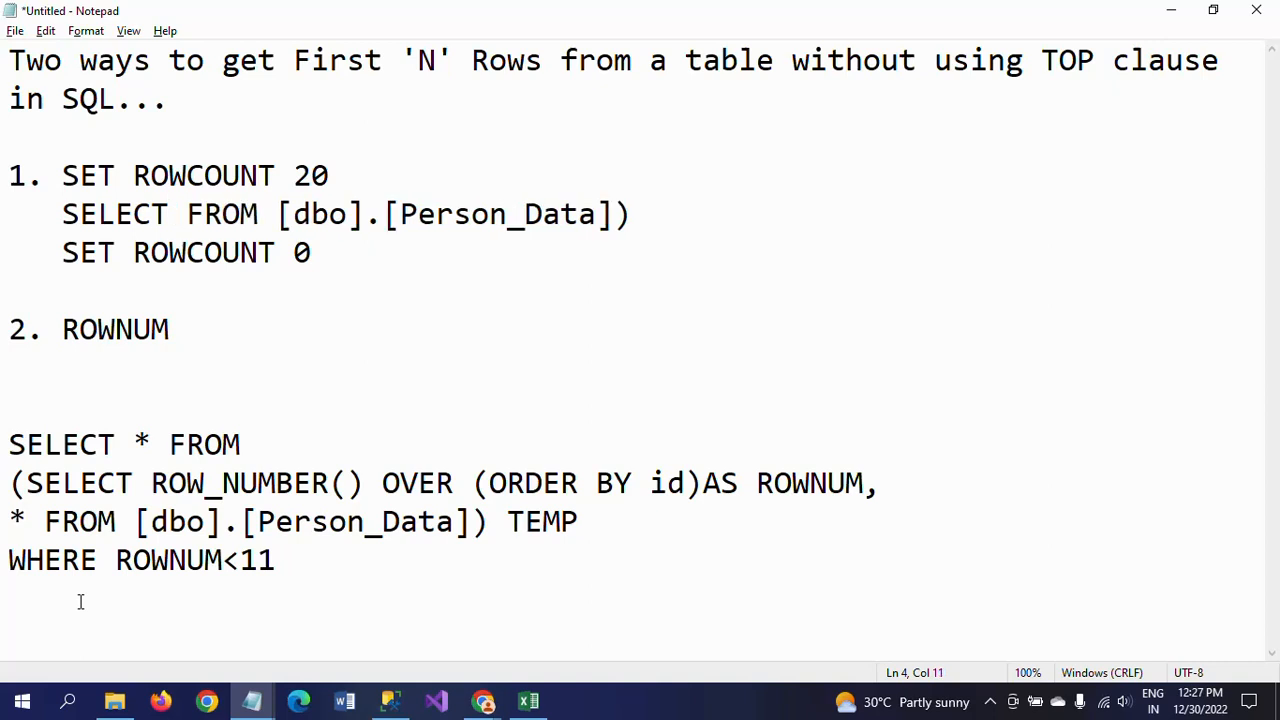
text(*)
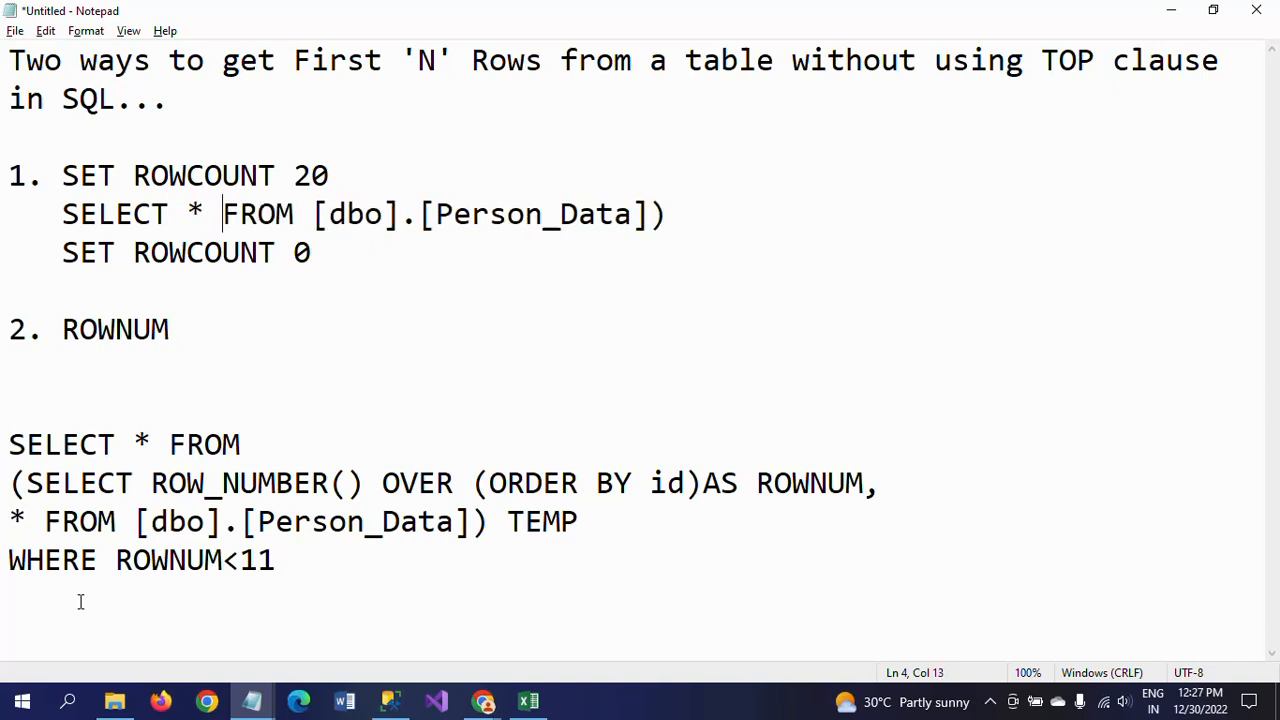